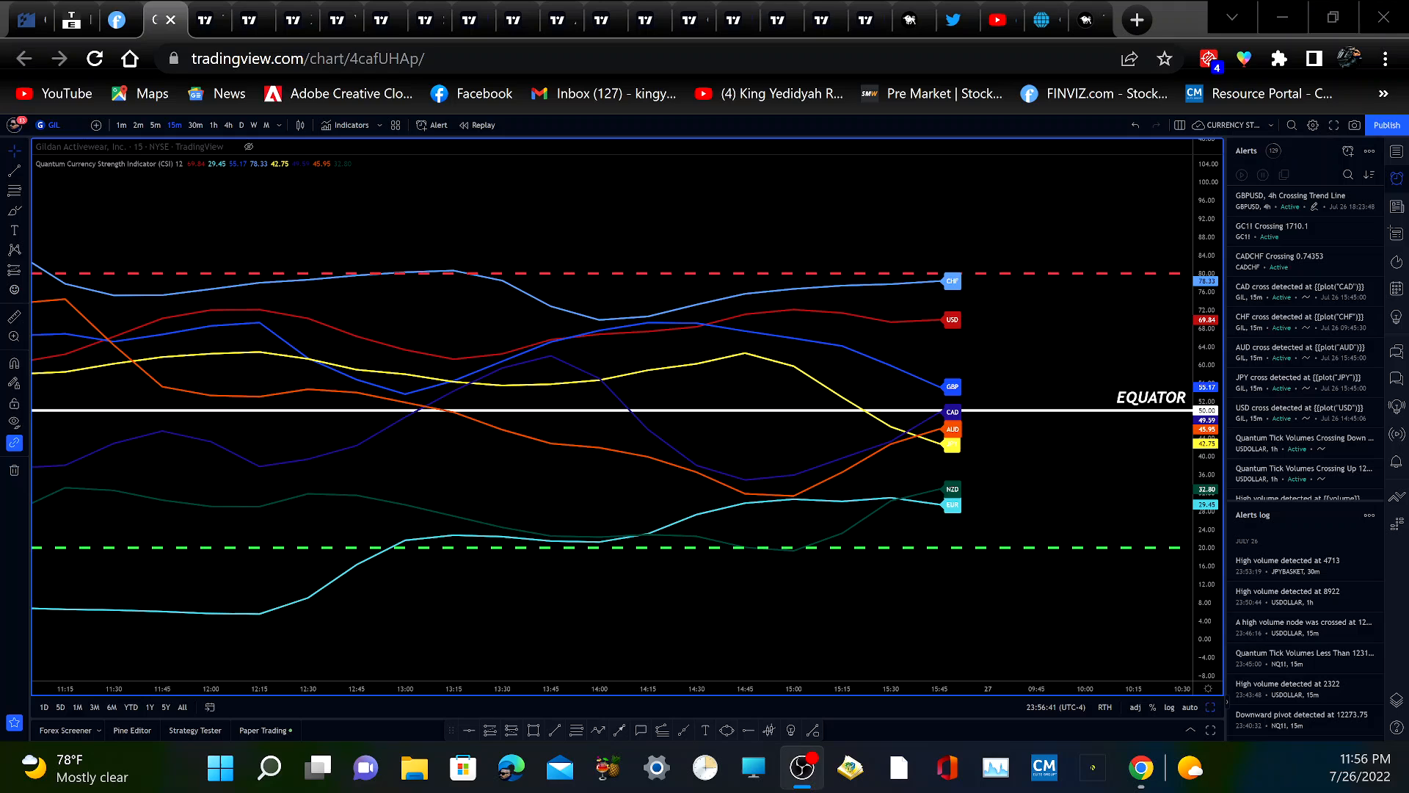
pyautogui.moveTo(780, 431)
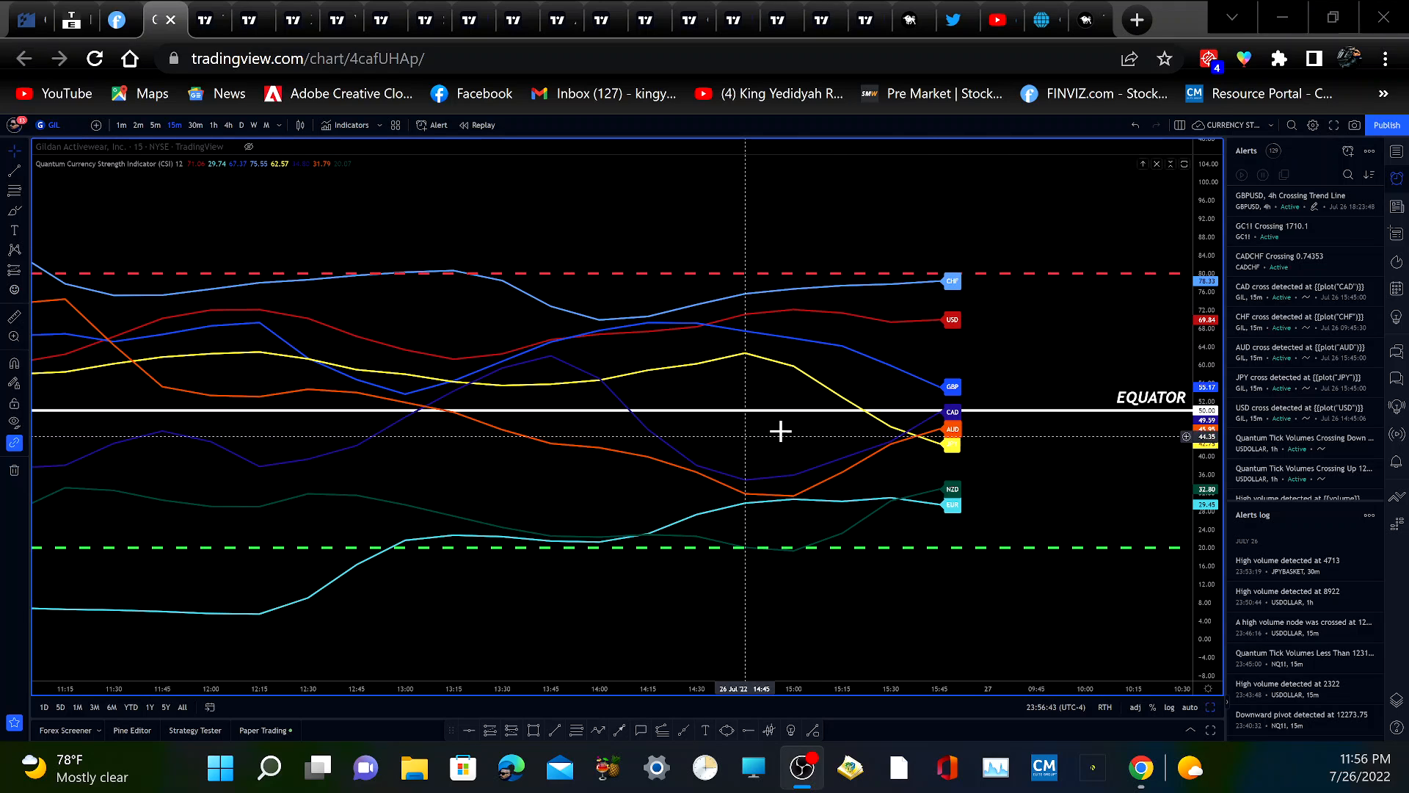
pyautogui.moveTo(731, 446)
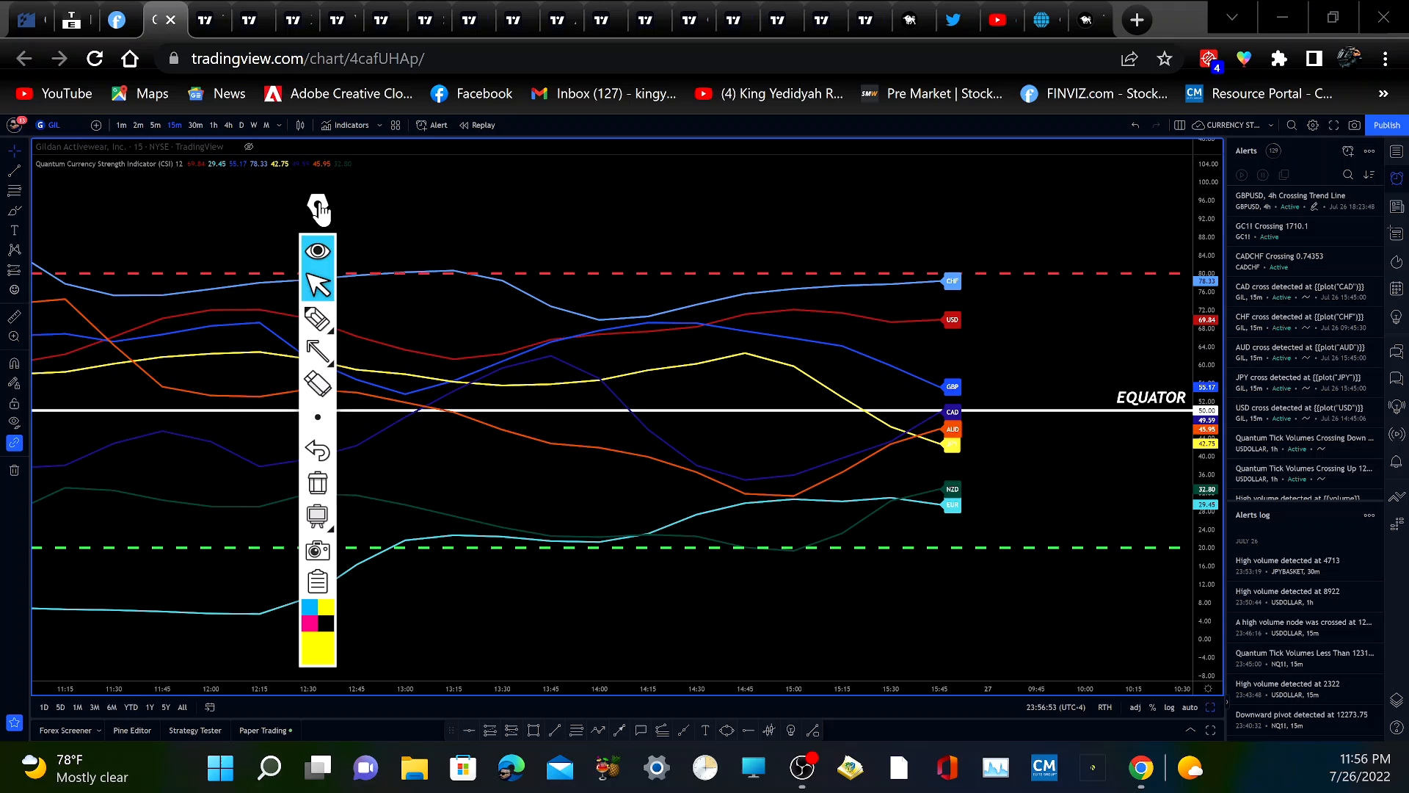
pyautogui.moveTo(367, 589)
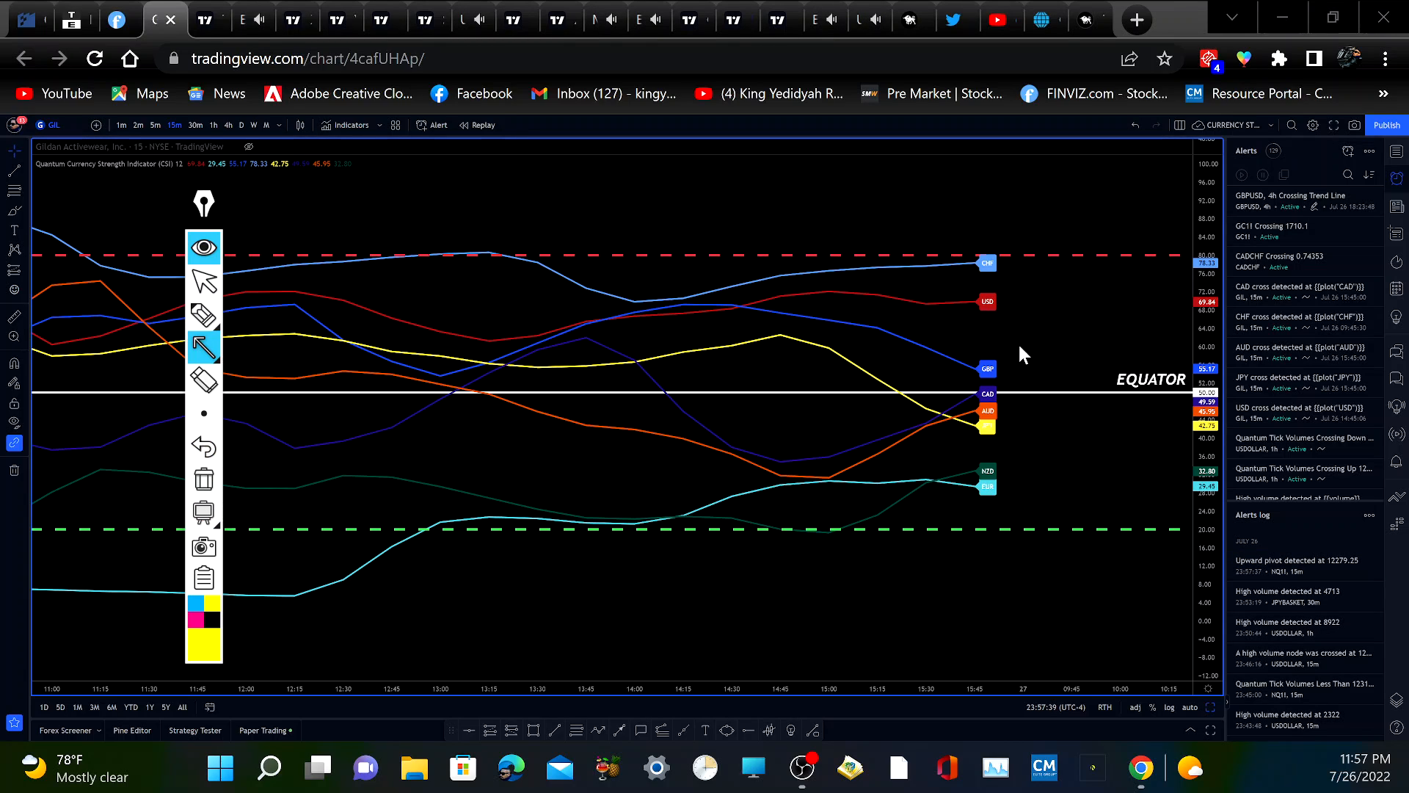
pyautogui.moveTo(991, 308)
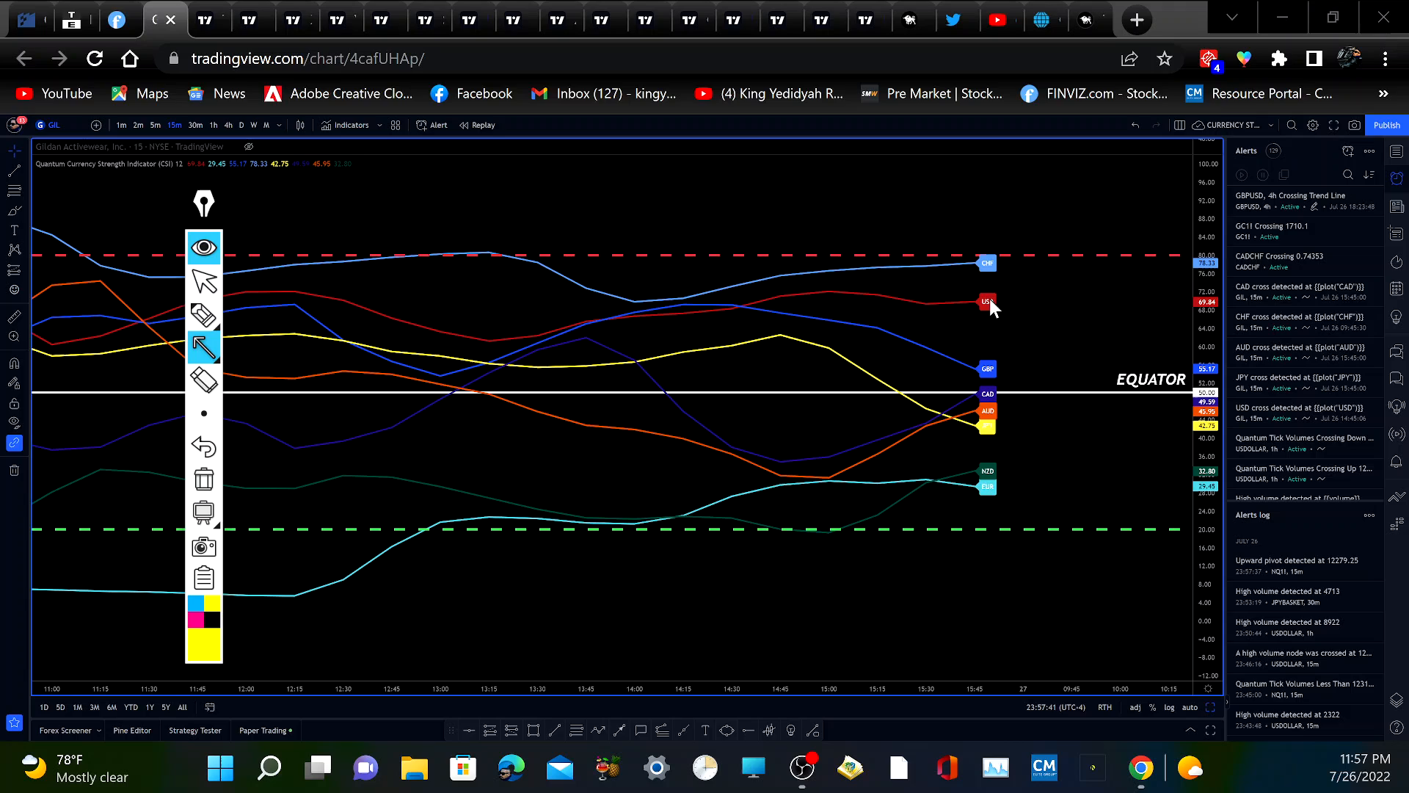
pyautogui.moveTo(986, 293)
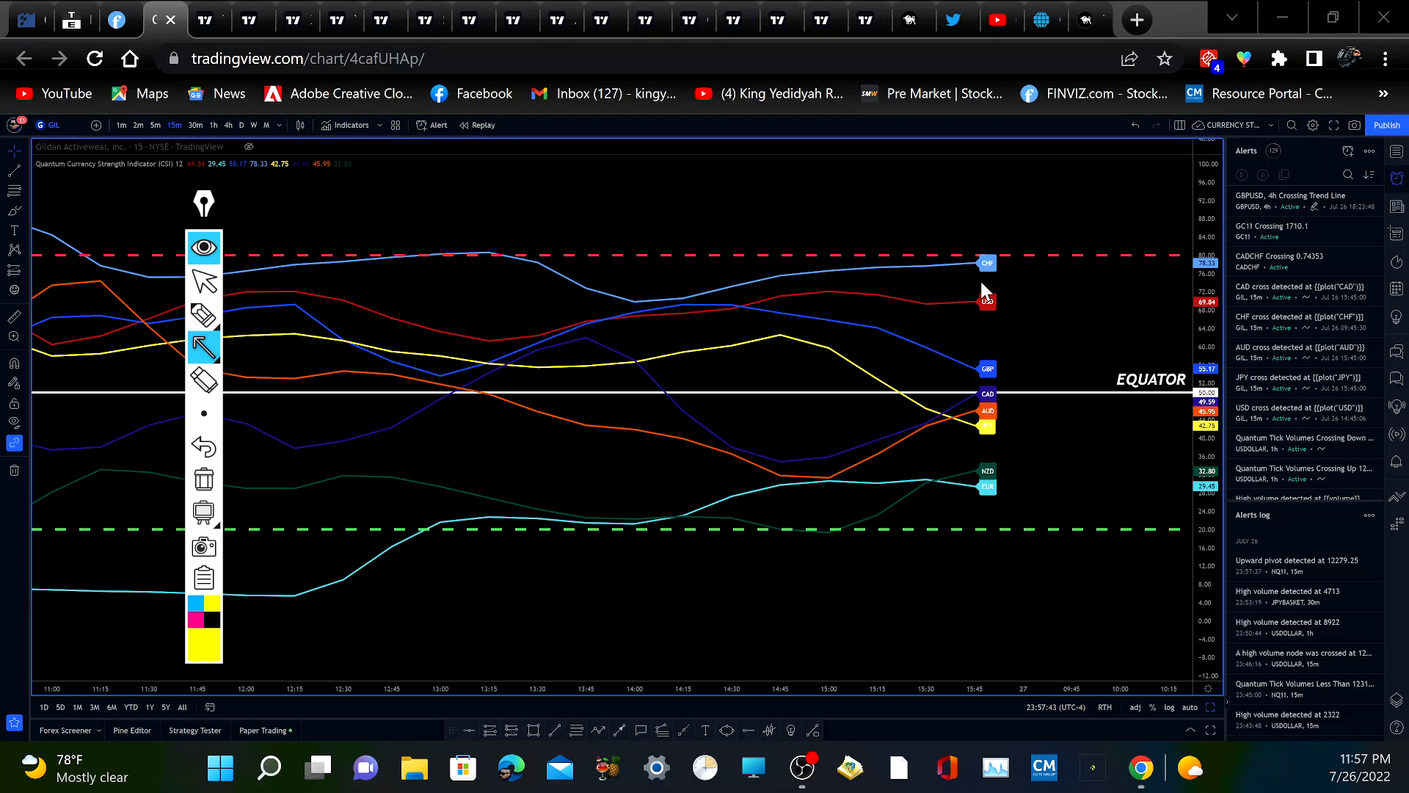
pyautogui.moveTo(963, 289)
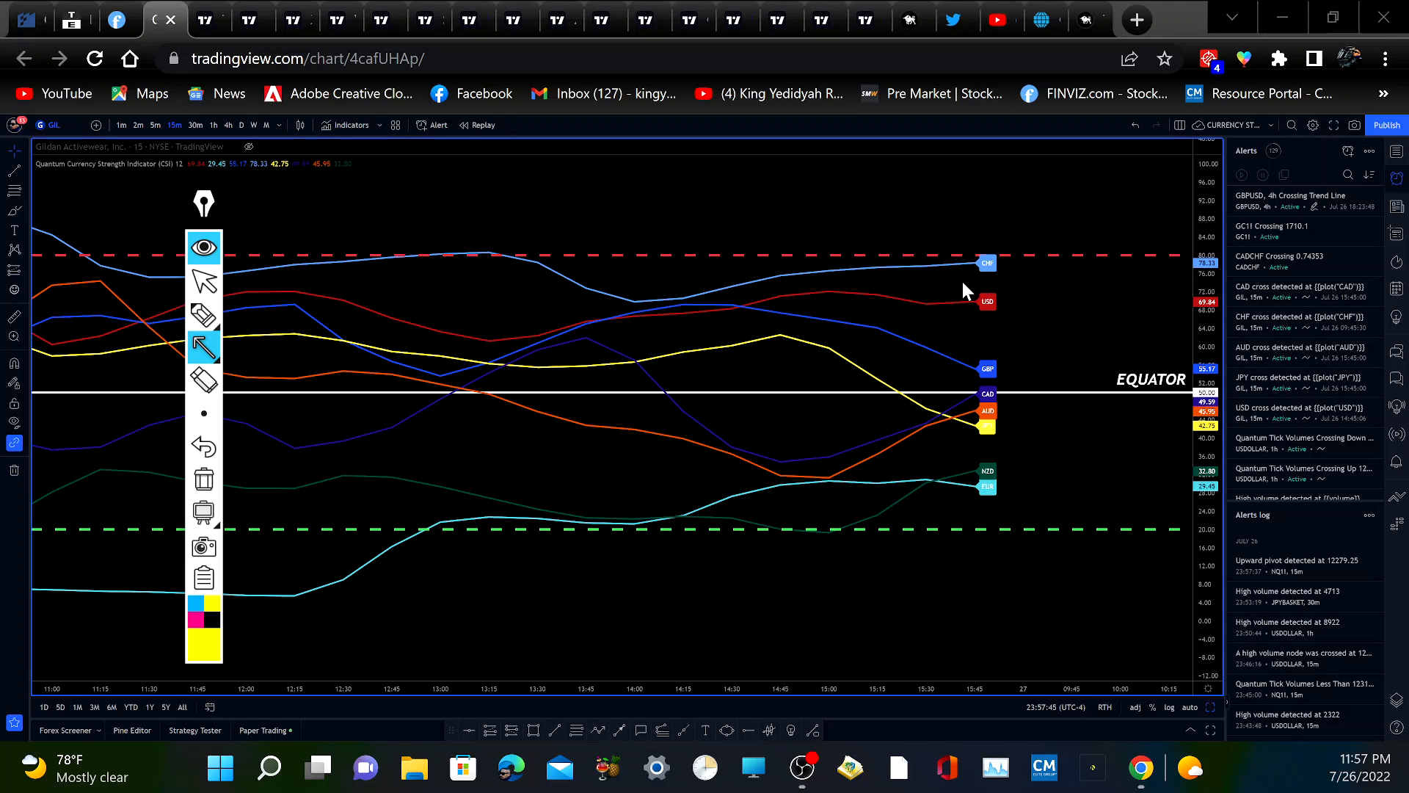
pyautogui.moveTo(211, 30)
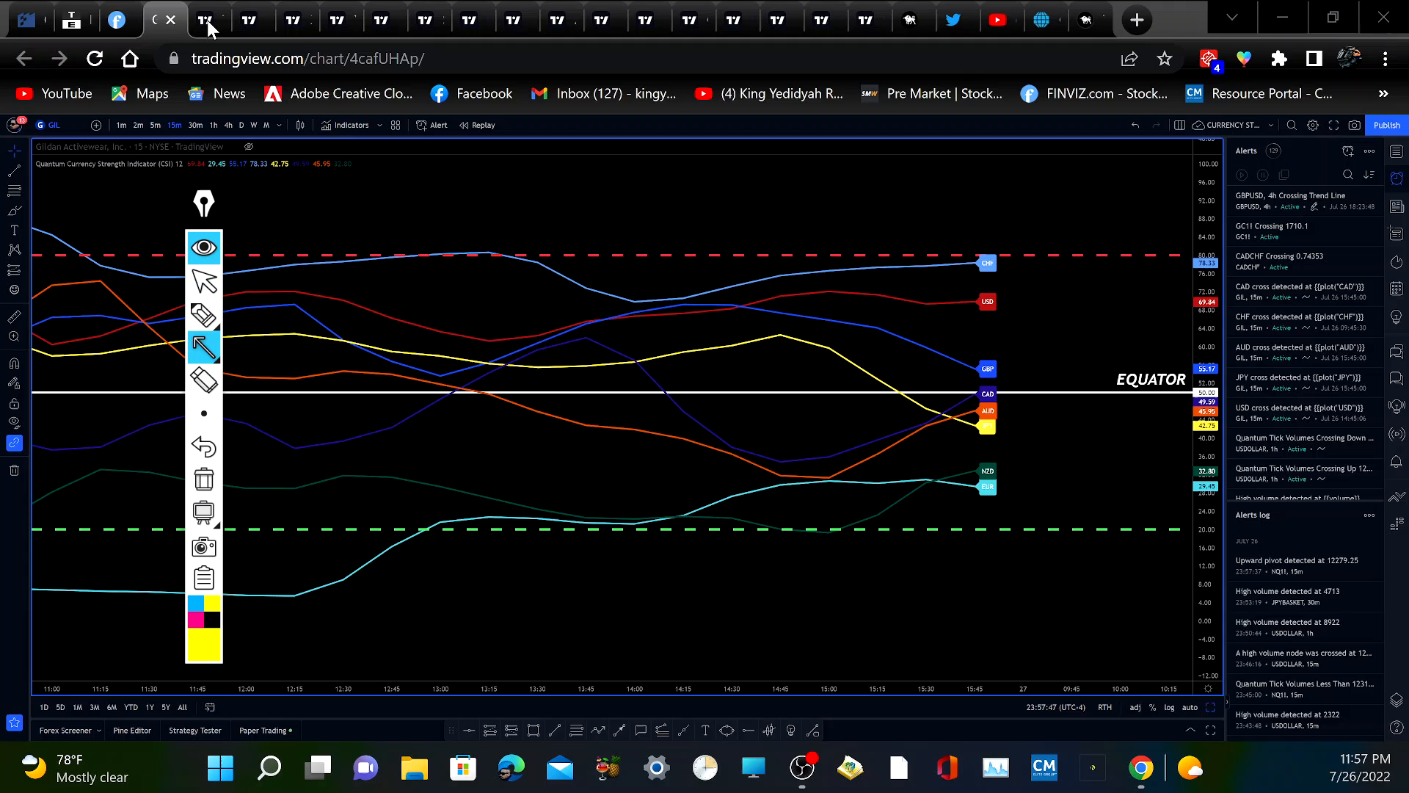
pyautogui.moveTo(205, 280)
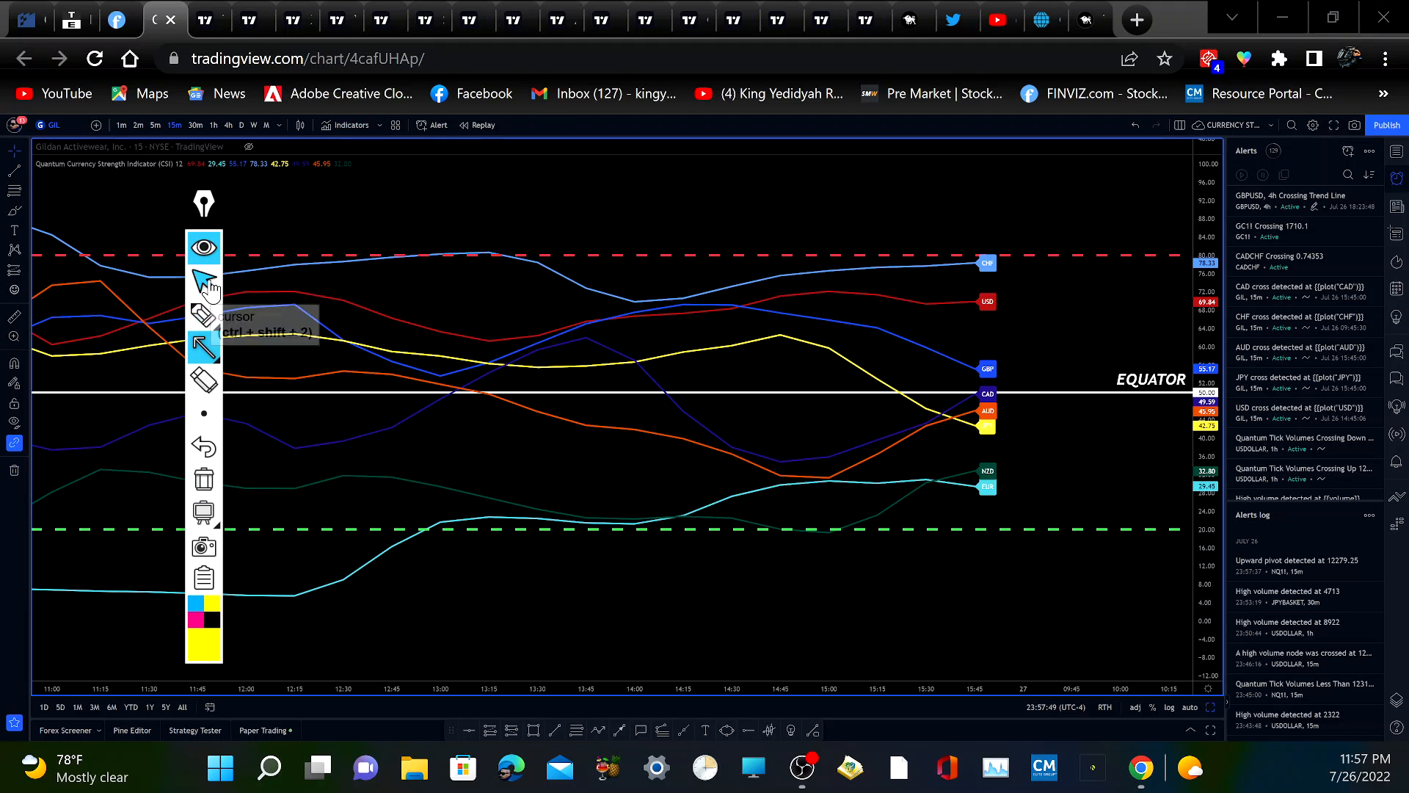
pyautogui.moveTo(866, 19)
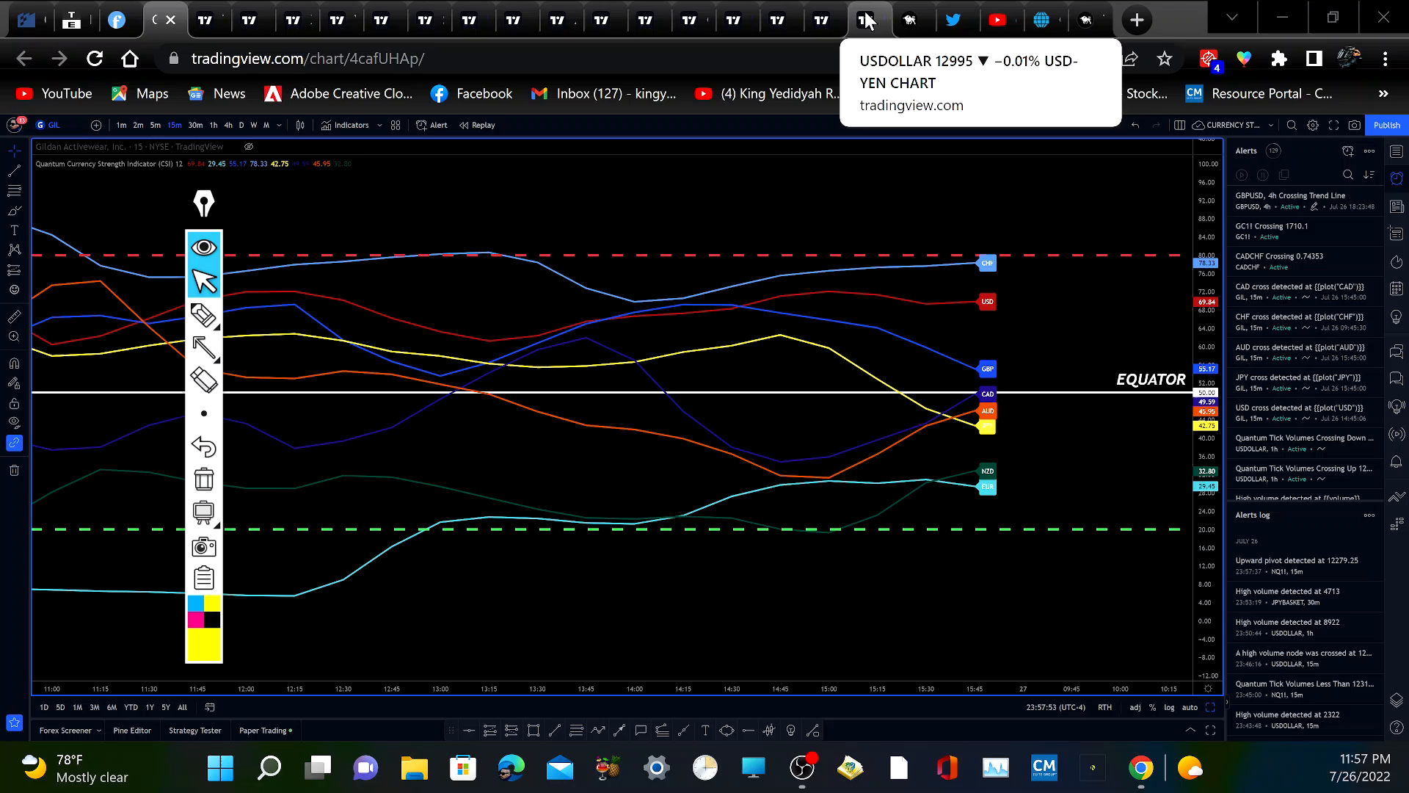
# Switch to the Dow Jones FXCM Dollar Index 4-hour chart
pyautogui.click(866, 19)
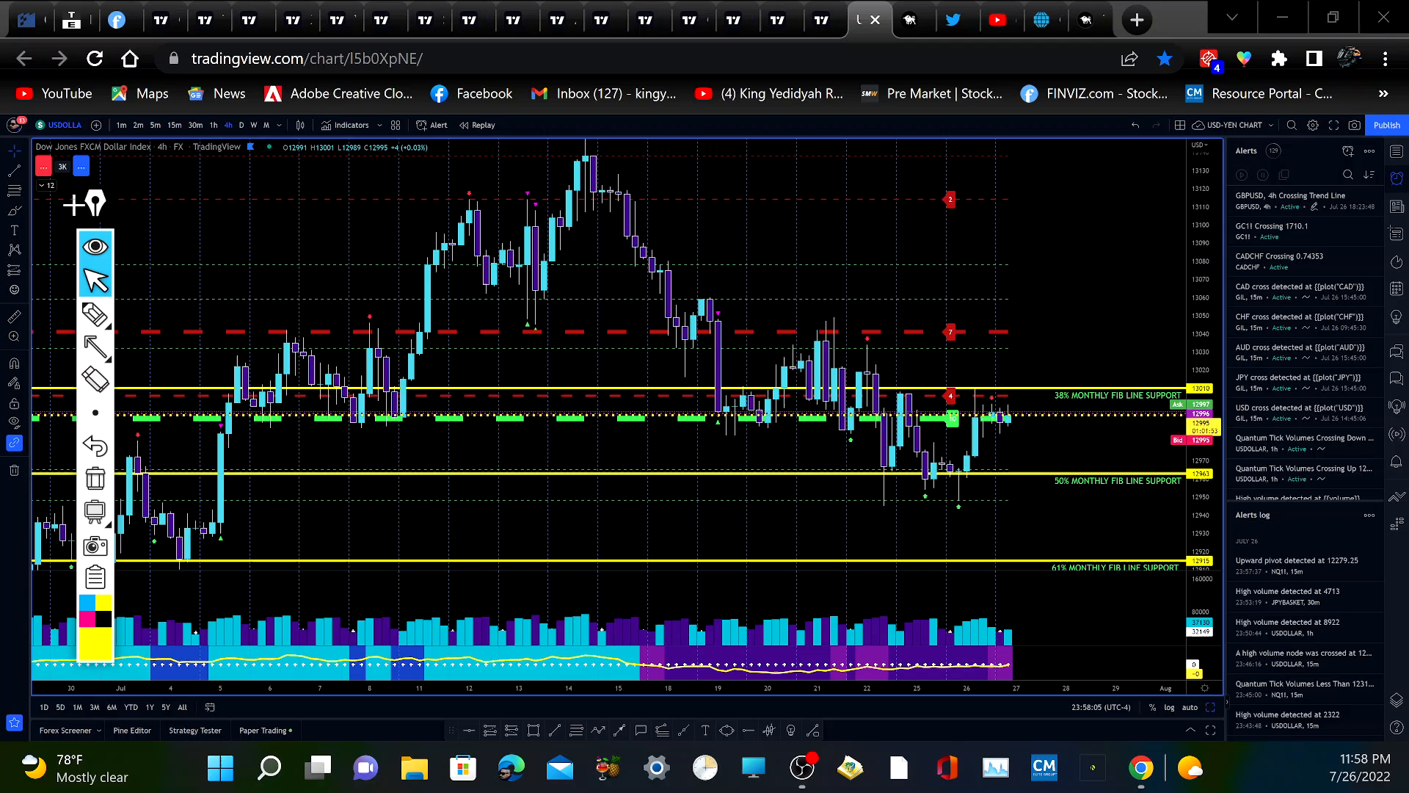
pyautogui.moveTo(463, 389)
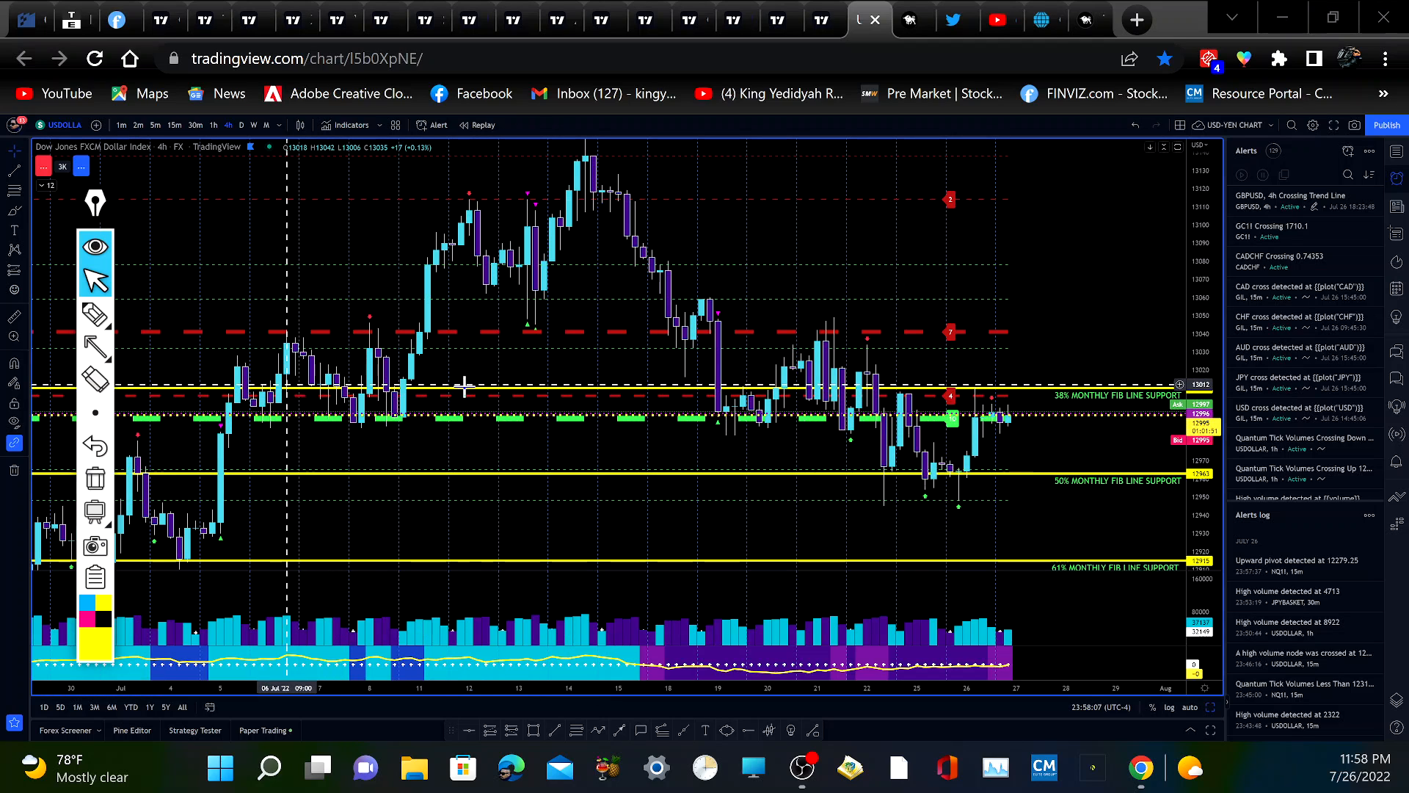
pyautogui.moveTo(1019, 445)
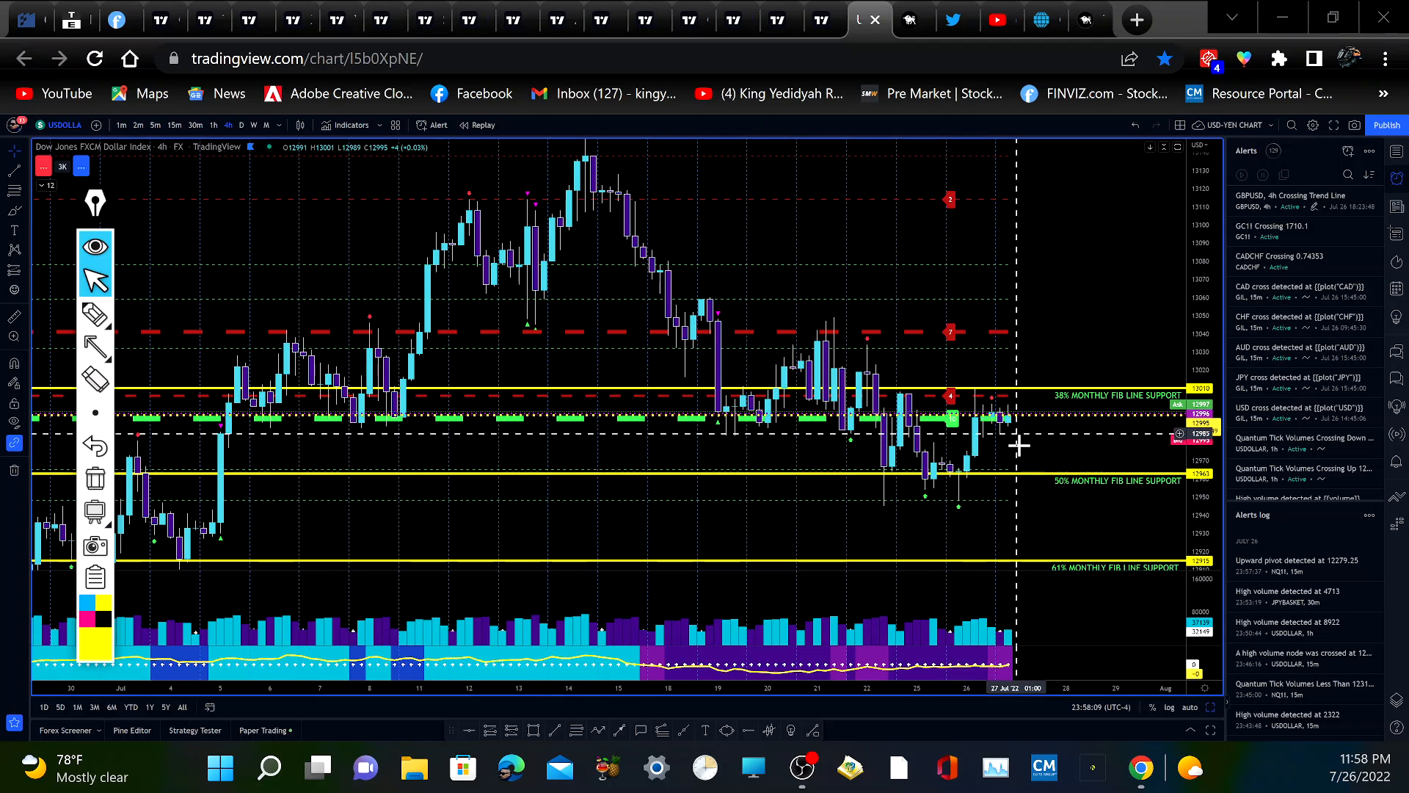
pyautogui.moveTo(1025, 381)
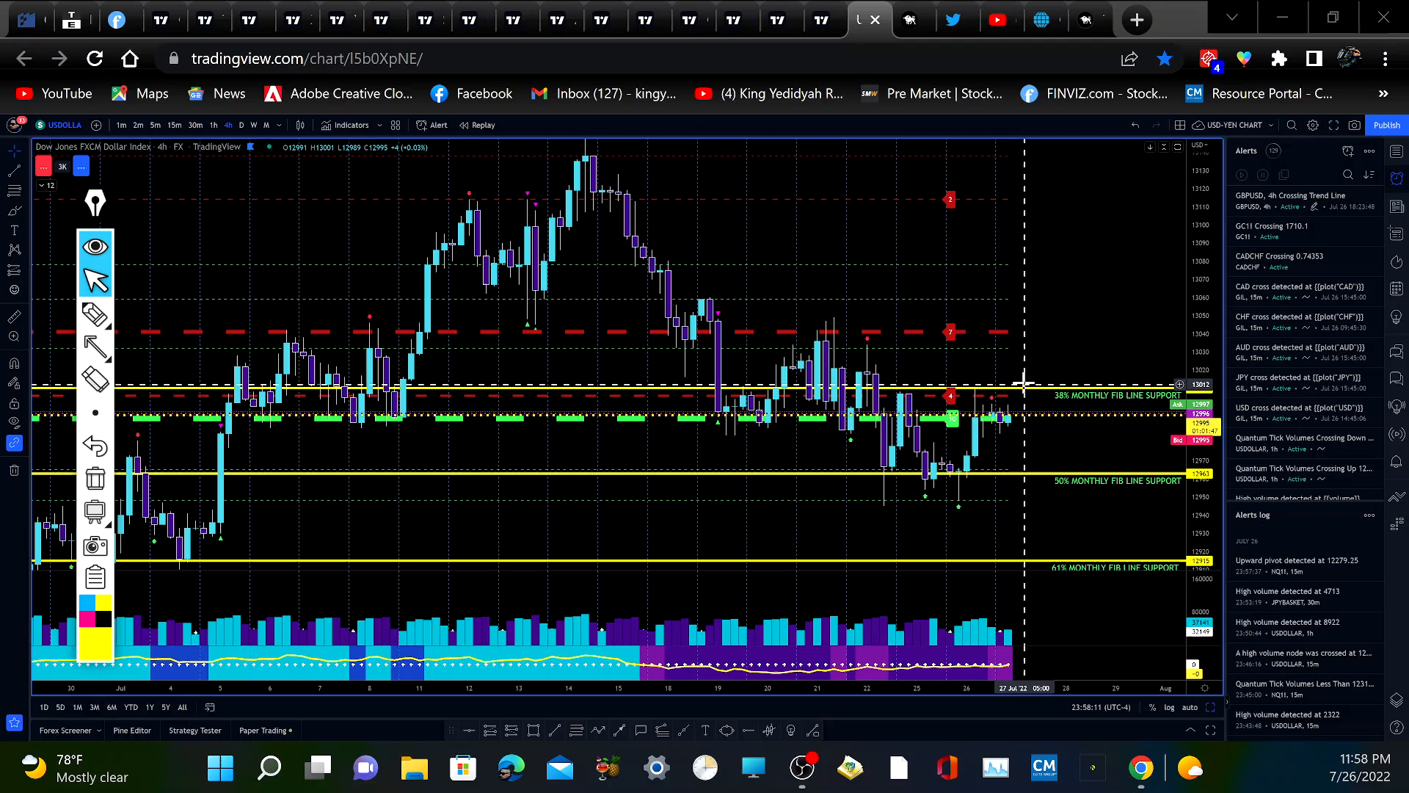
pyautogui.moveTo(1054, 465)
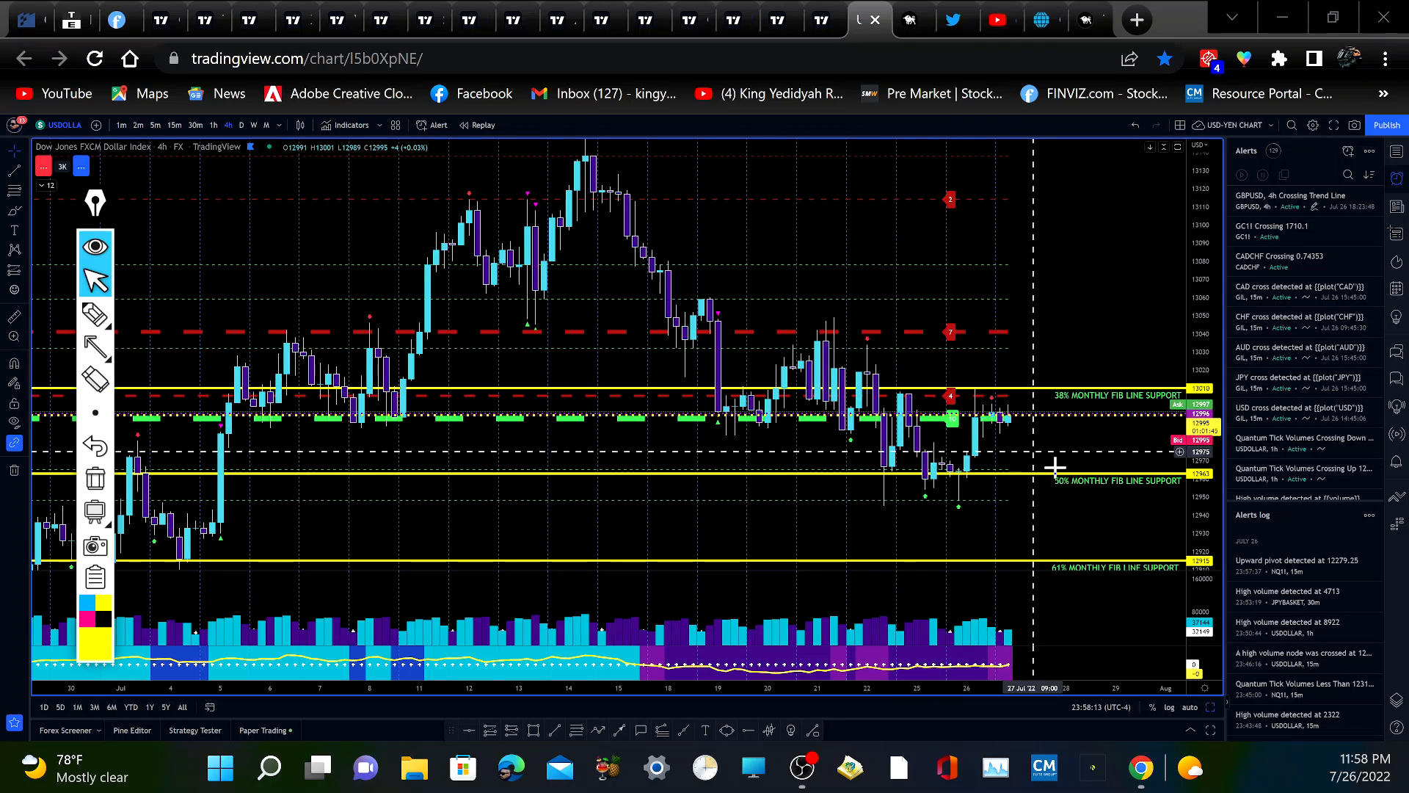
pyautogui.moveTo(207, 503)
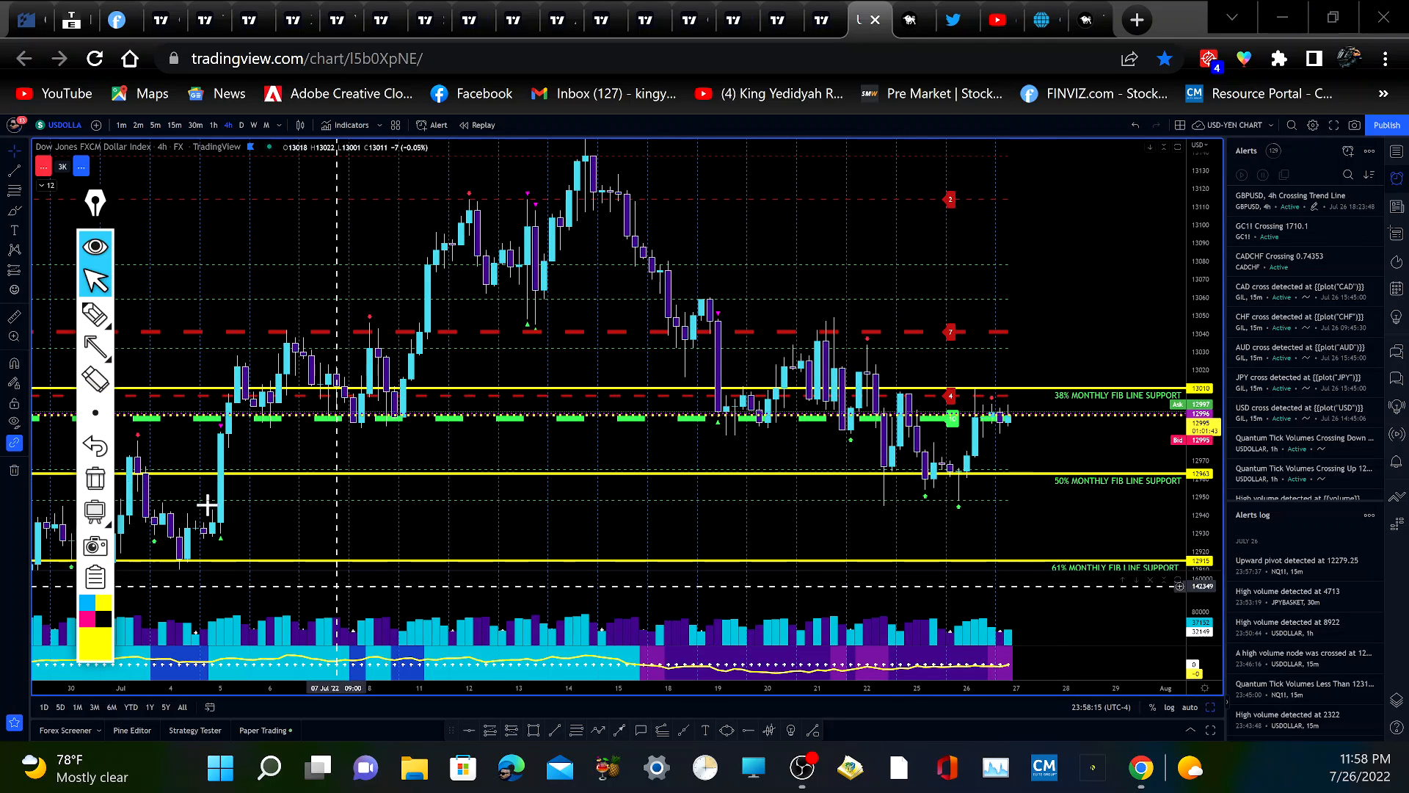
# Draw yellow arrows down at the 38% Fib support and up at the 50% line
pyautogui.click(94, 344)
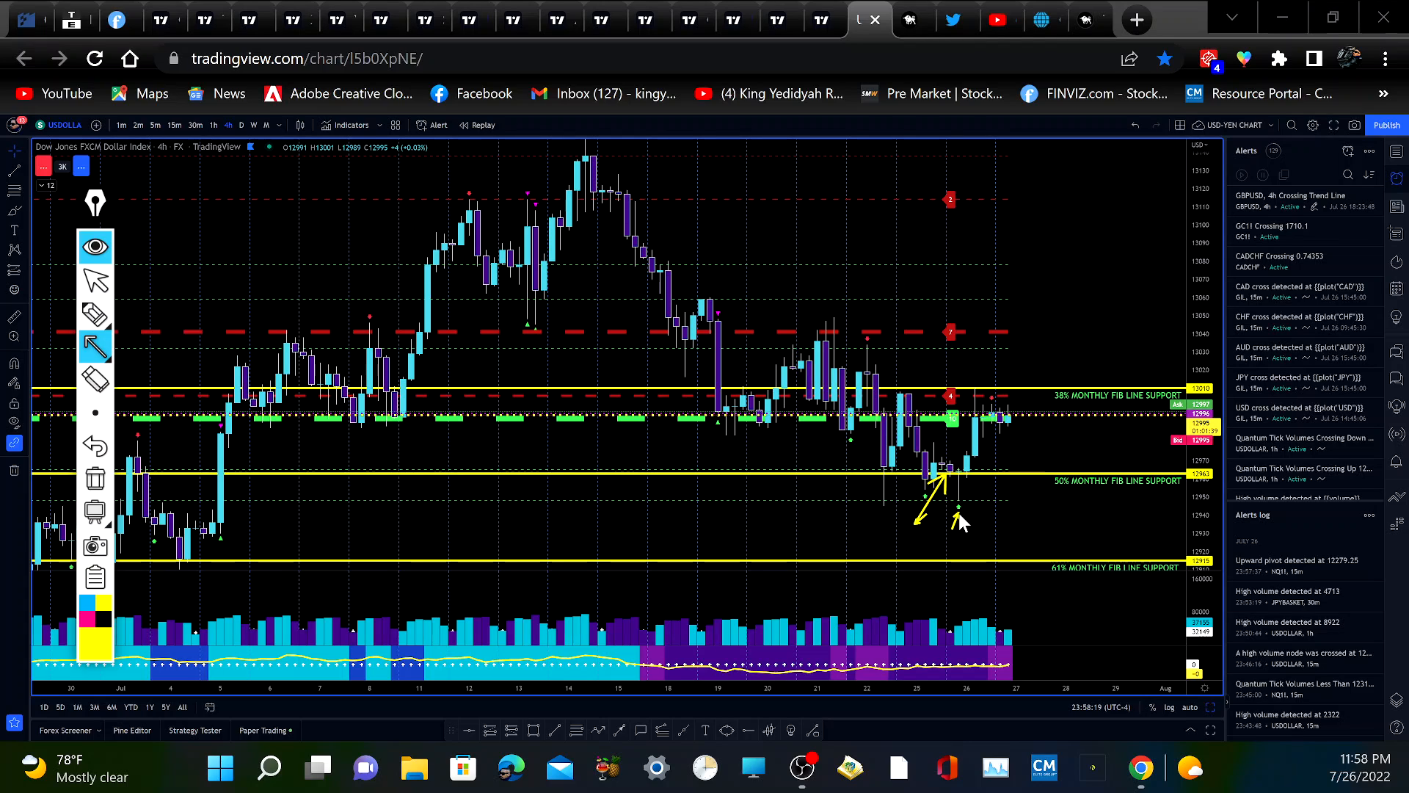
pyautogui.moveTo(225, 512)
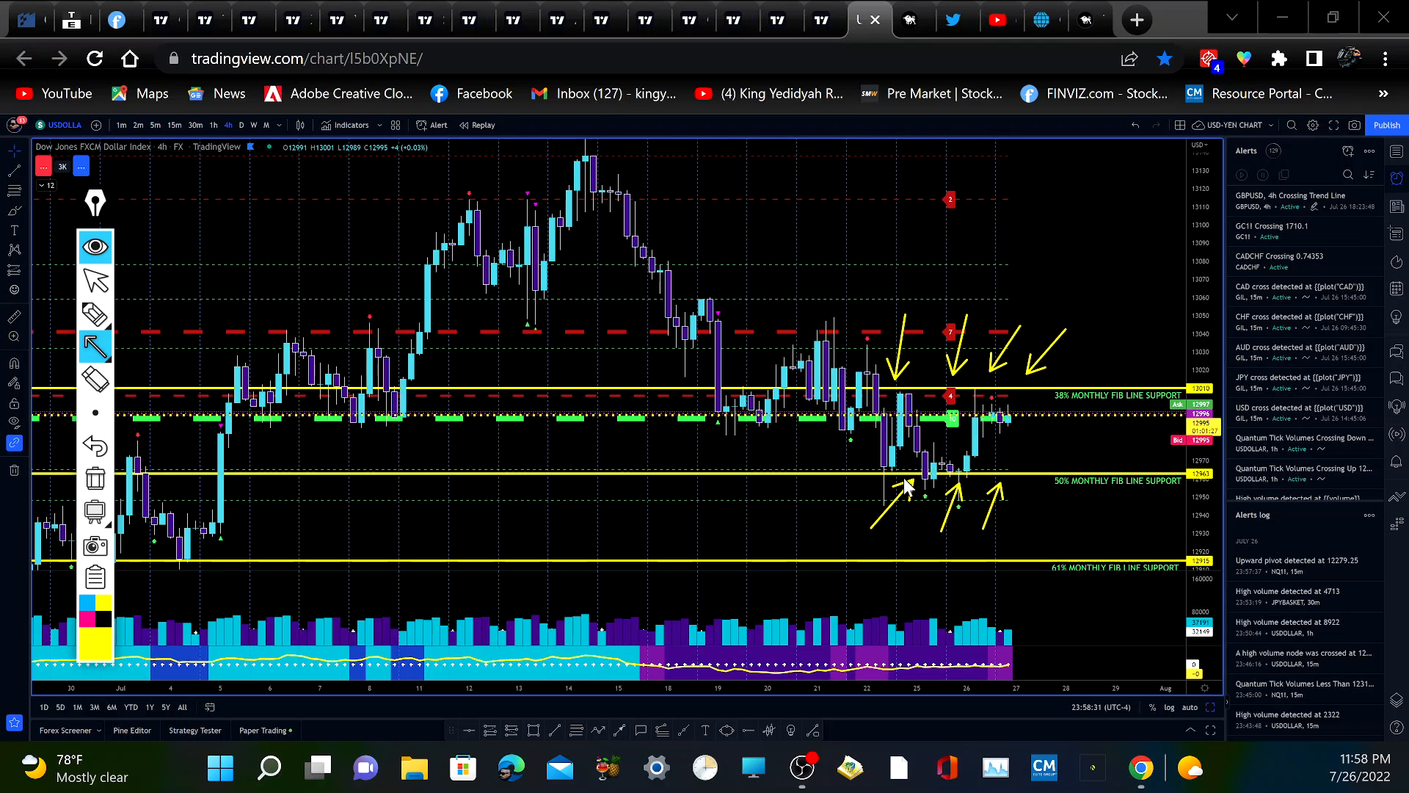
pyautogui.moveTo(807, 531)
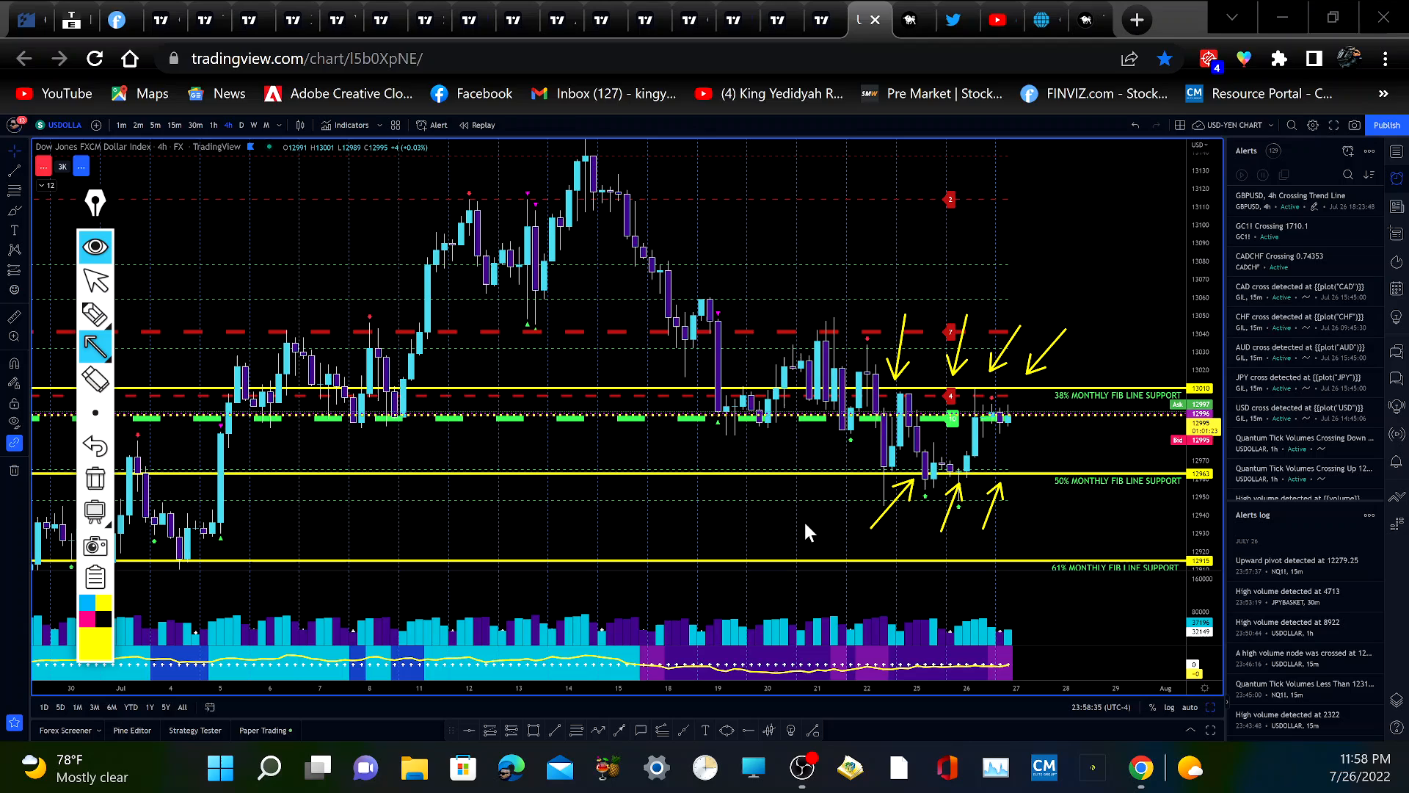
pyautogui.moveTo(825, 506)
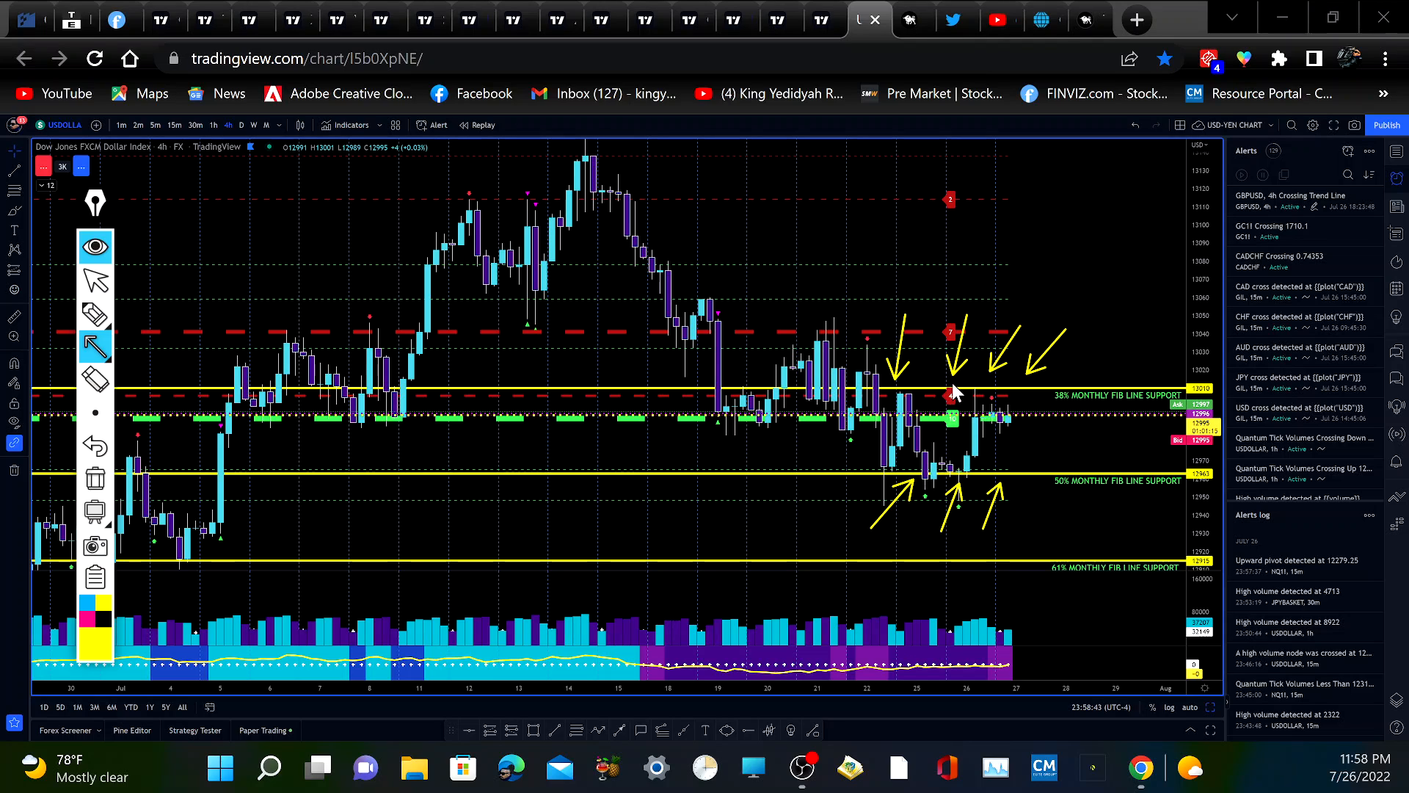
pyautogui.moveTo(94, 479)
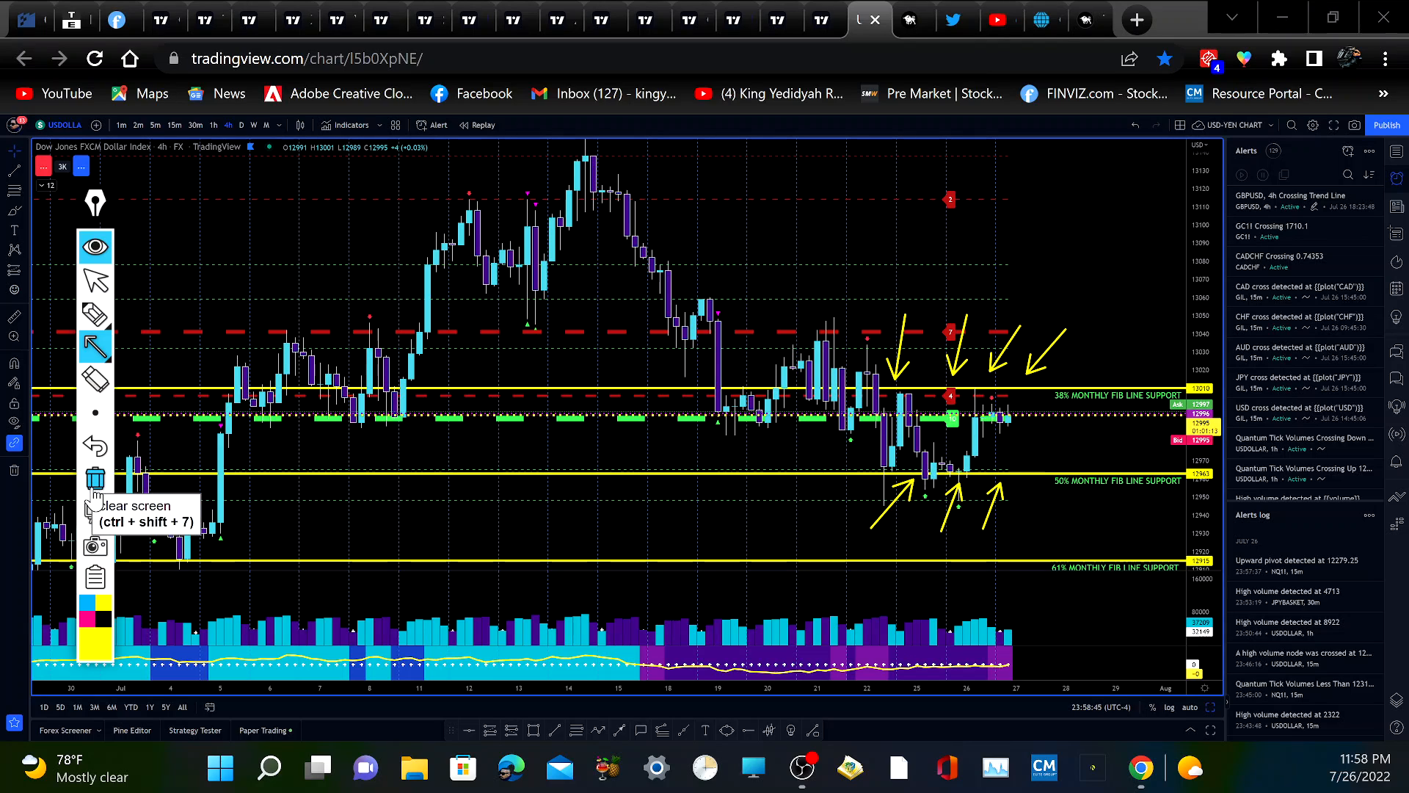
pyautogui.moveTo(979, 415)
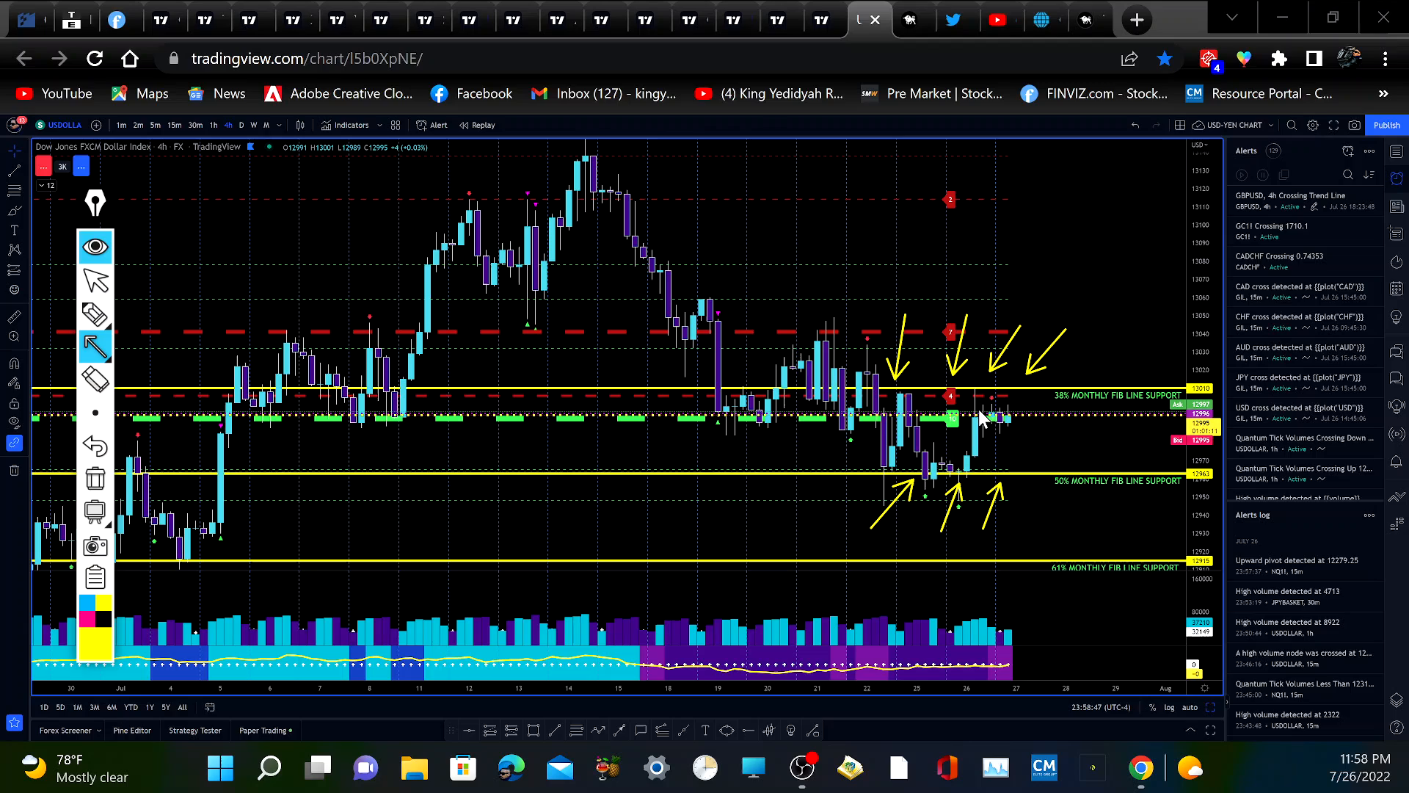
pyautogui.moveTo(988, 402)
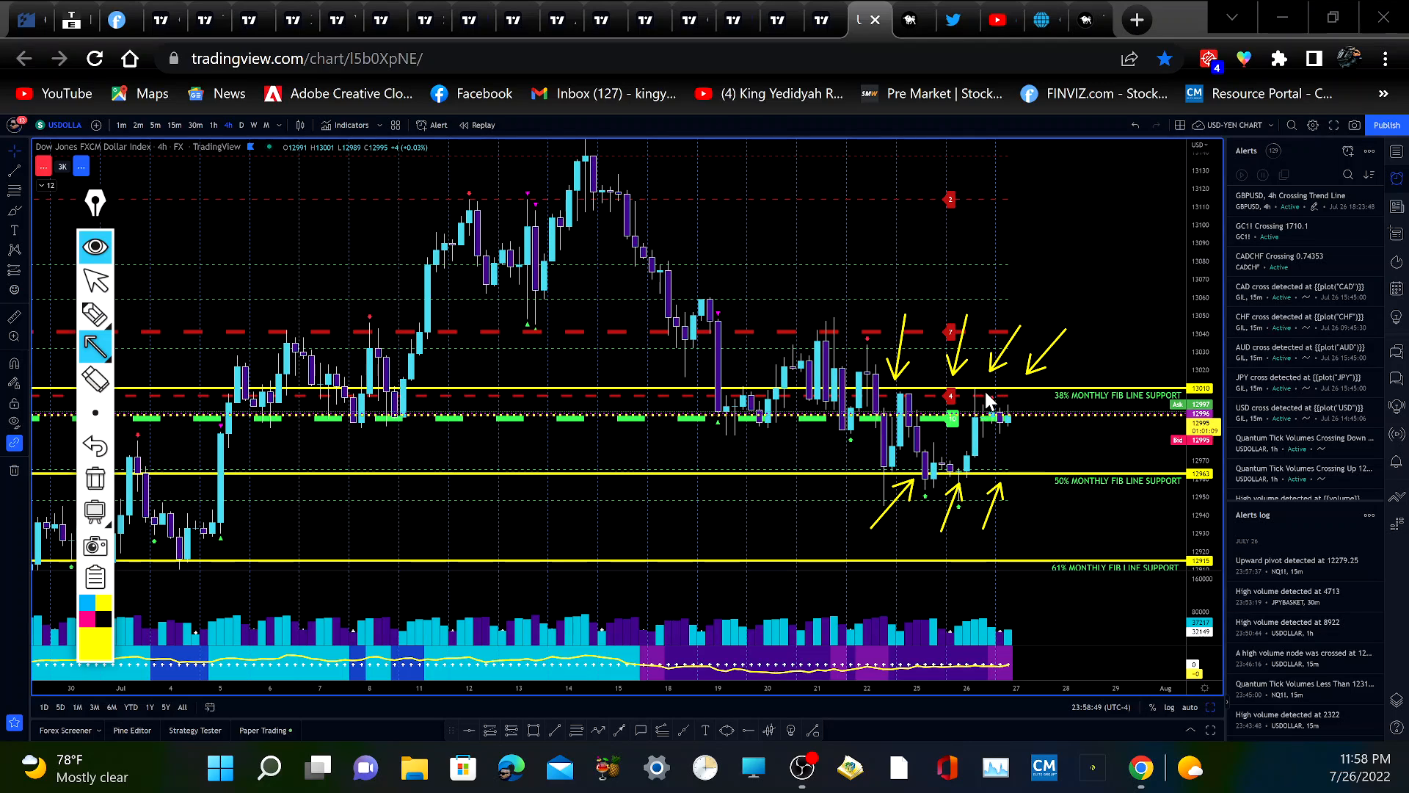
pyautogui.moveTo(986, 405)
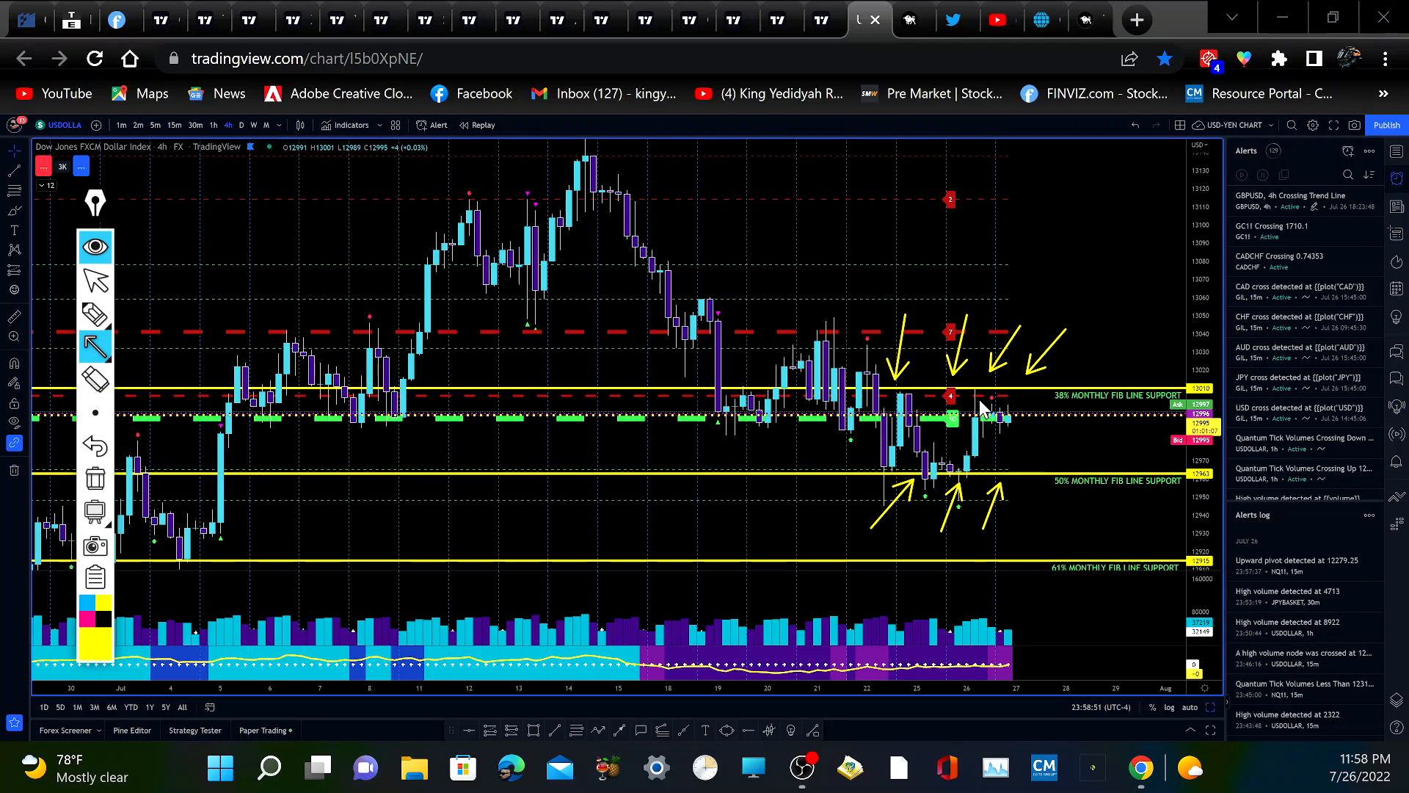
pyautogui.moveTo(898, 449)
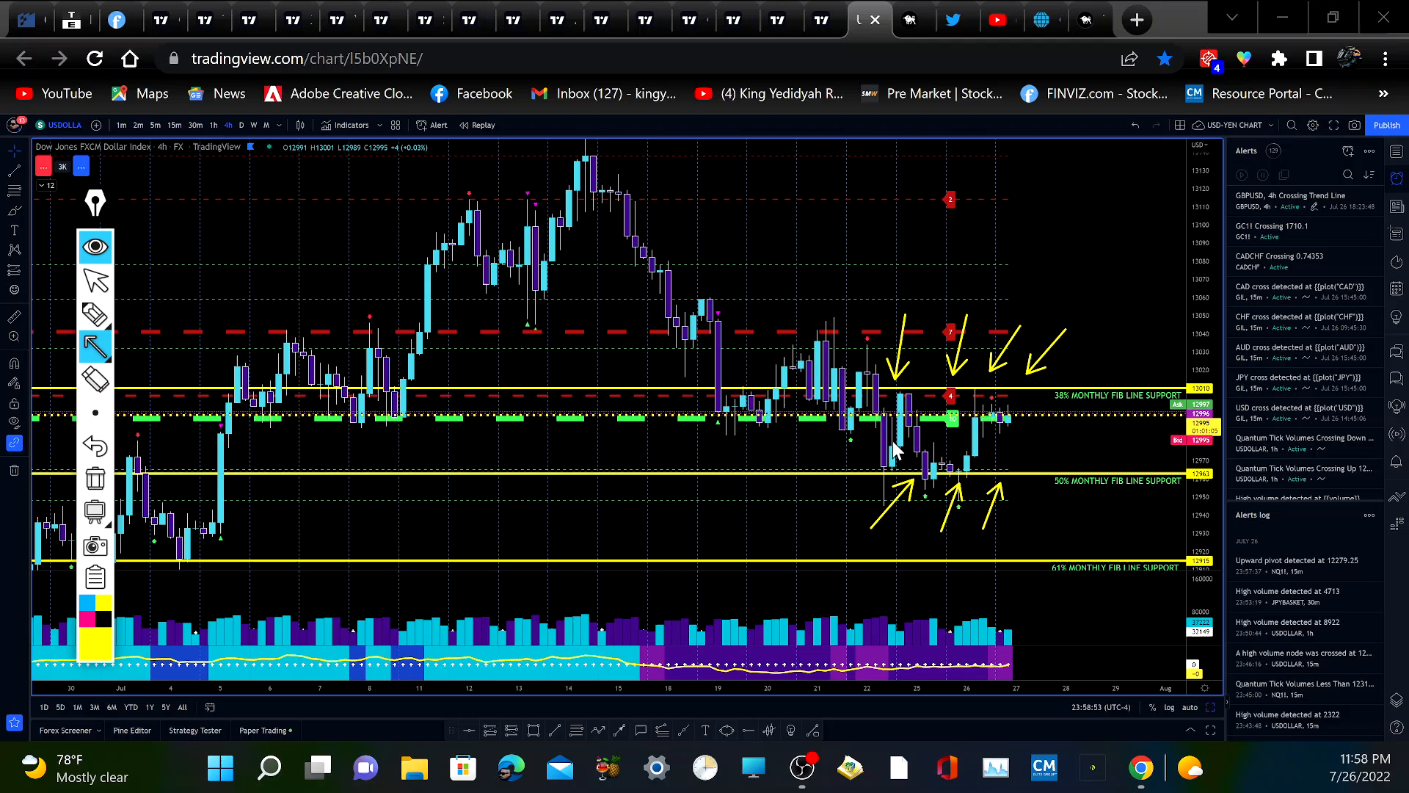
pyautogui.moveTo(166, 302)
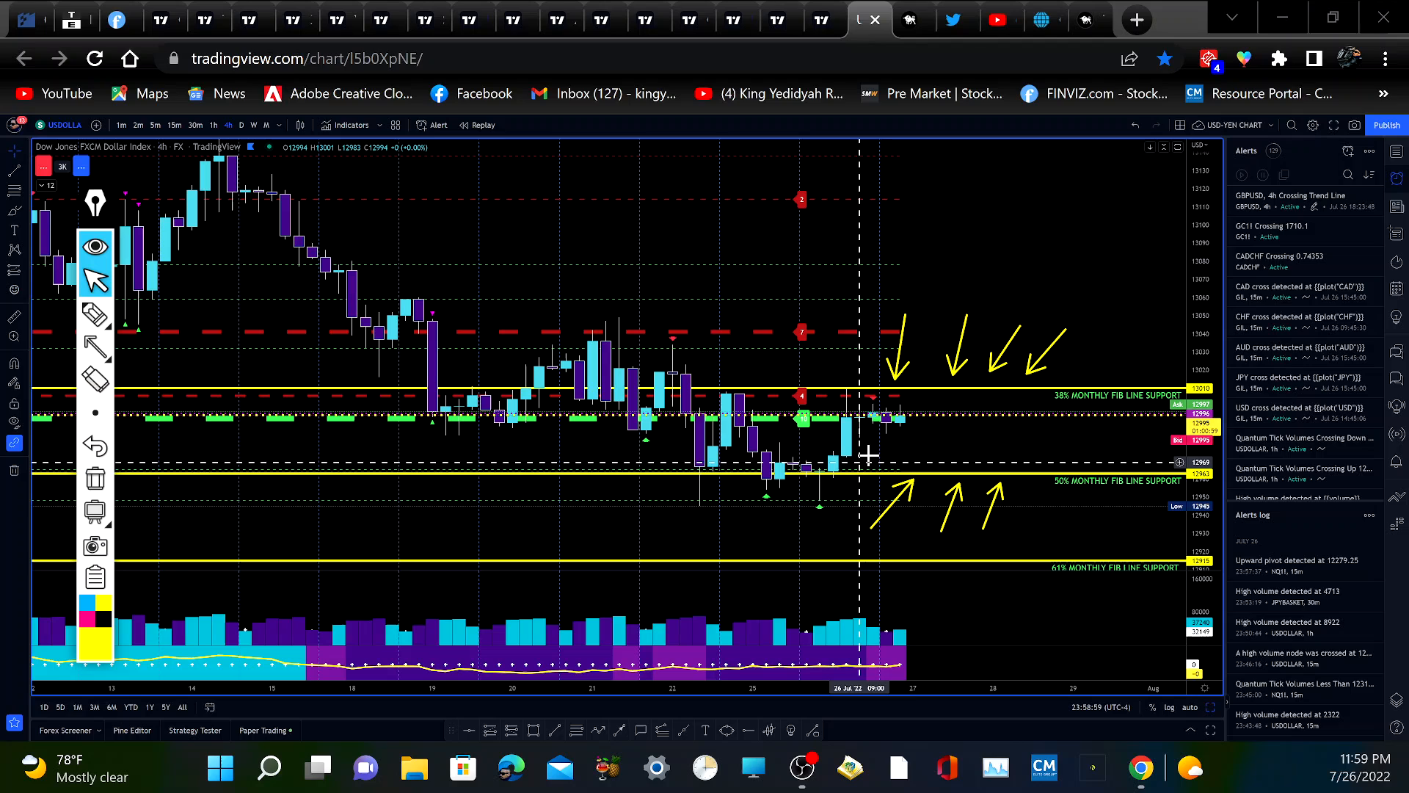
pyautogui.moveTo(907, 482)
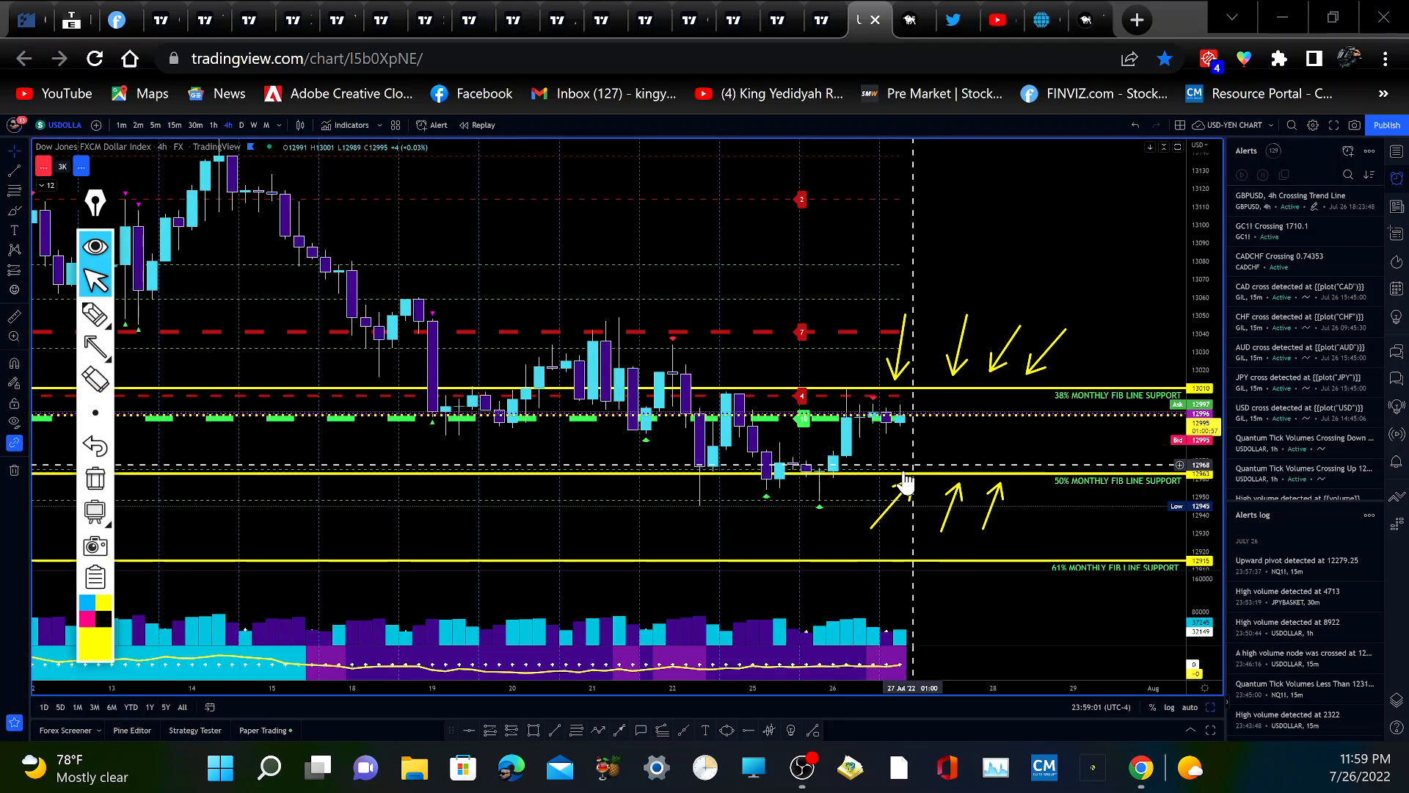
pyautogui.moveTo(794, 474)
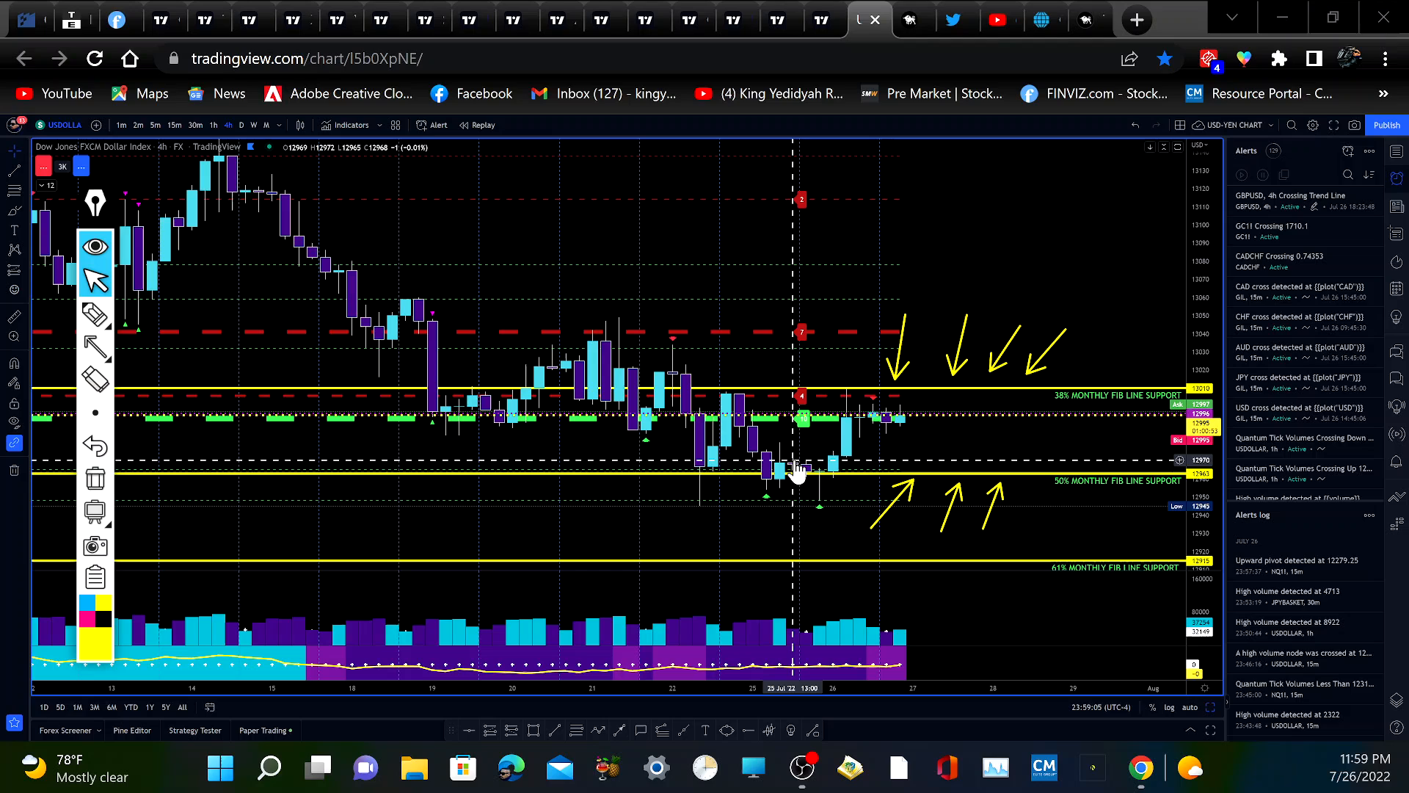
pyautogui.moveTo(798, 467)
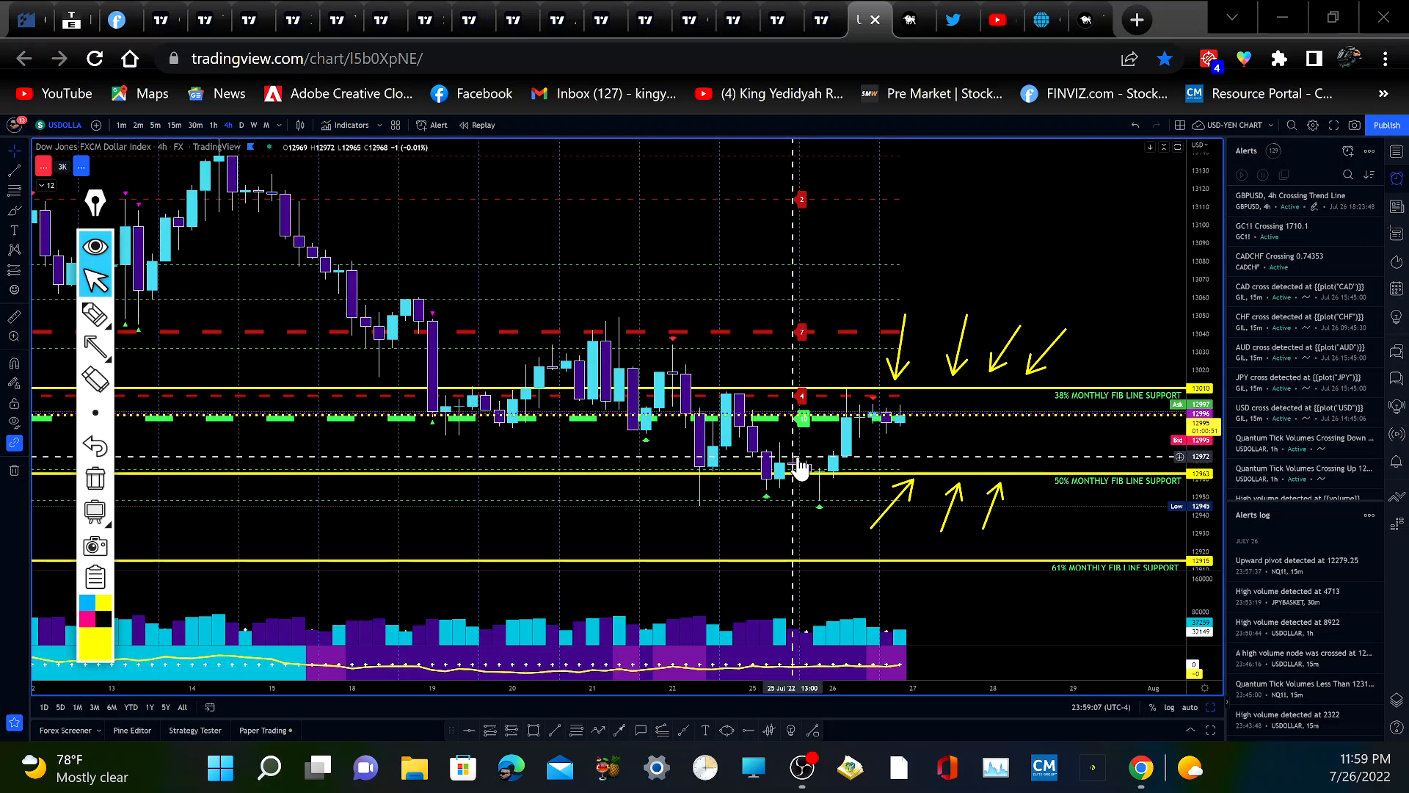
pyautogui.moveTo(775, 374)
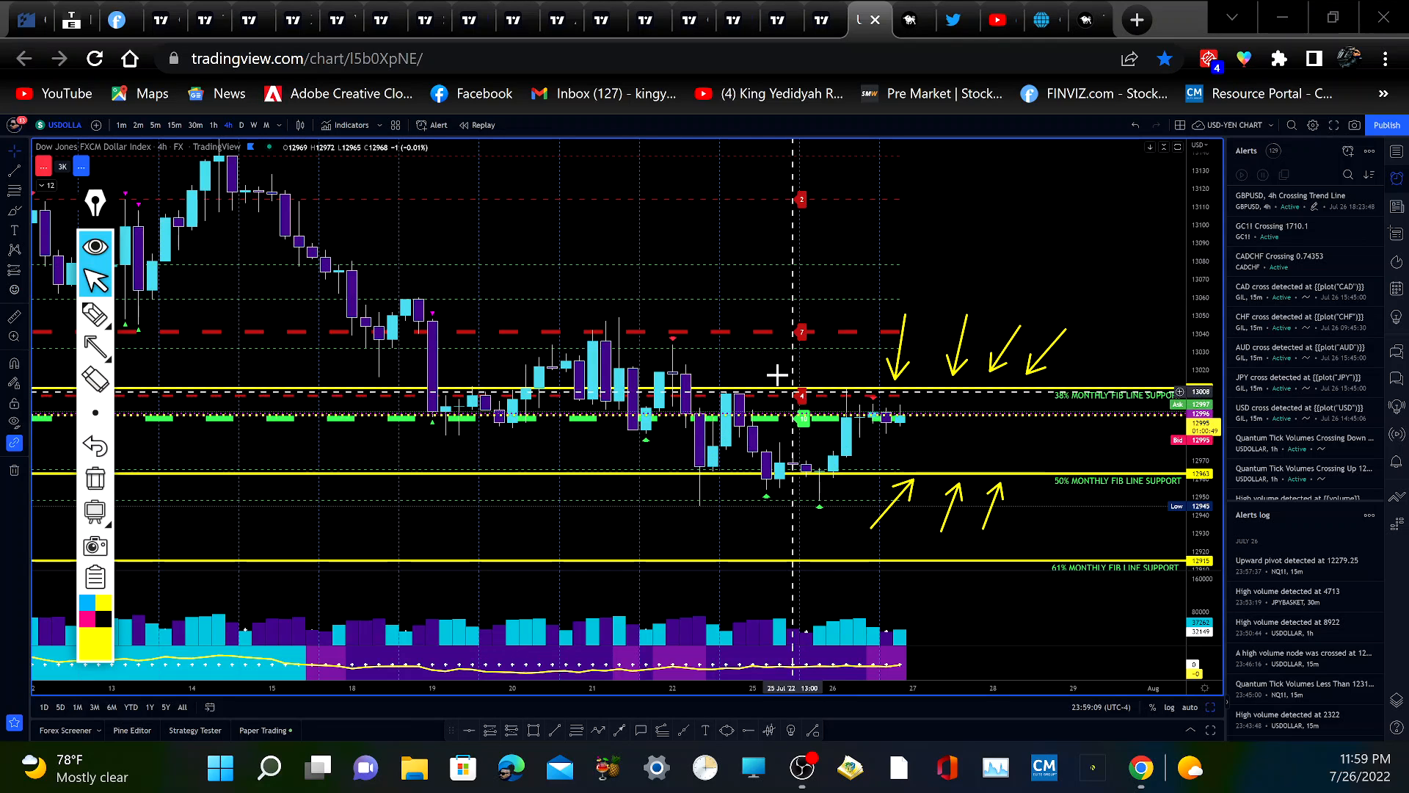
pyautogui.moveTo(311, 436)
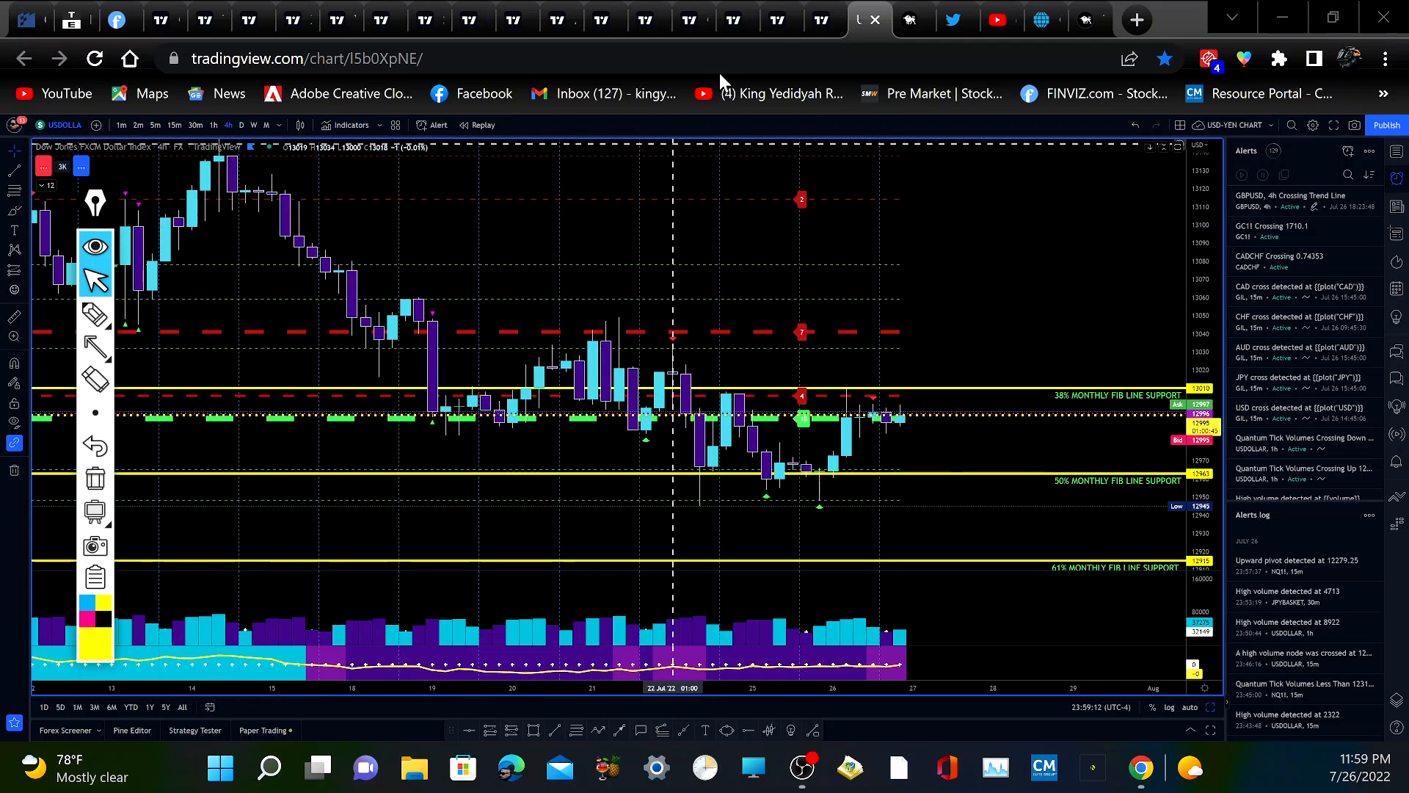
# Switch to the Euro / U.S. Dollar OANDA 4-hour chart
pyautogui.click(822, 19)
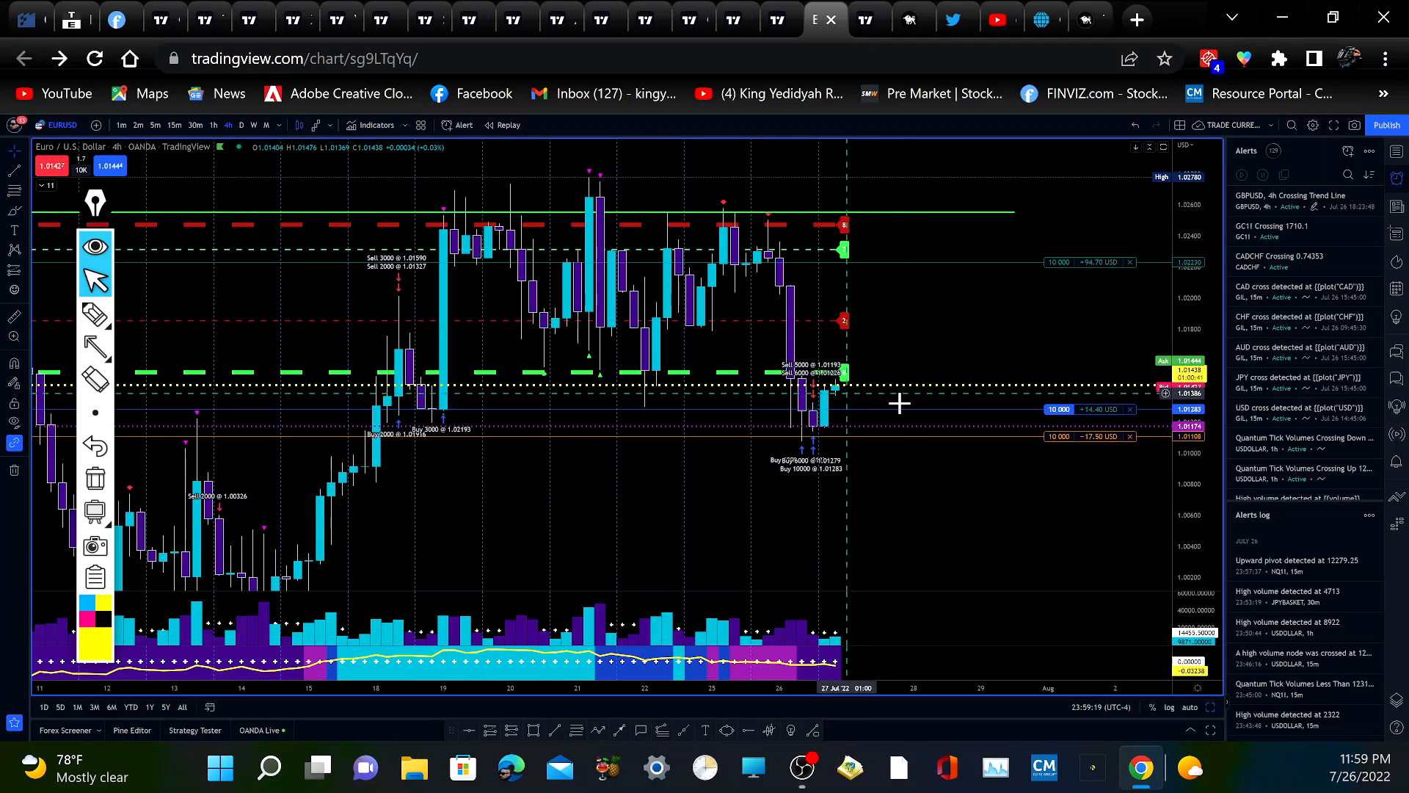
pyautogui.moveTo(979, 524)
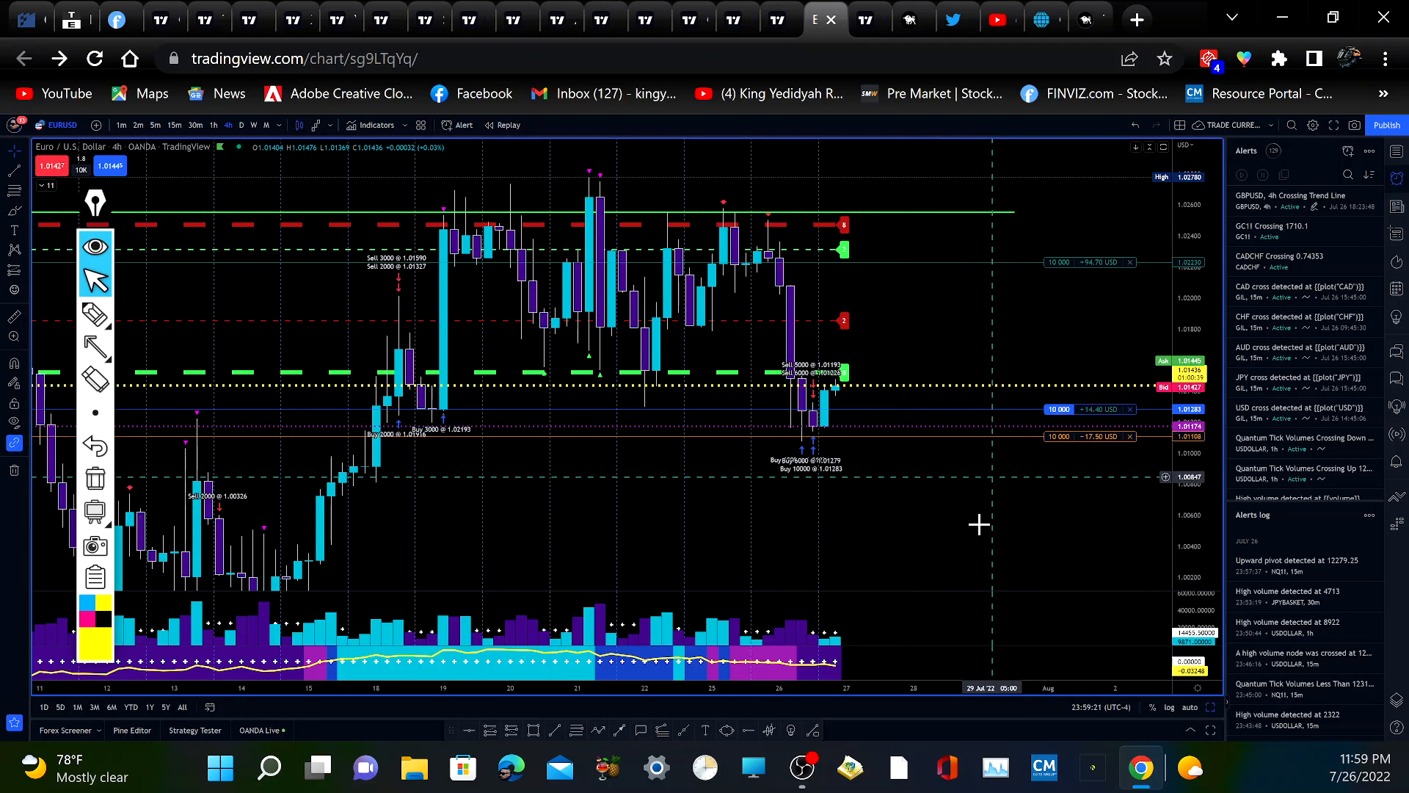
pyautogui.moveTo(984, 539)
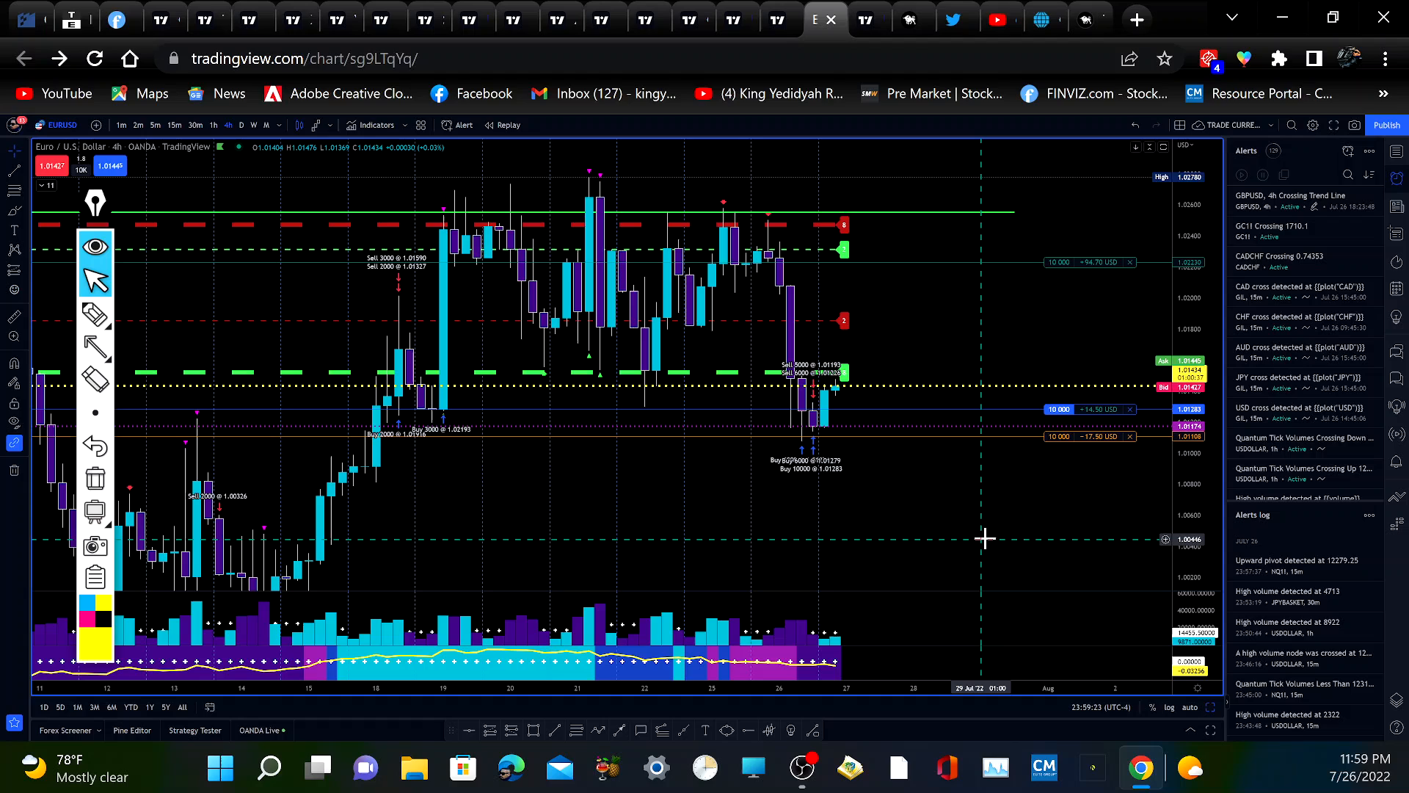
pyautogui.moveTo(117, 400)
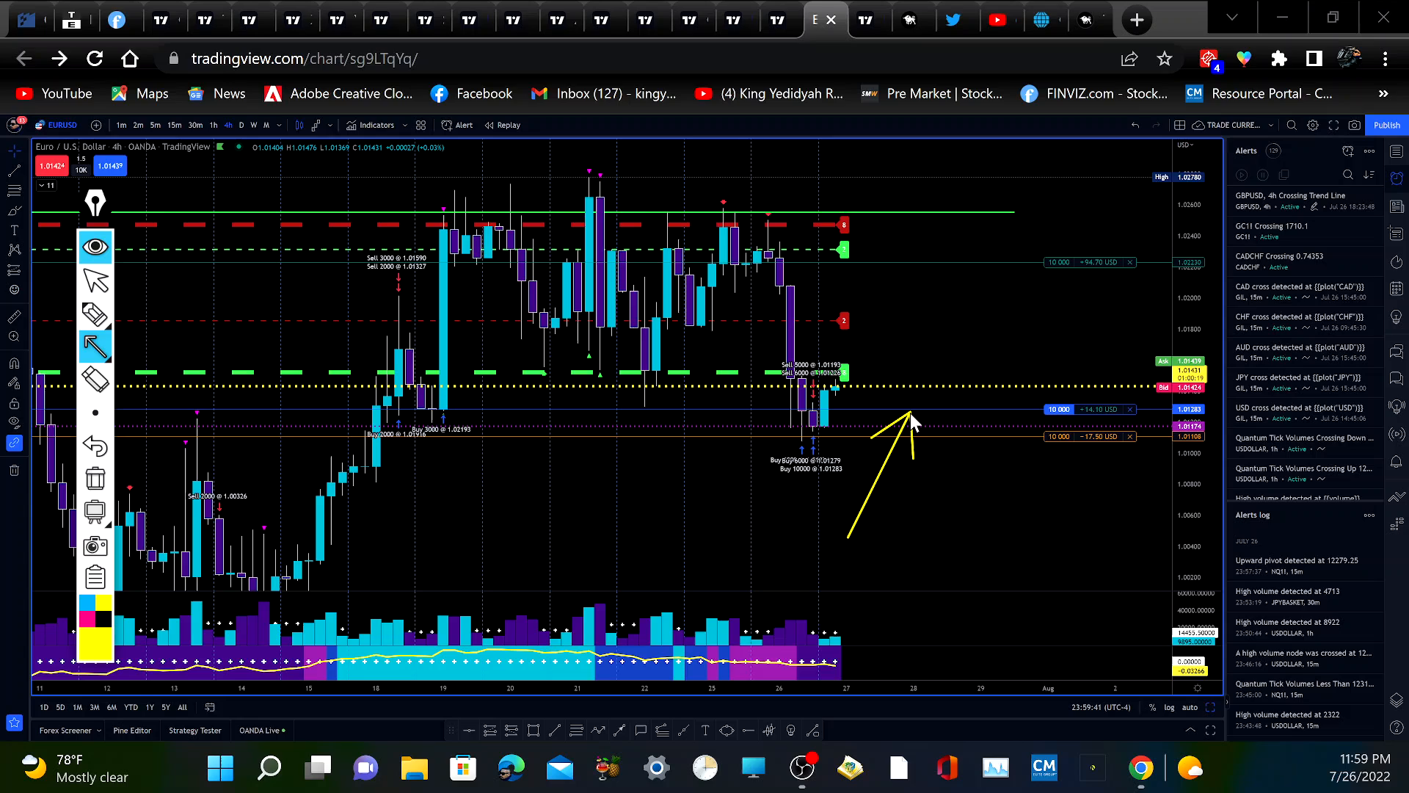
pyautogui.moveTo(907, 524)
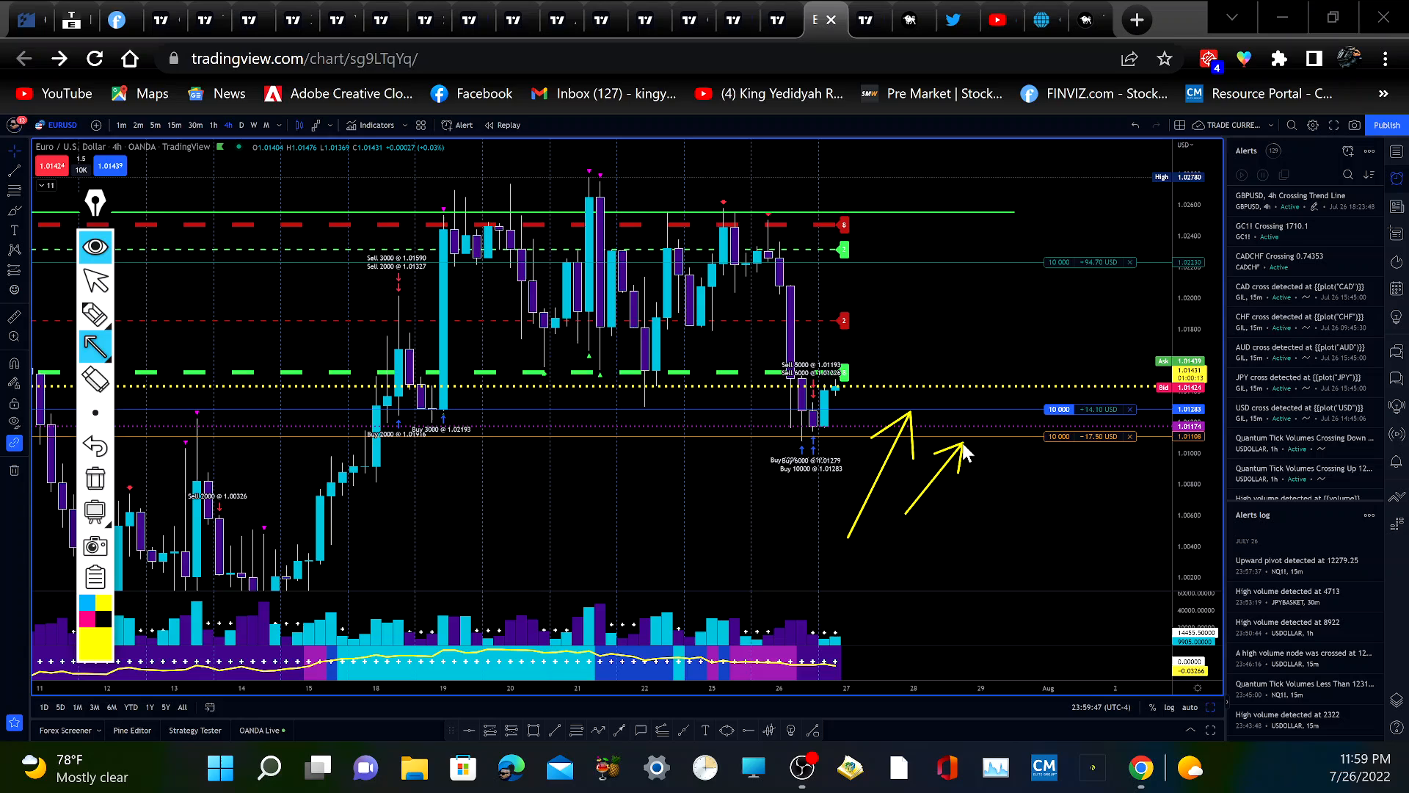
pyautogui.moveTo(687, 364)
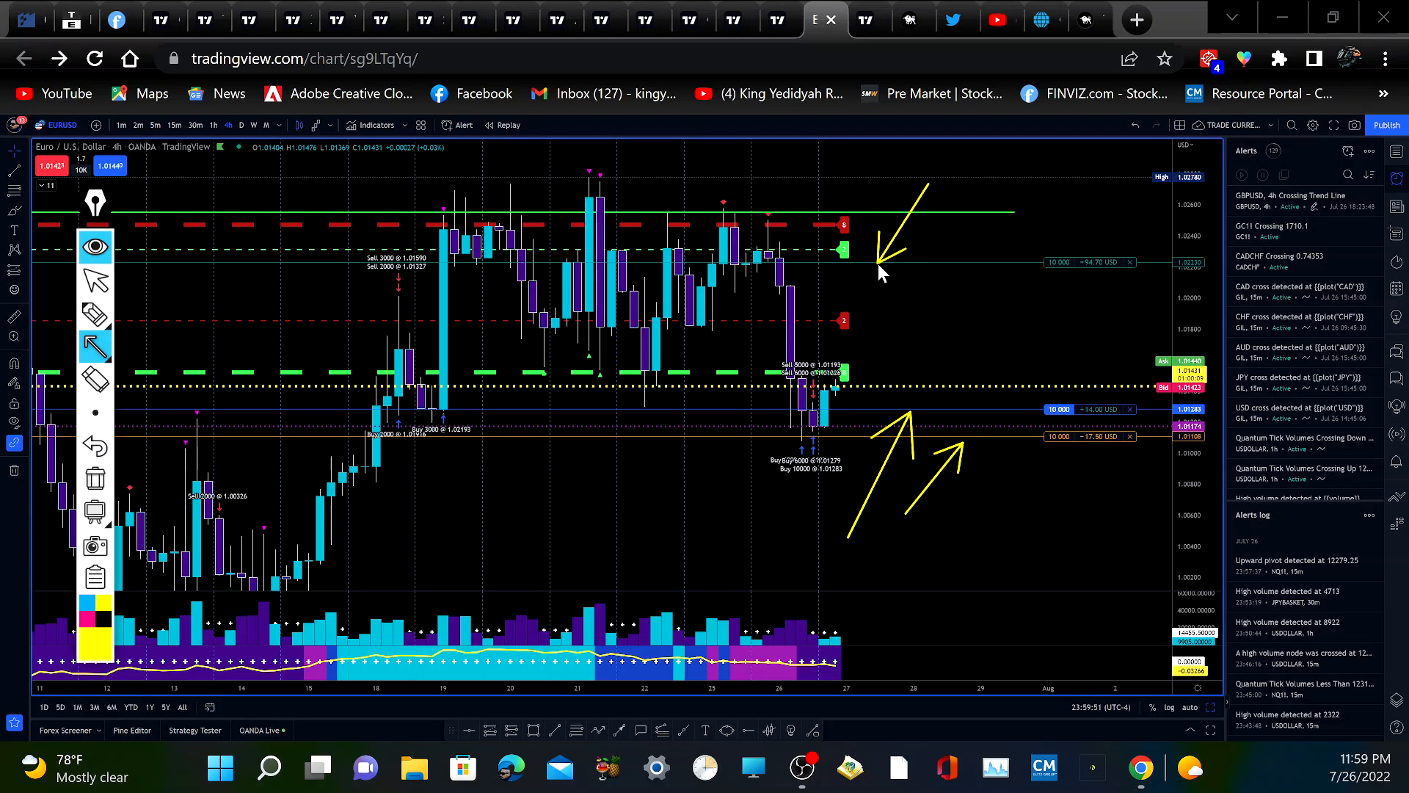
pyautogui.moveTo(804, 296)
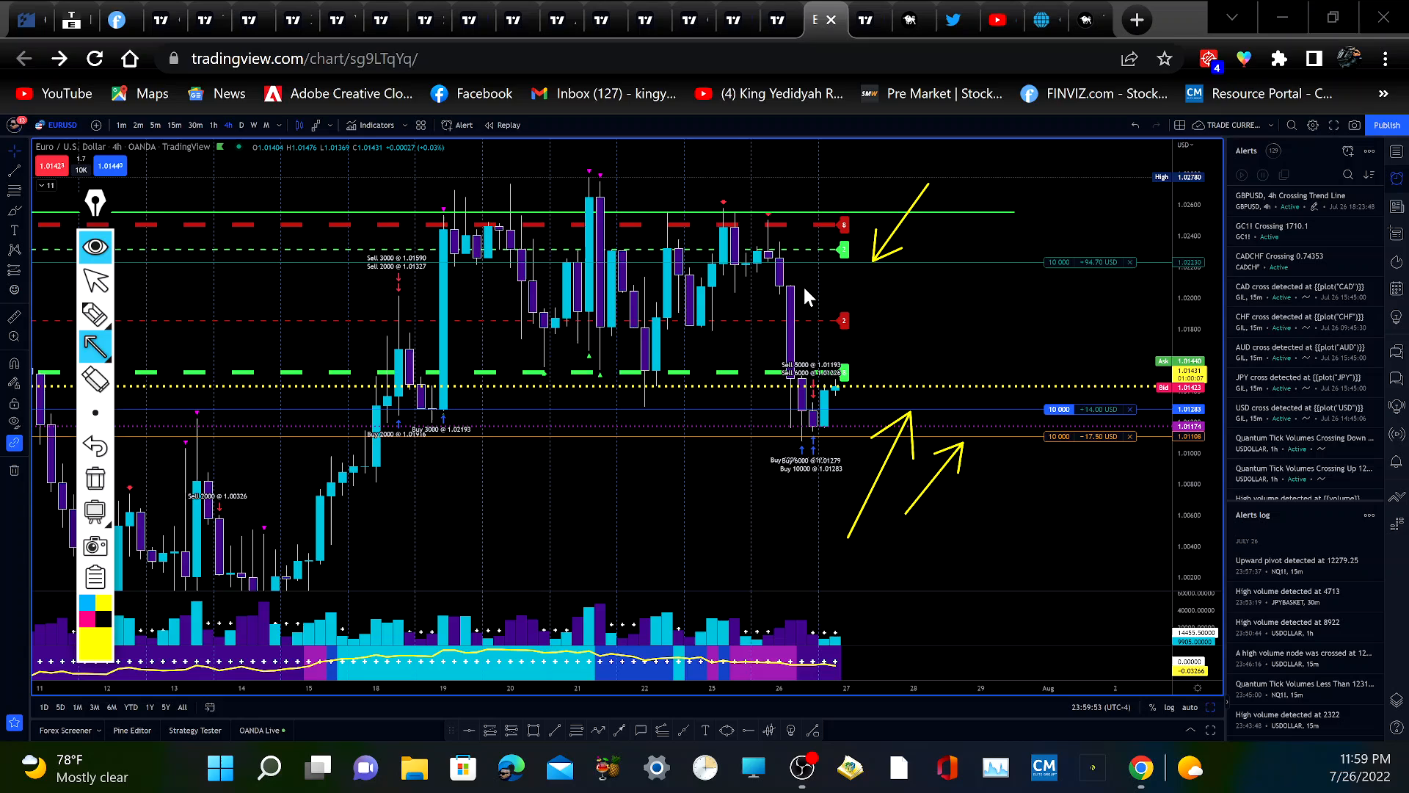
pyautogui.moveTo(1121, 309)
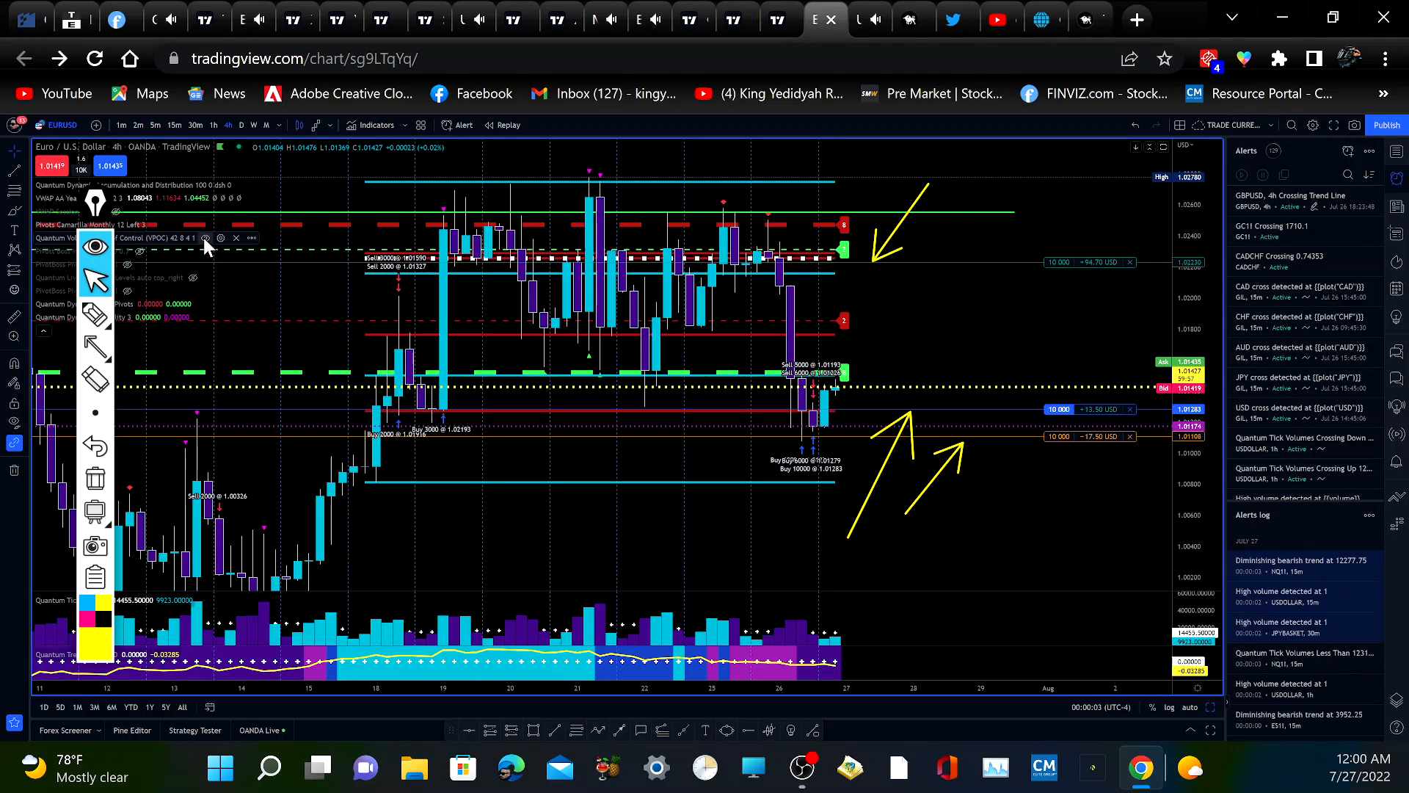
pyautogui.moveTo(368, 319)
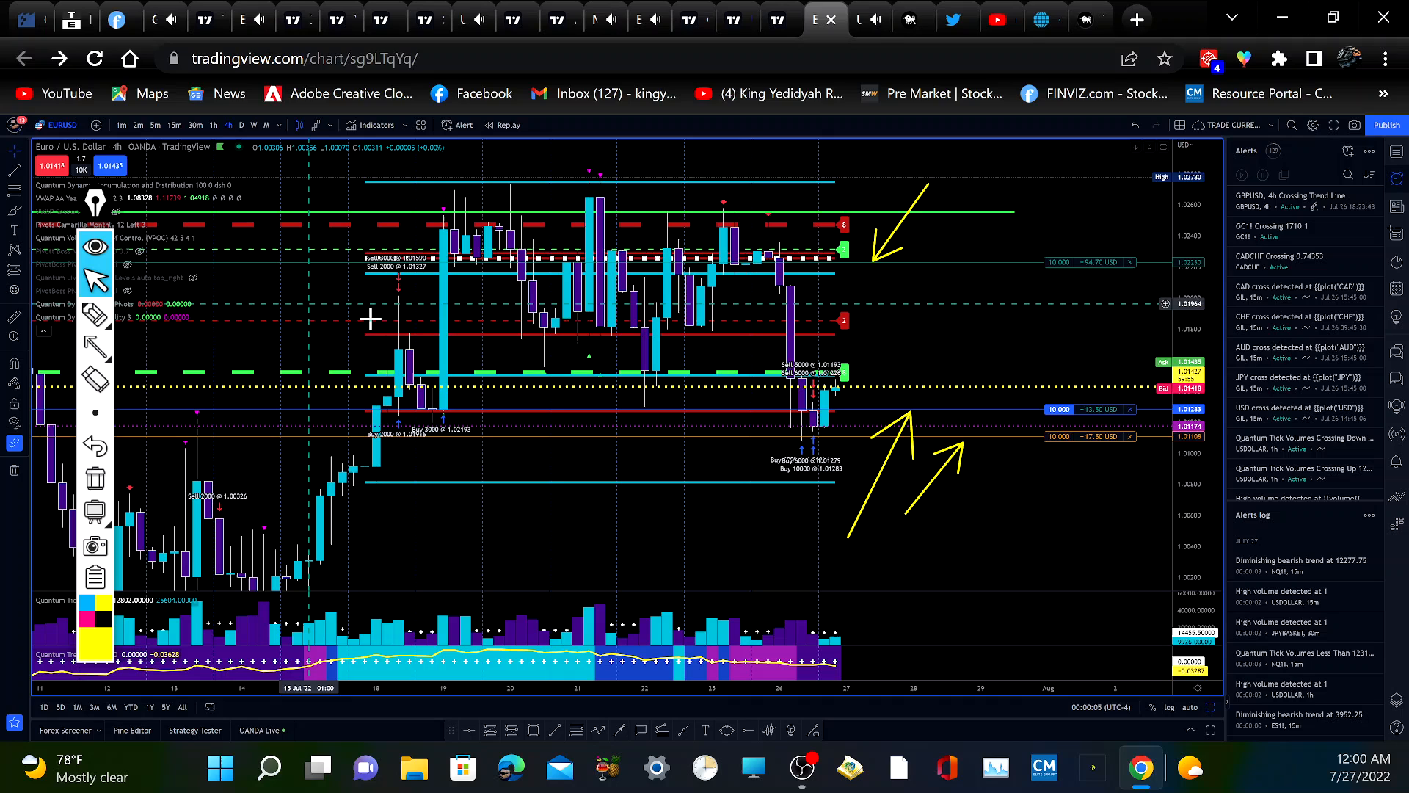
pyautogui.moveTo(669, 270)
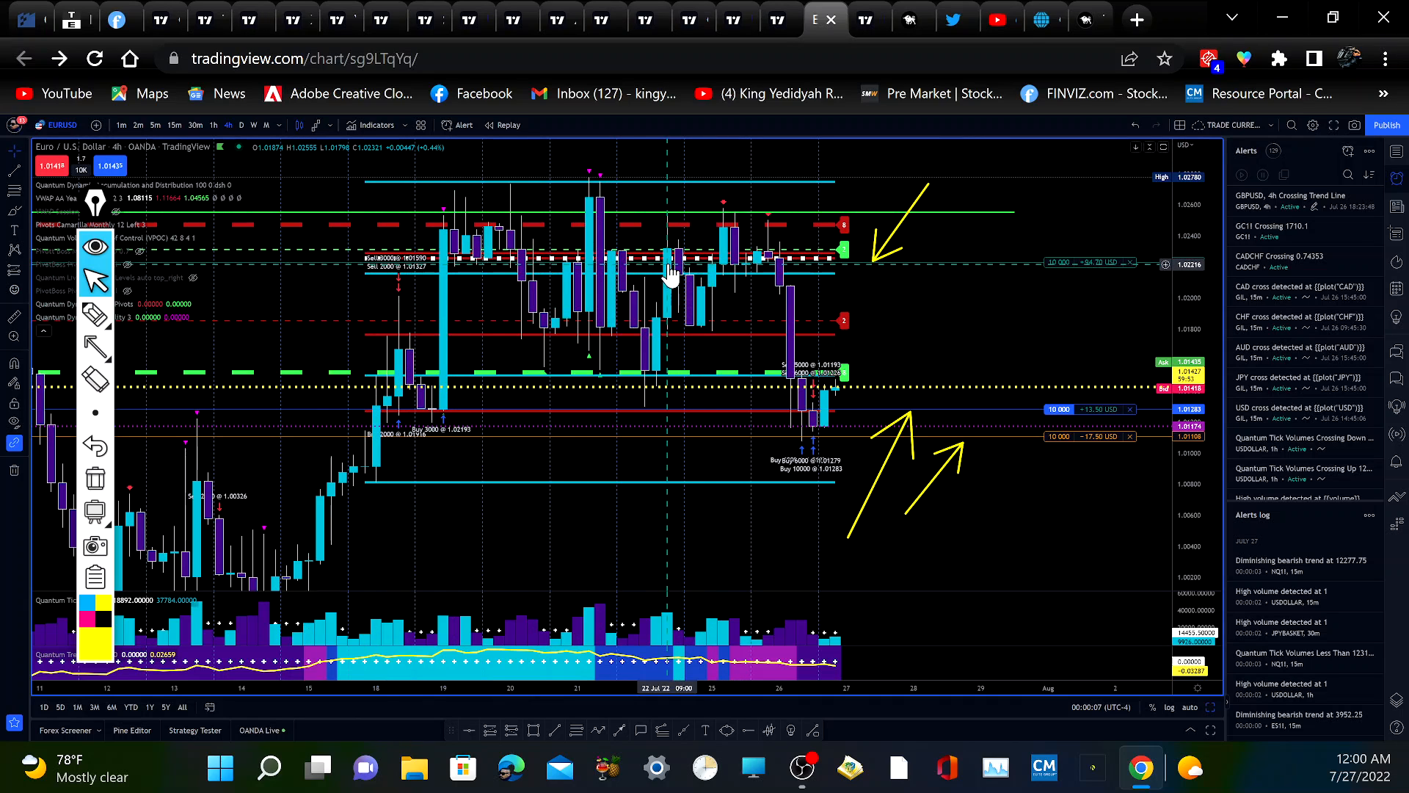
pyautogui.moveTo(782, 261)
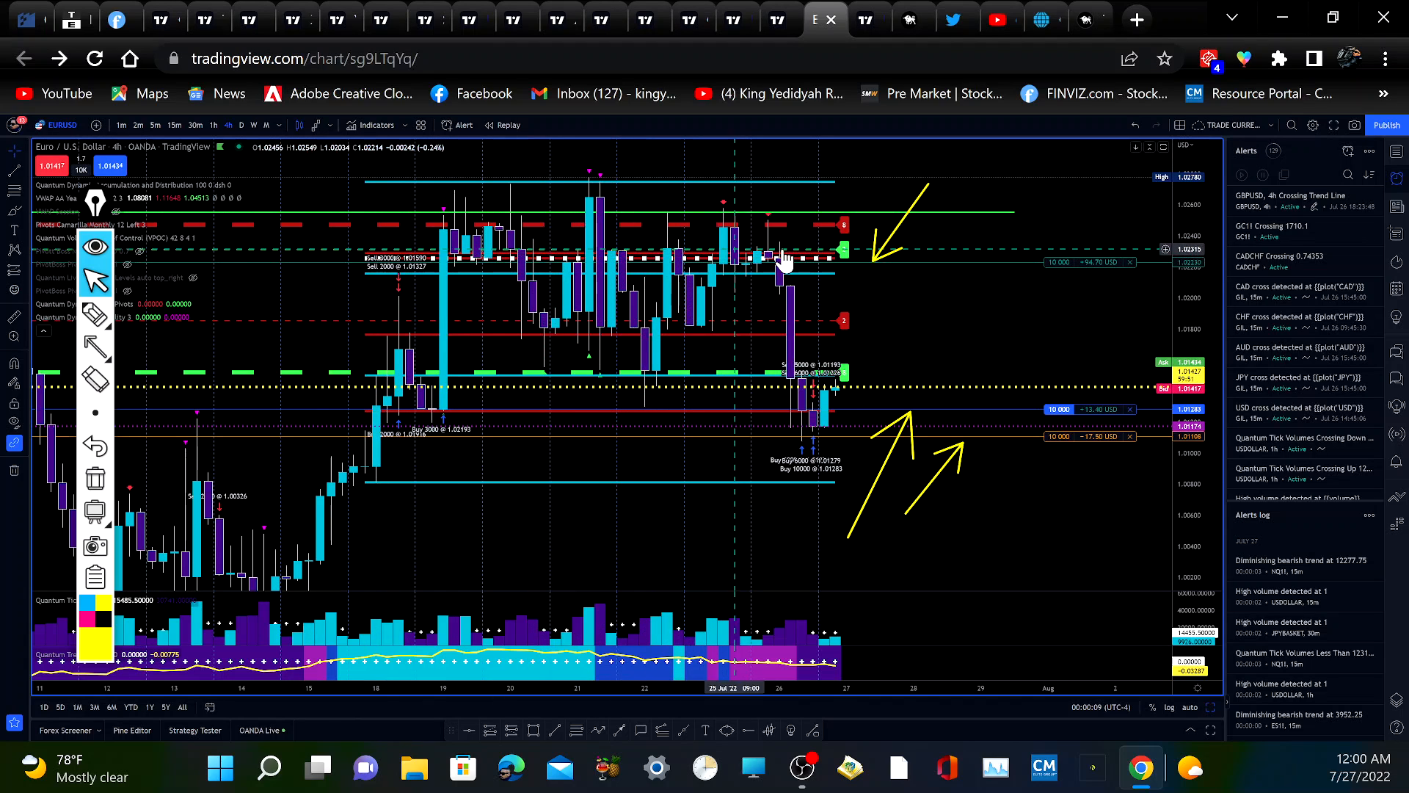
pyautogui.moveTo(845, 263)
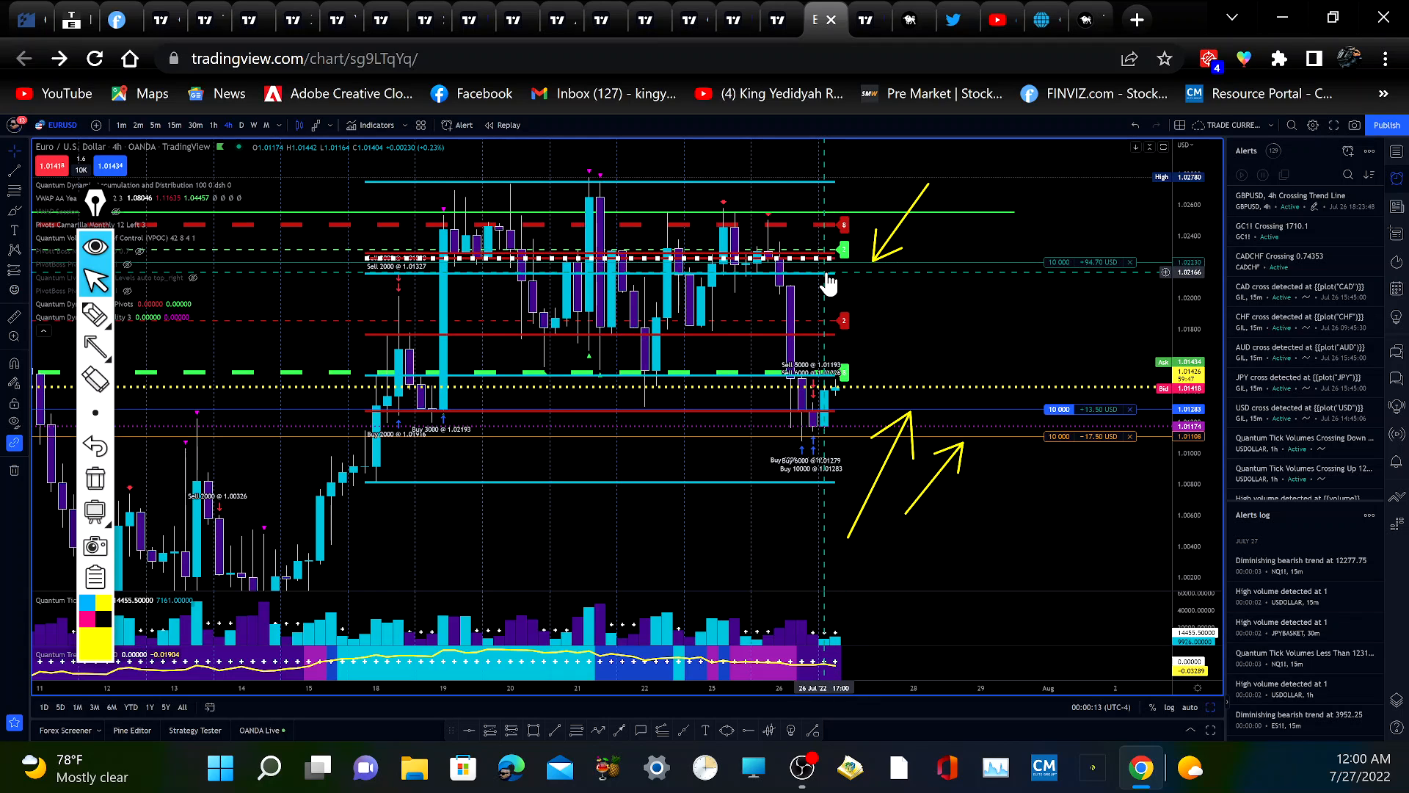
pyautogui.moveTo(545, 262)
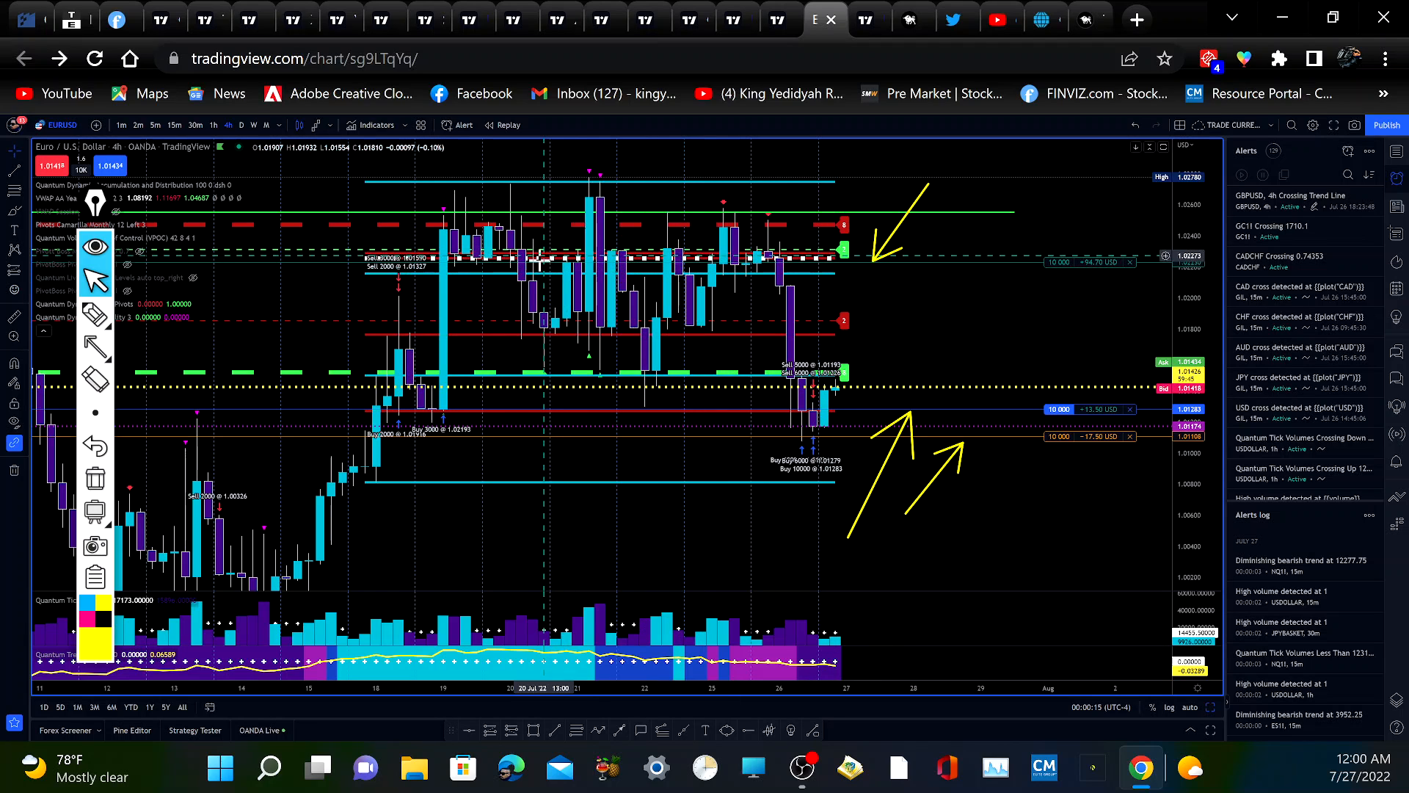
pyautogui.moveTo(733, 254)
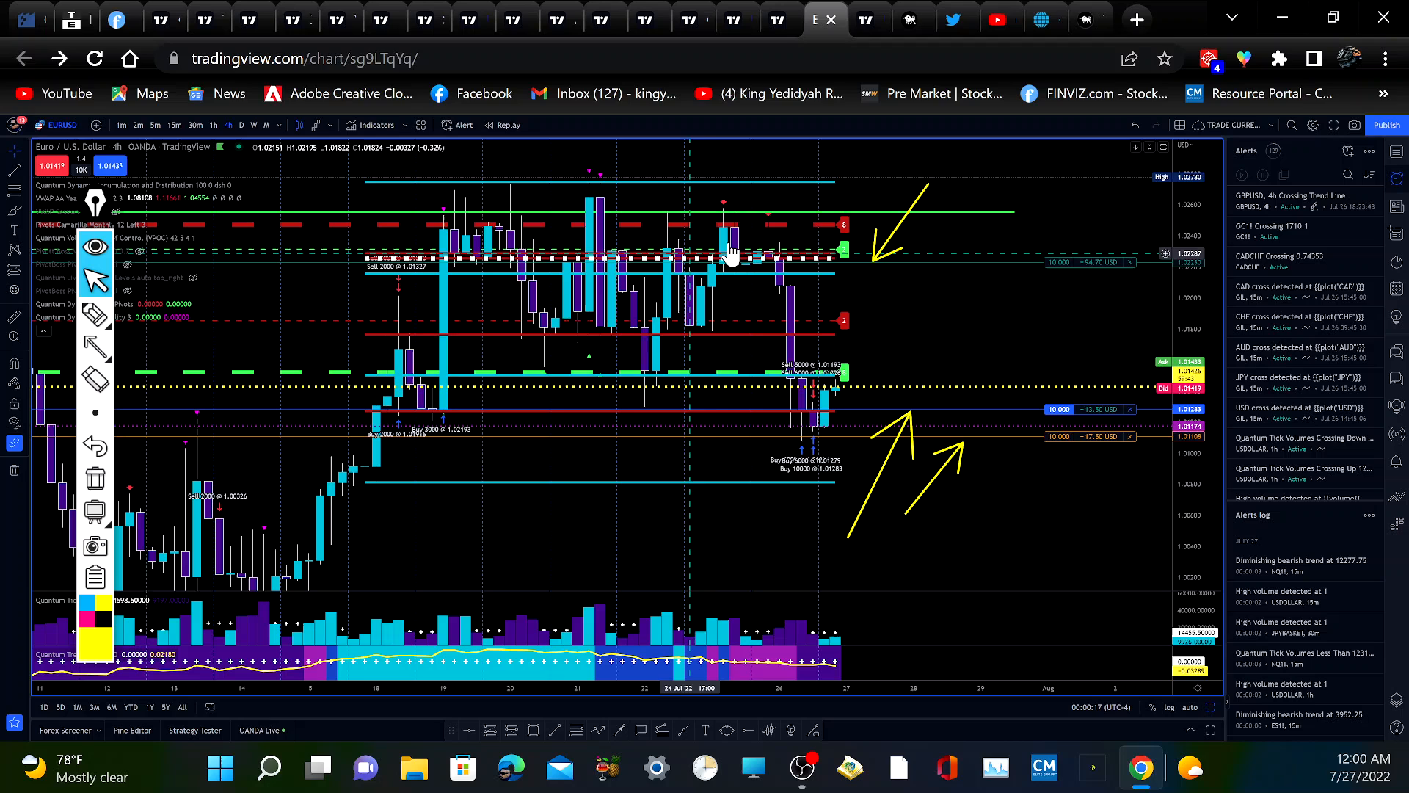
pyautogui.moveTo(471, 262)
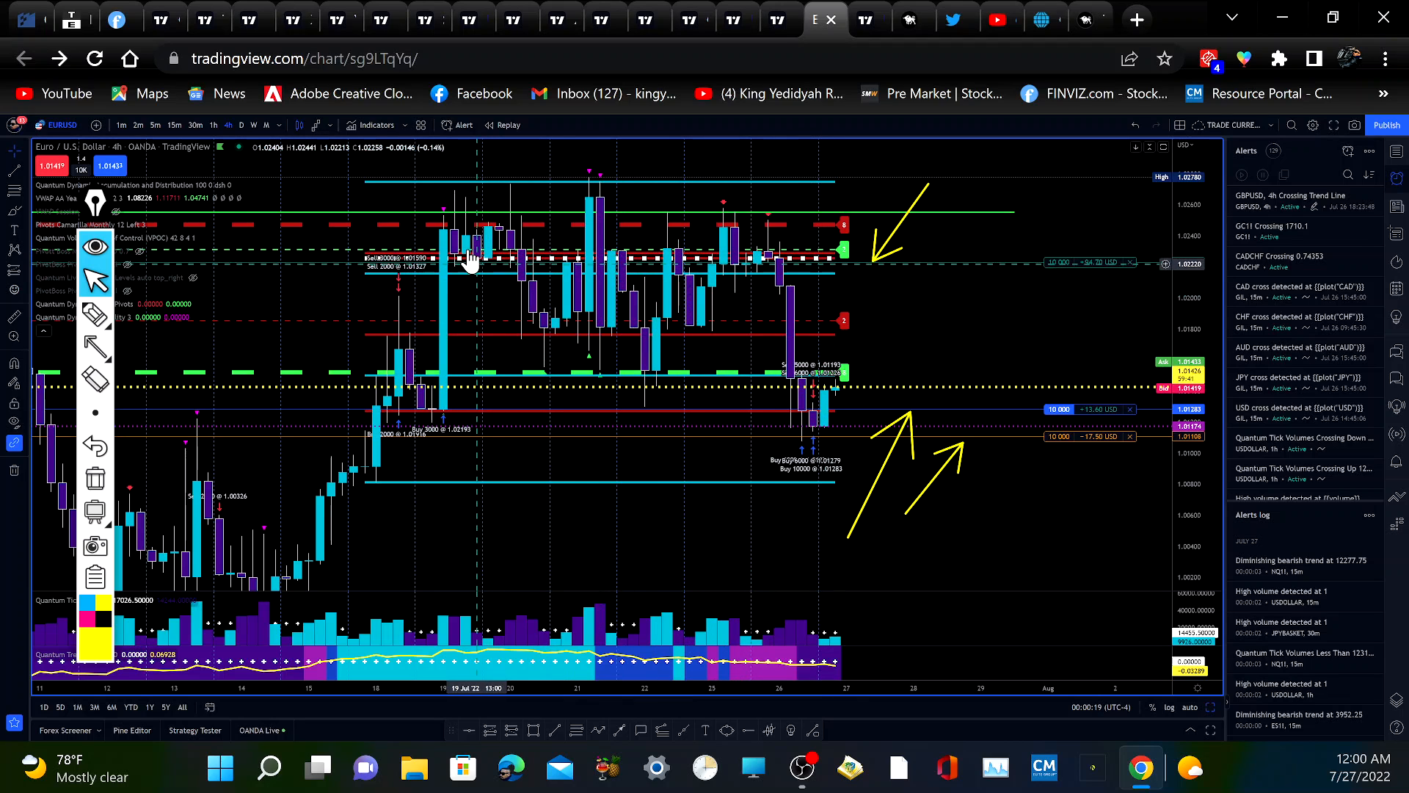
pyautogui.moveTo(737, 262)
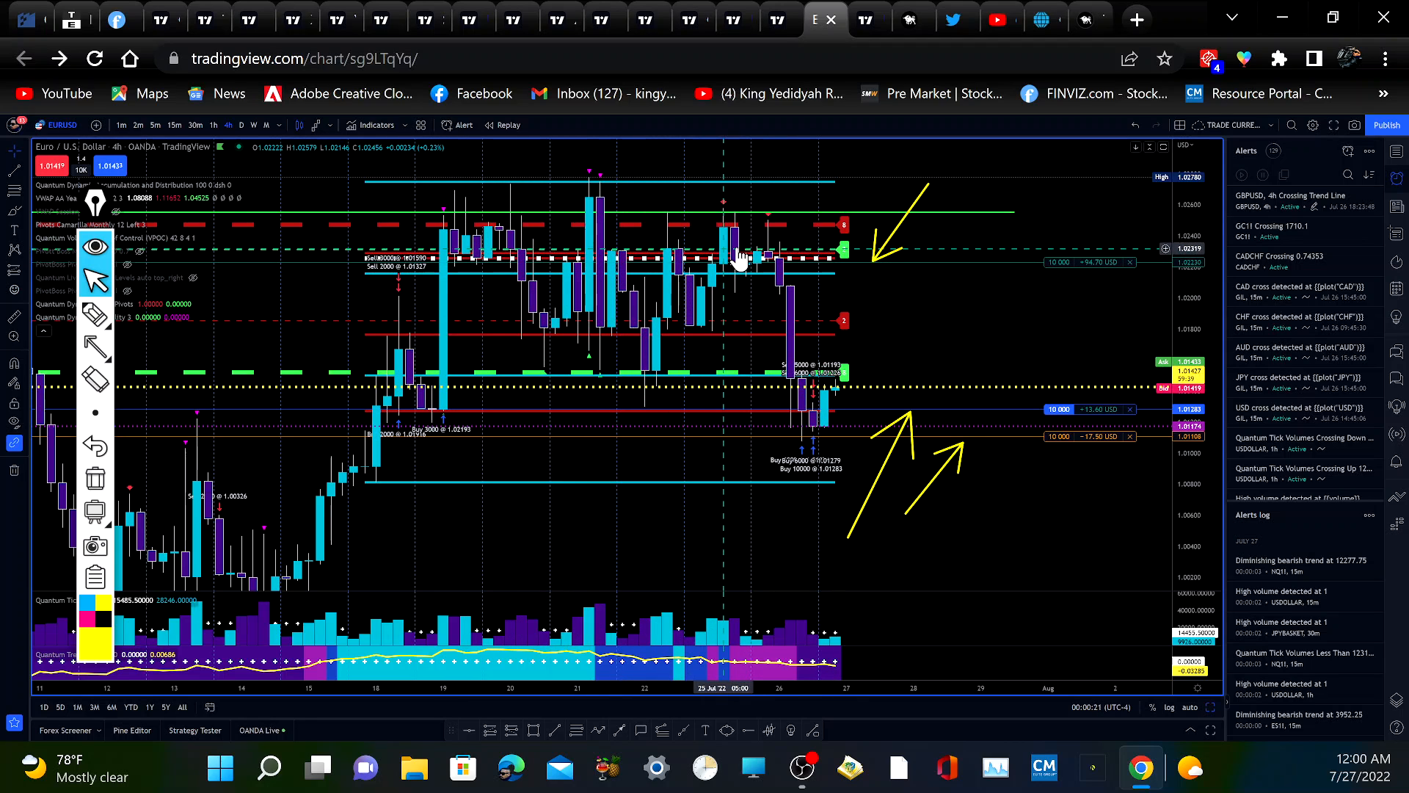
pyautogui.moveTo(703, 415)
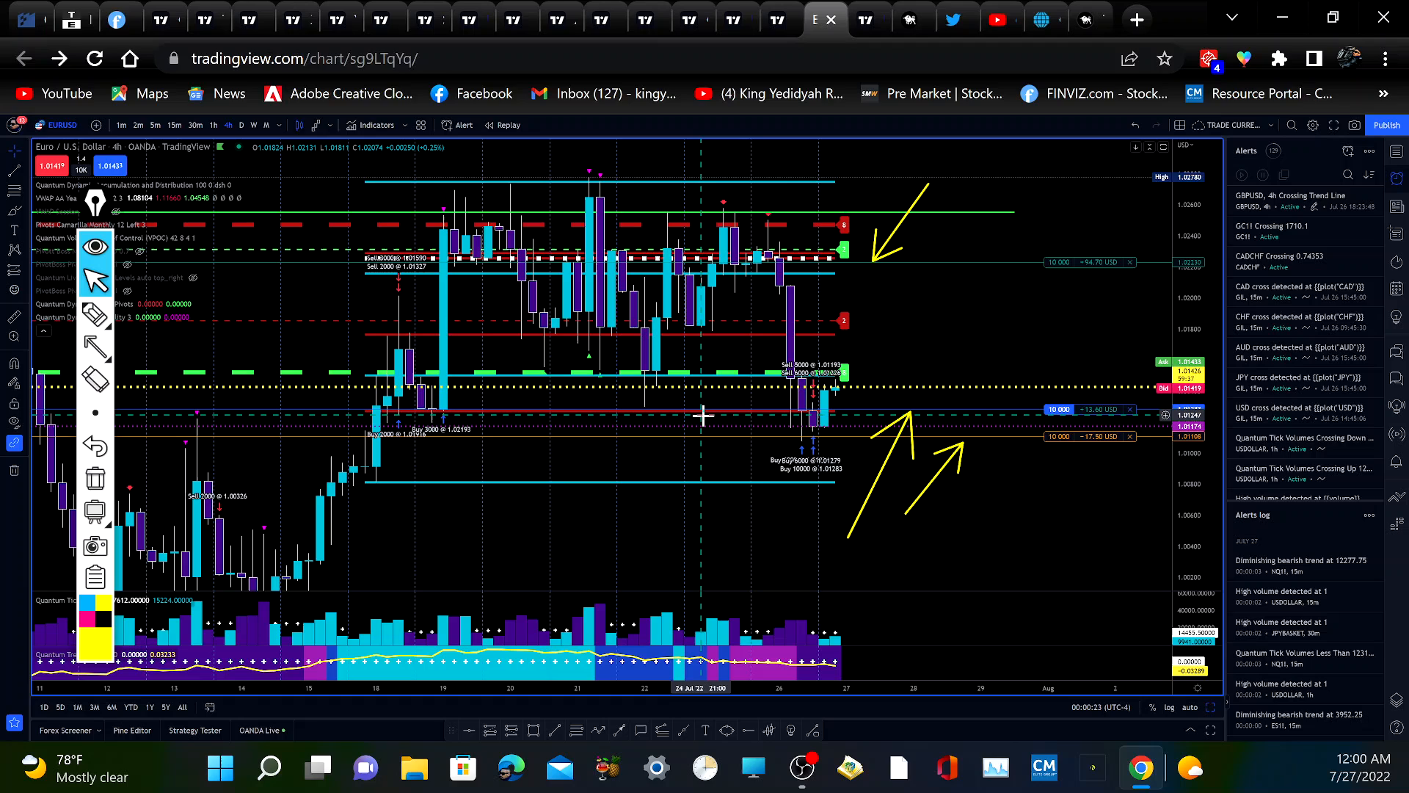
# Add a yellow arrow pointing up at the EUR/USD support near 22 July
pyautogui.click(93, 344)
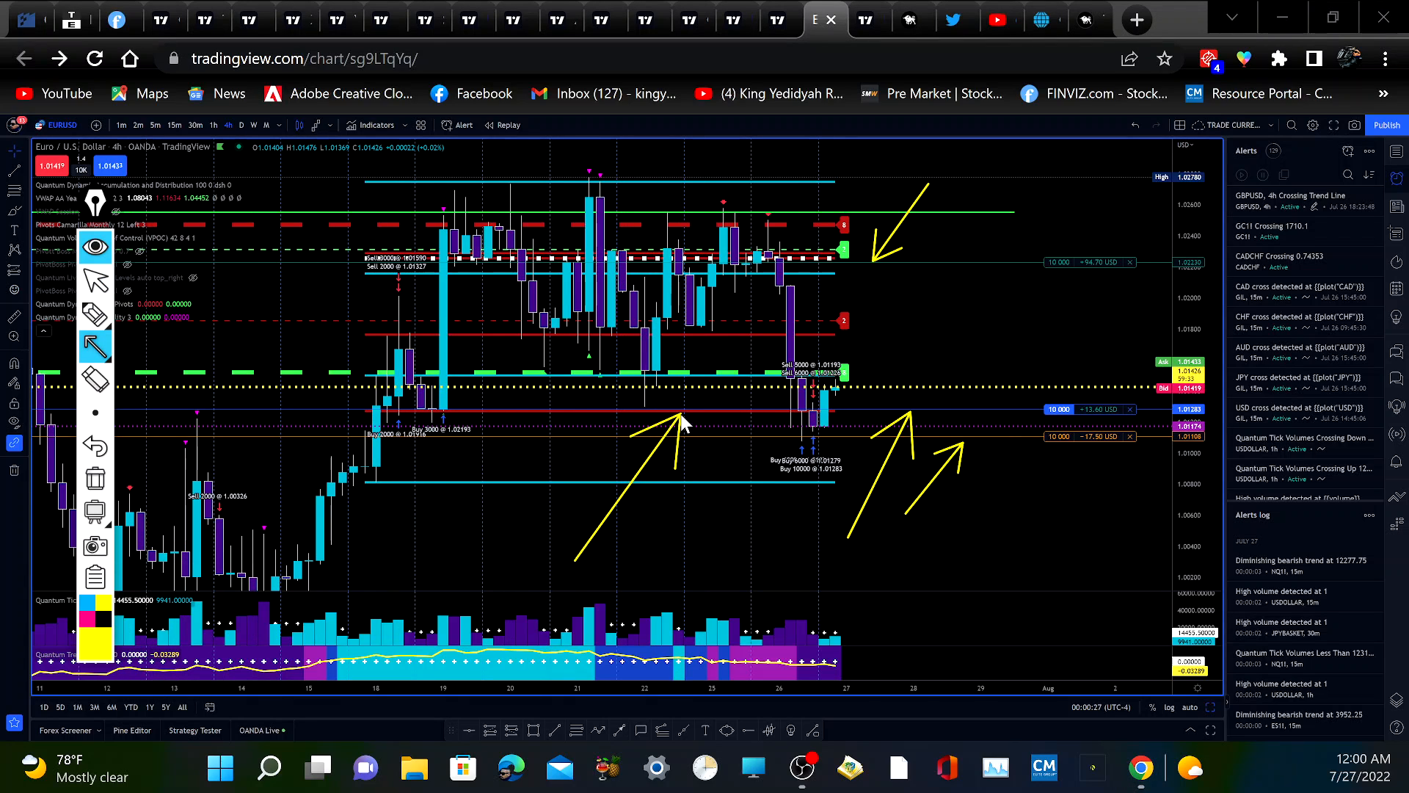
pyautogui.moveTo(593, 452)
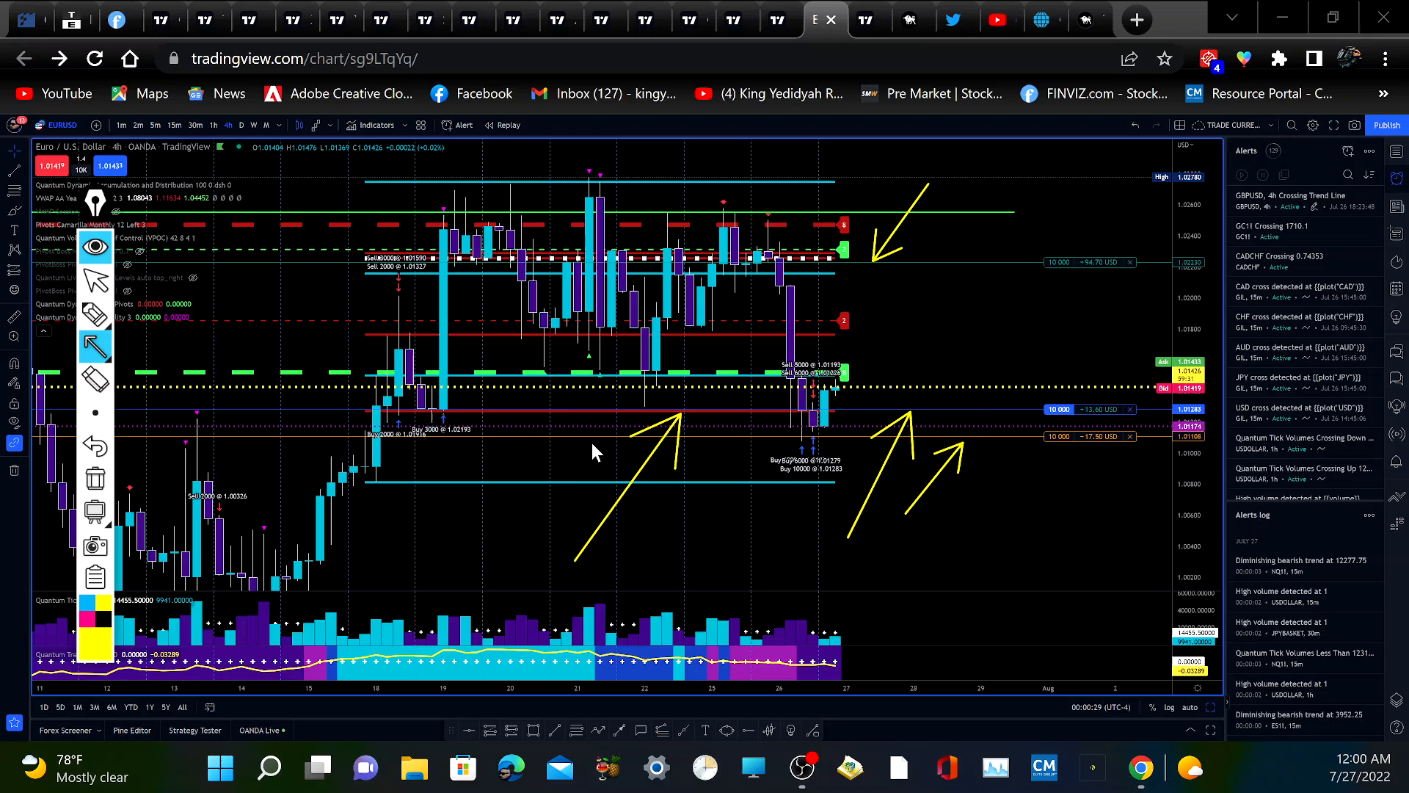
pyautogui.moveTo(562, 376)
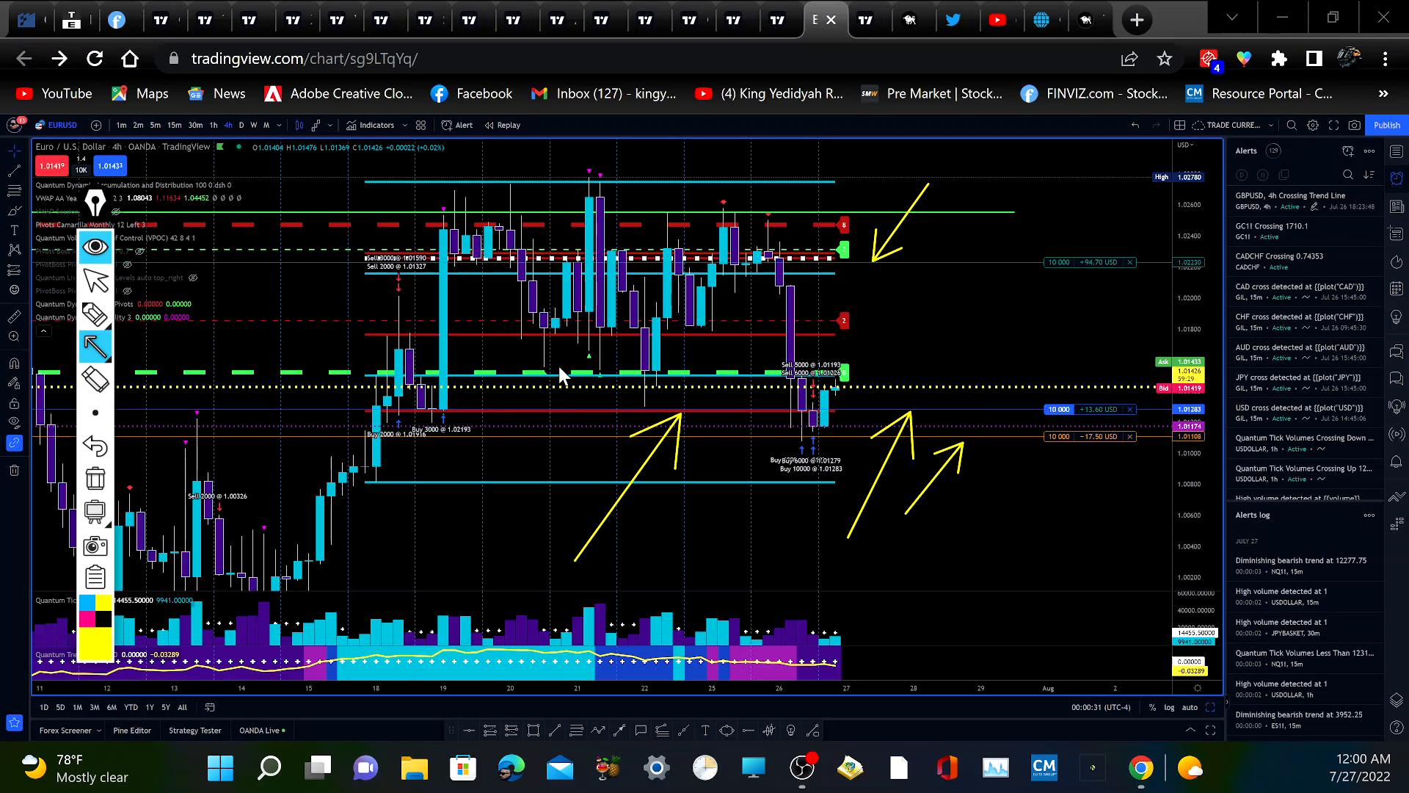
pyautogui.moveTo(796, 411)
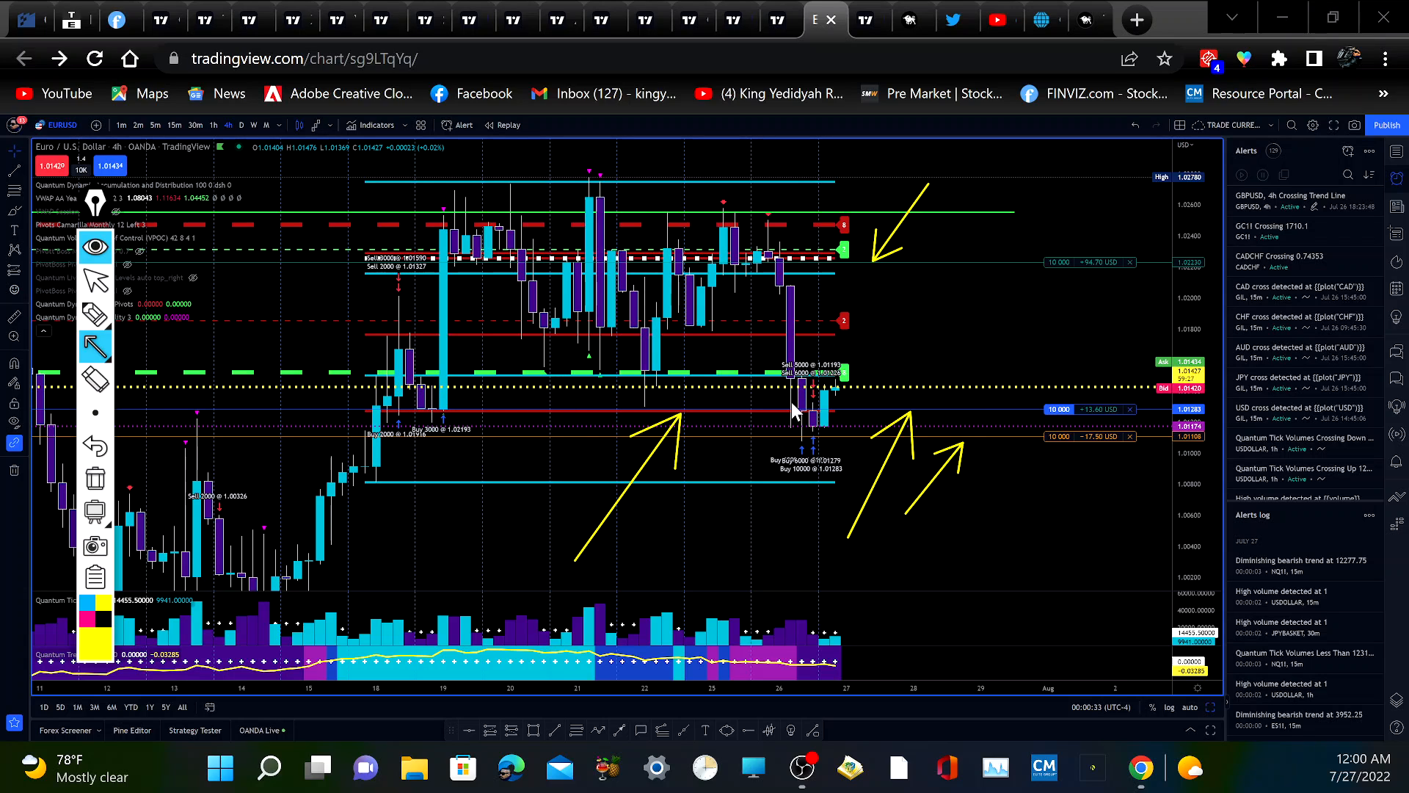
pyautogui.moveTo(423, 462)
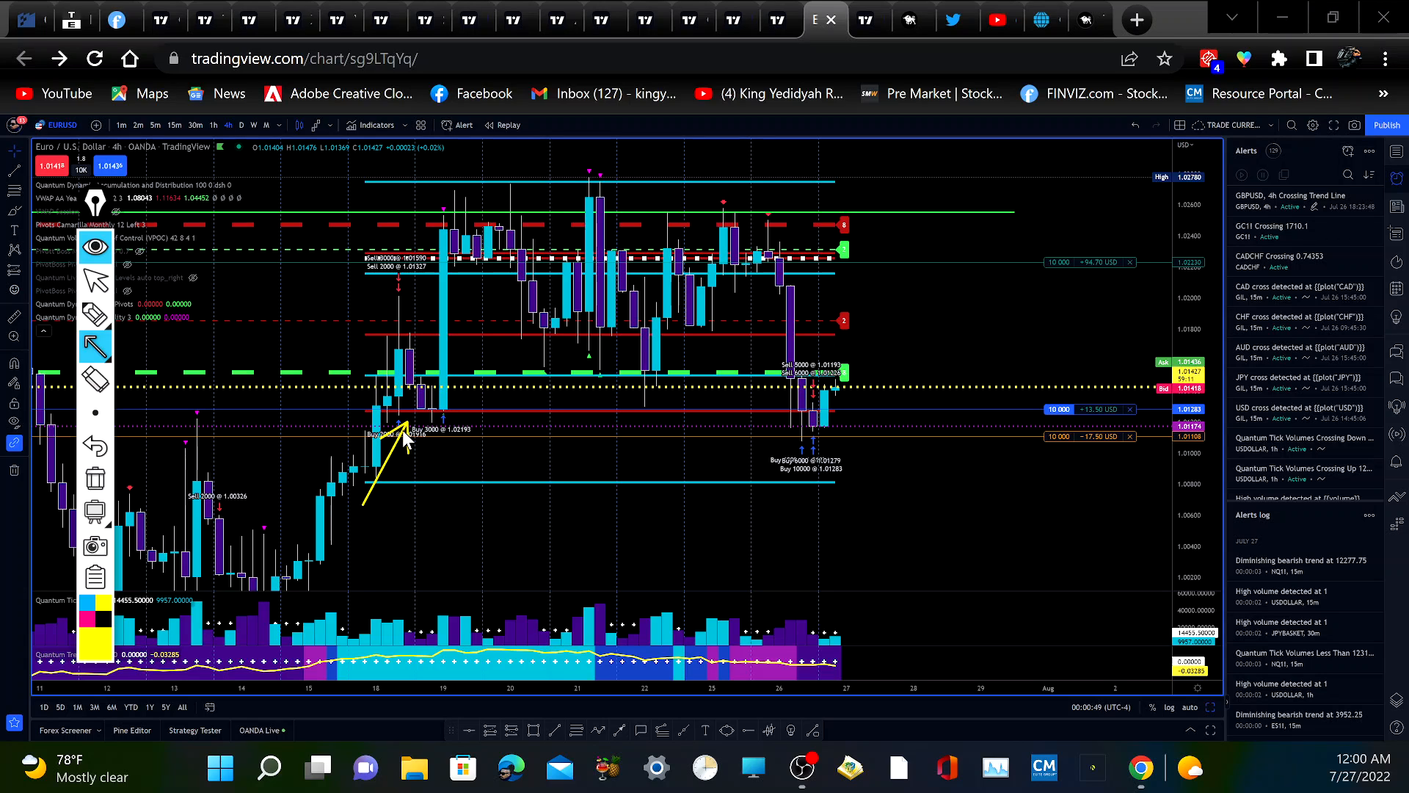
pyautogui.moveTo(423, 434)
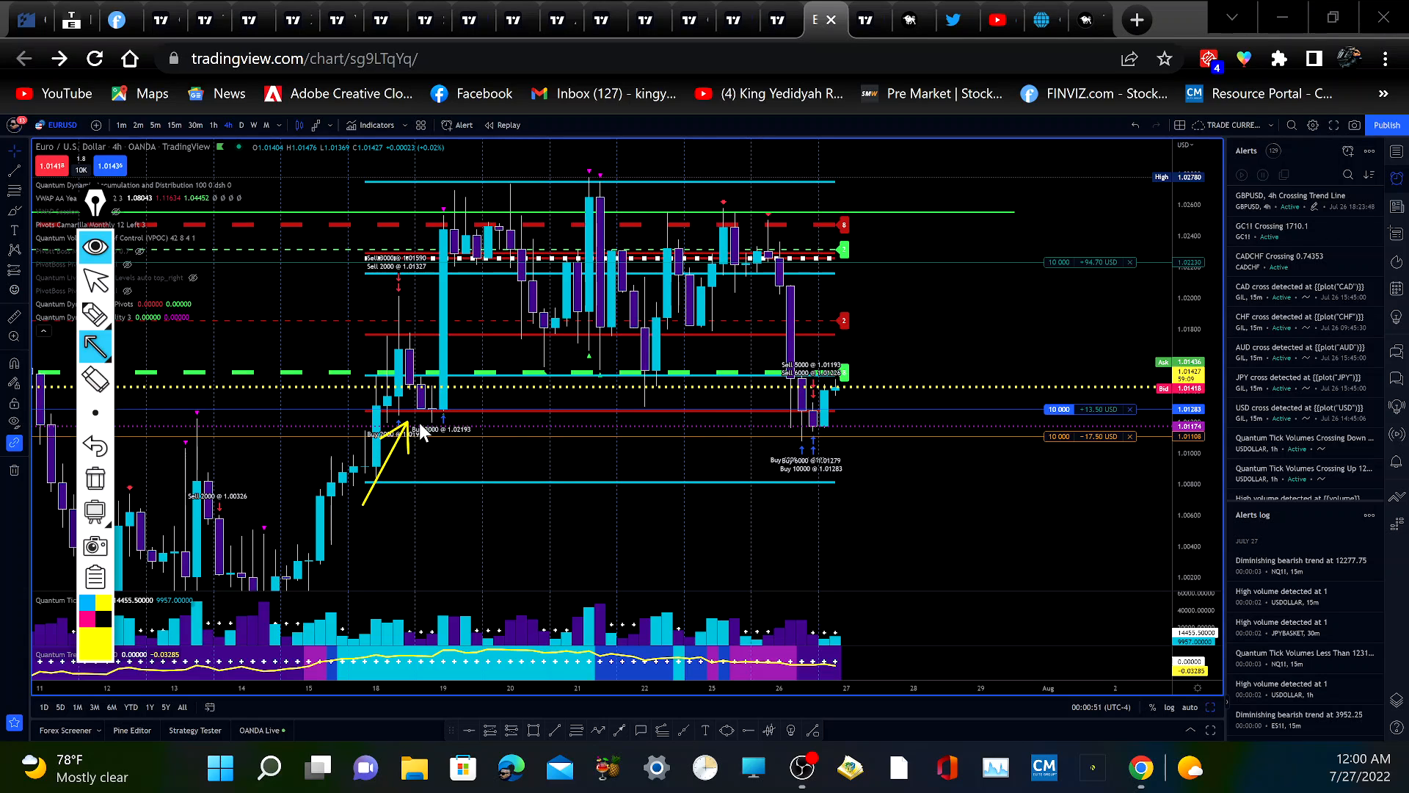
pyautogui.moveTo(562, 496)
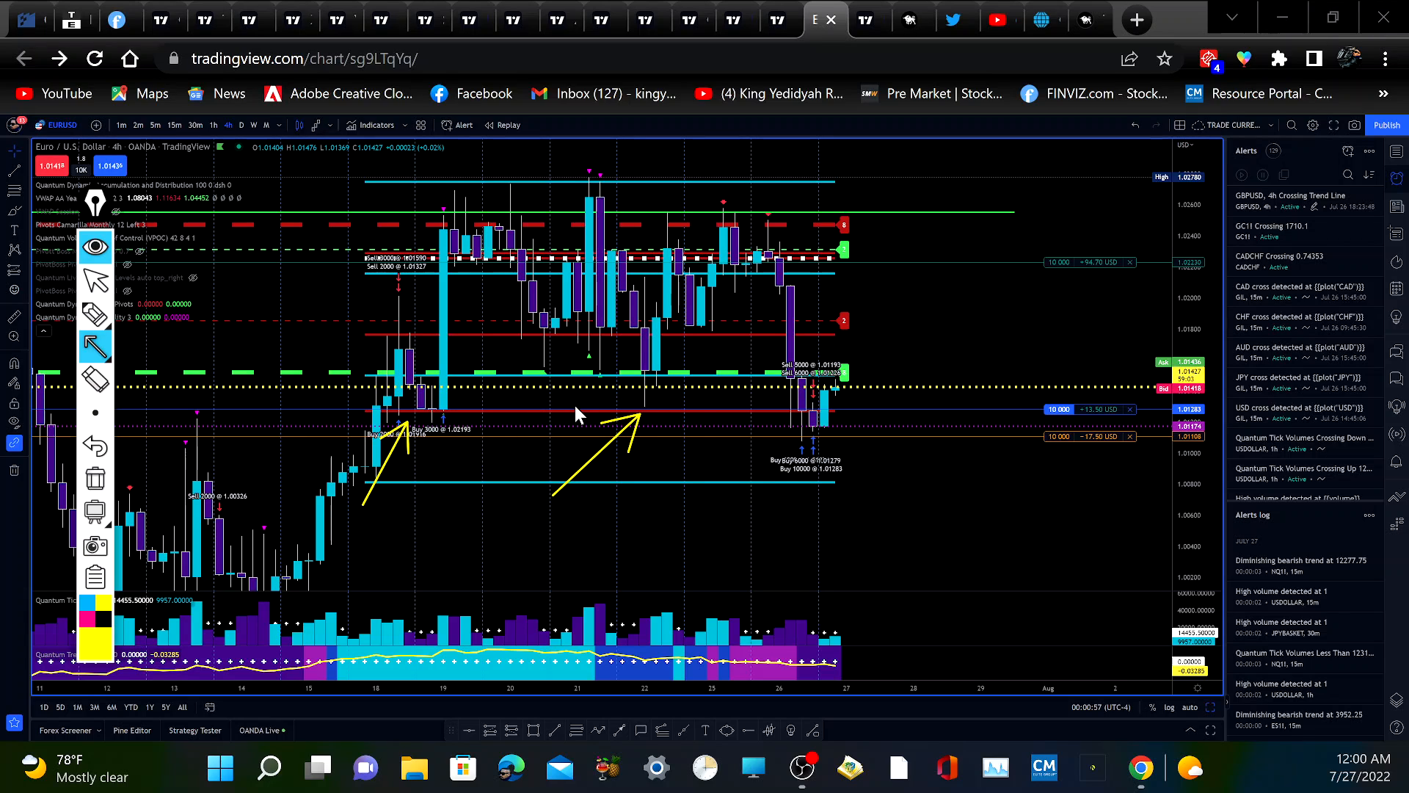
pyautogui.moveTo(779, 496)
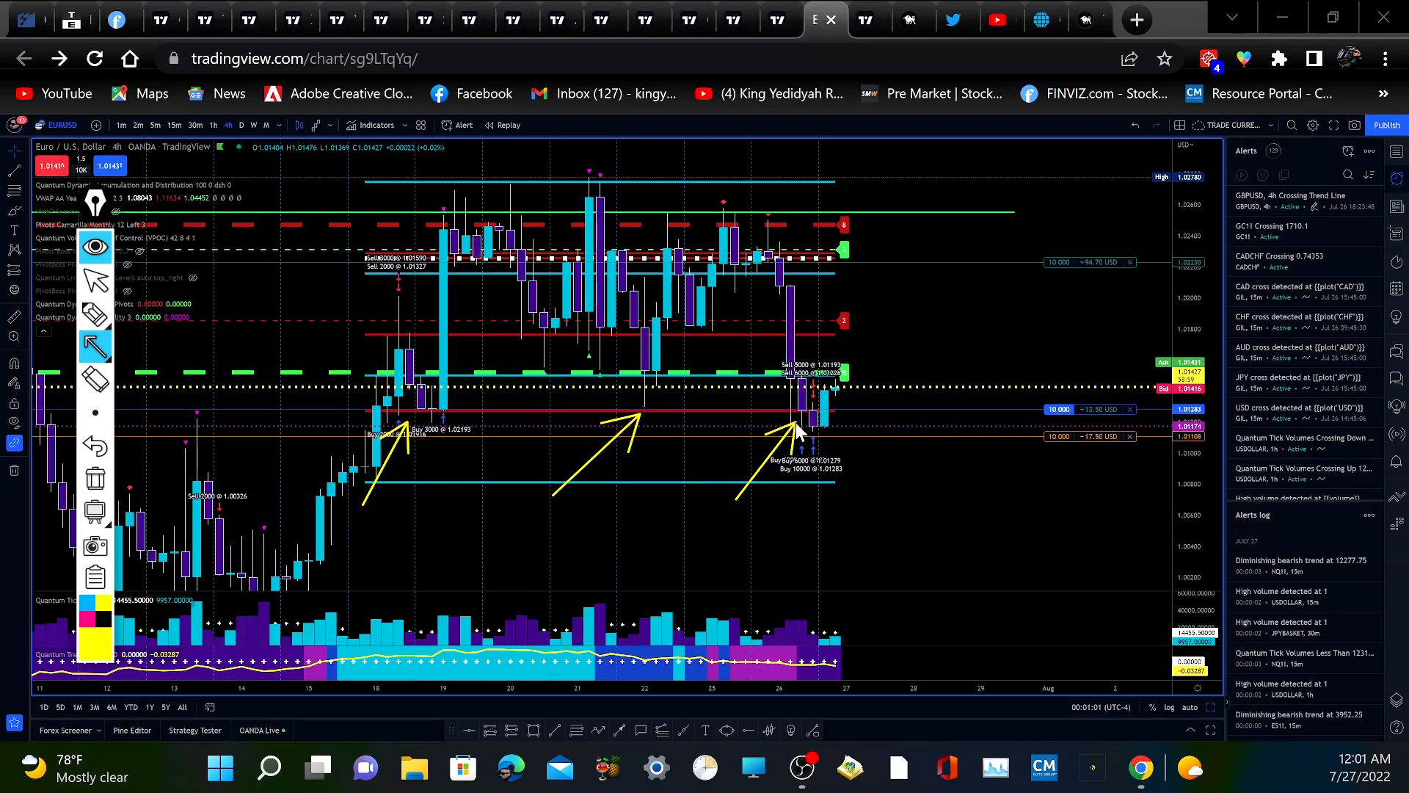
pyautogui.moveTo(630, 499)
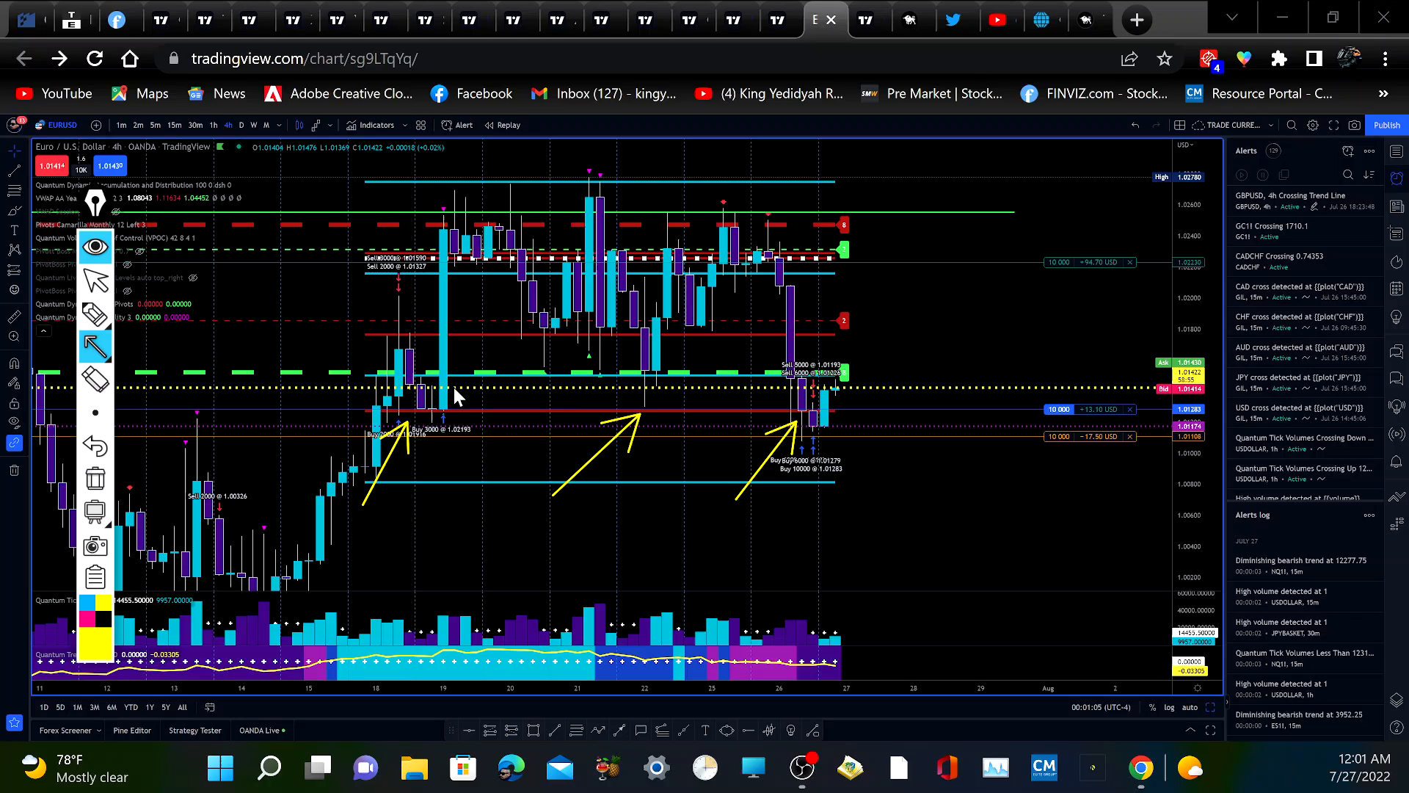
pyautogui.moveTo(846, 416)
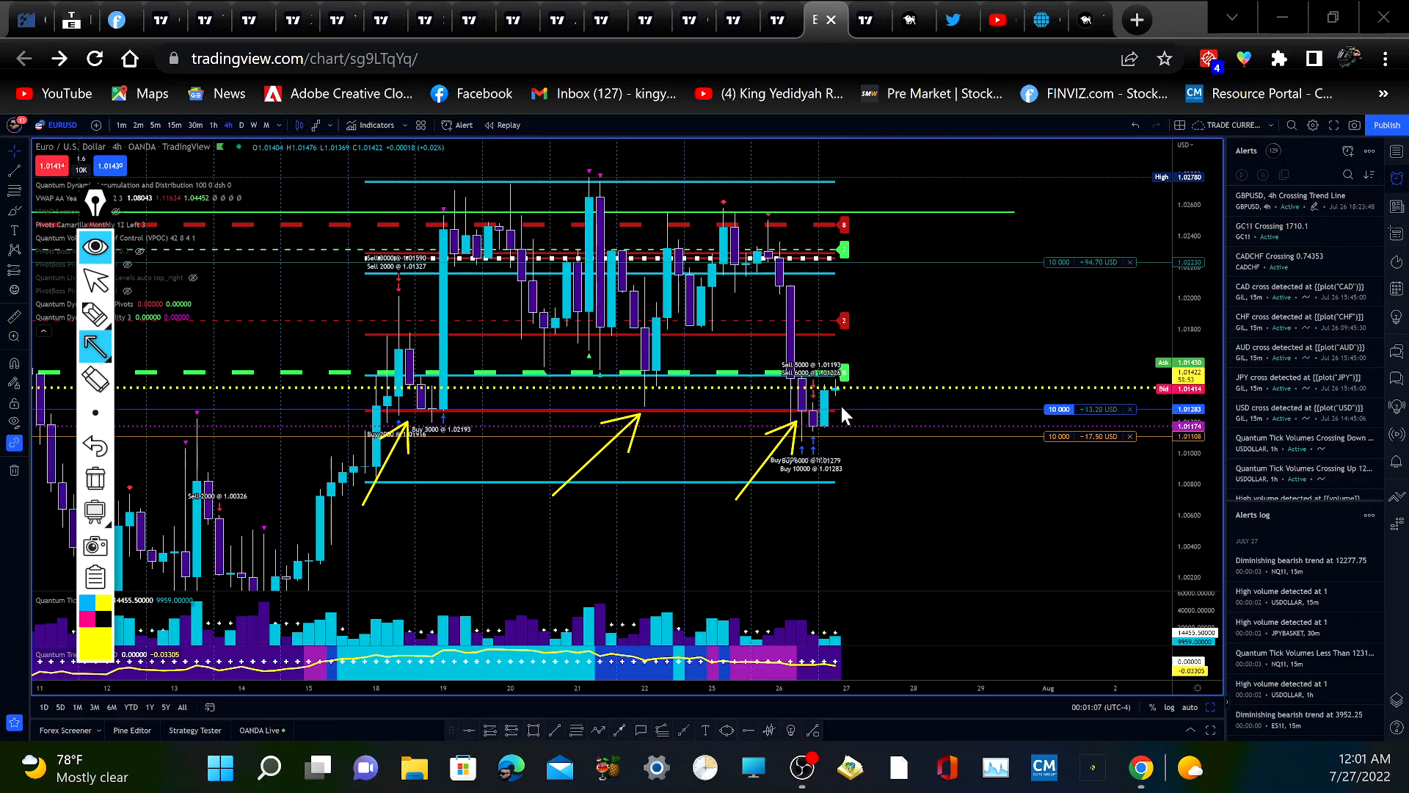
pyautogui.moveTo(774, 416)
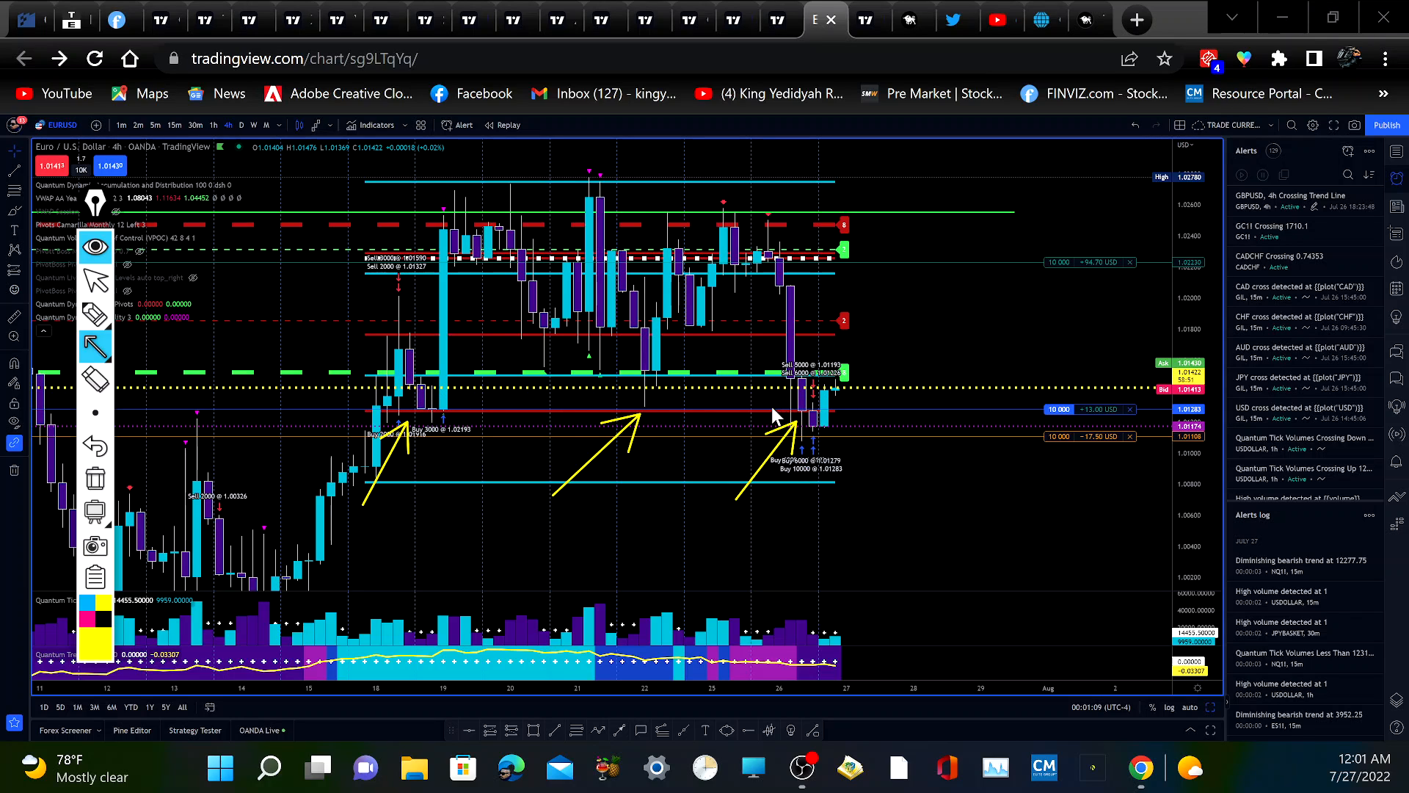
pyautogui.moveTo(782, 398)
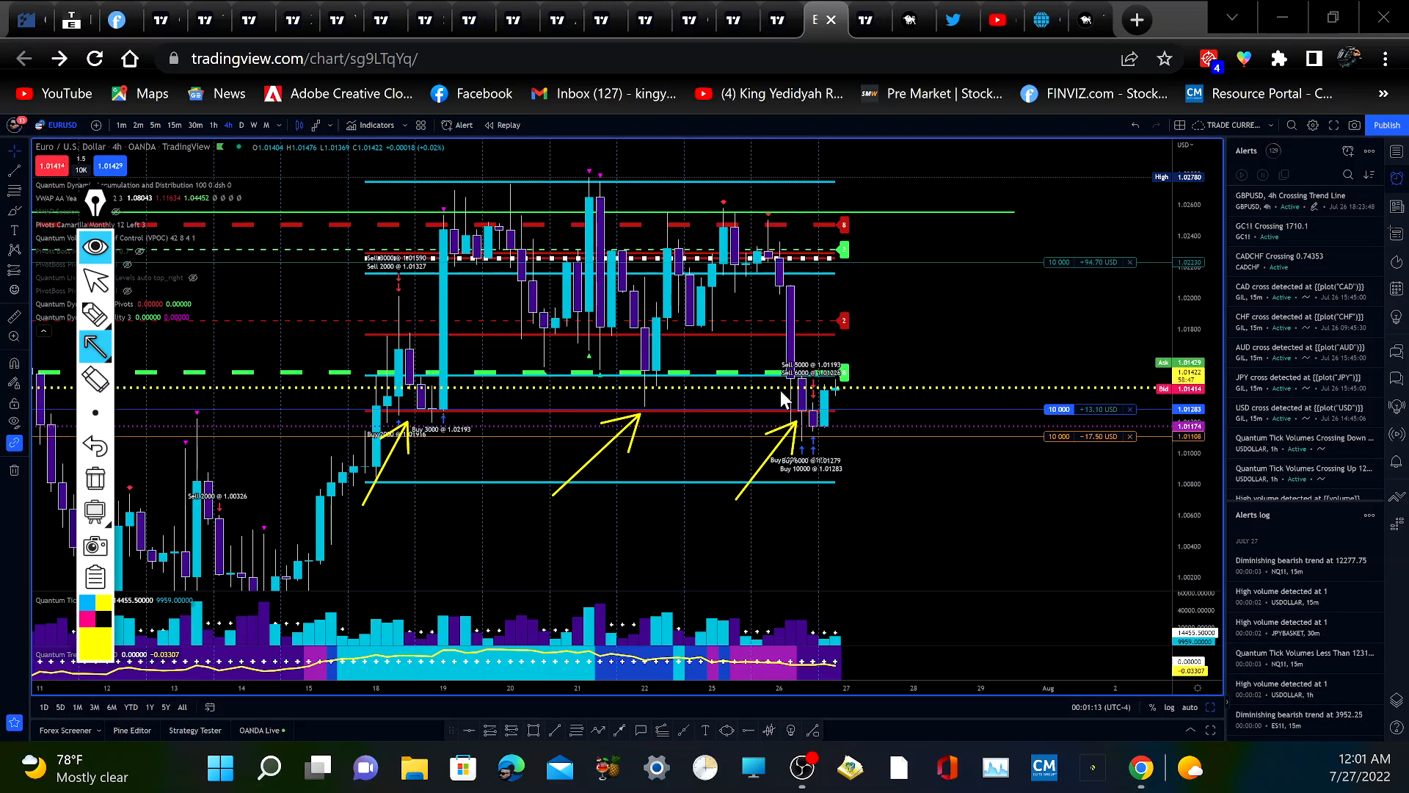
pyautogui.moveTo(865, 364)
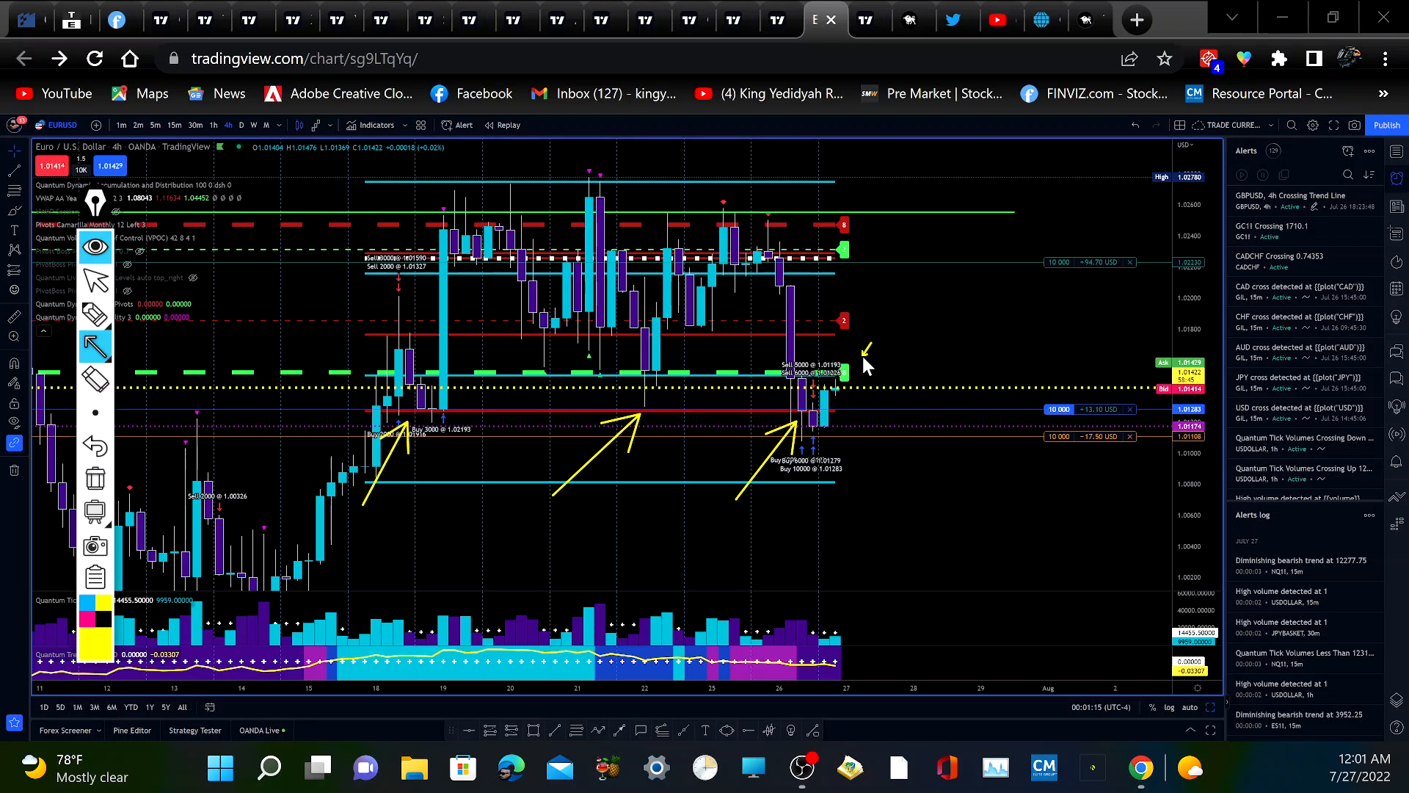
pyautogui.moveTo(840, 395)
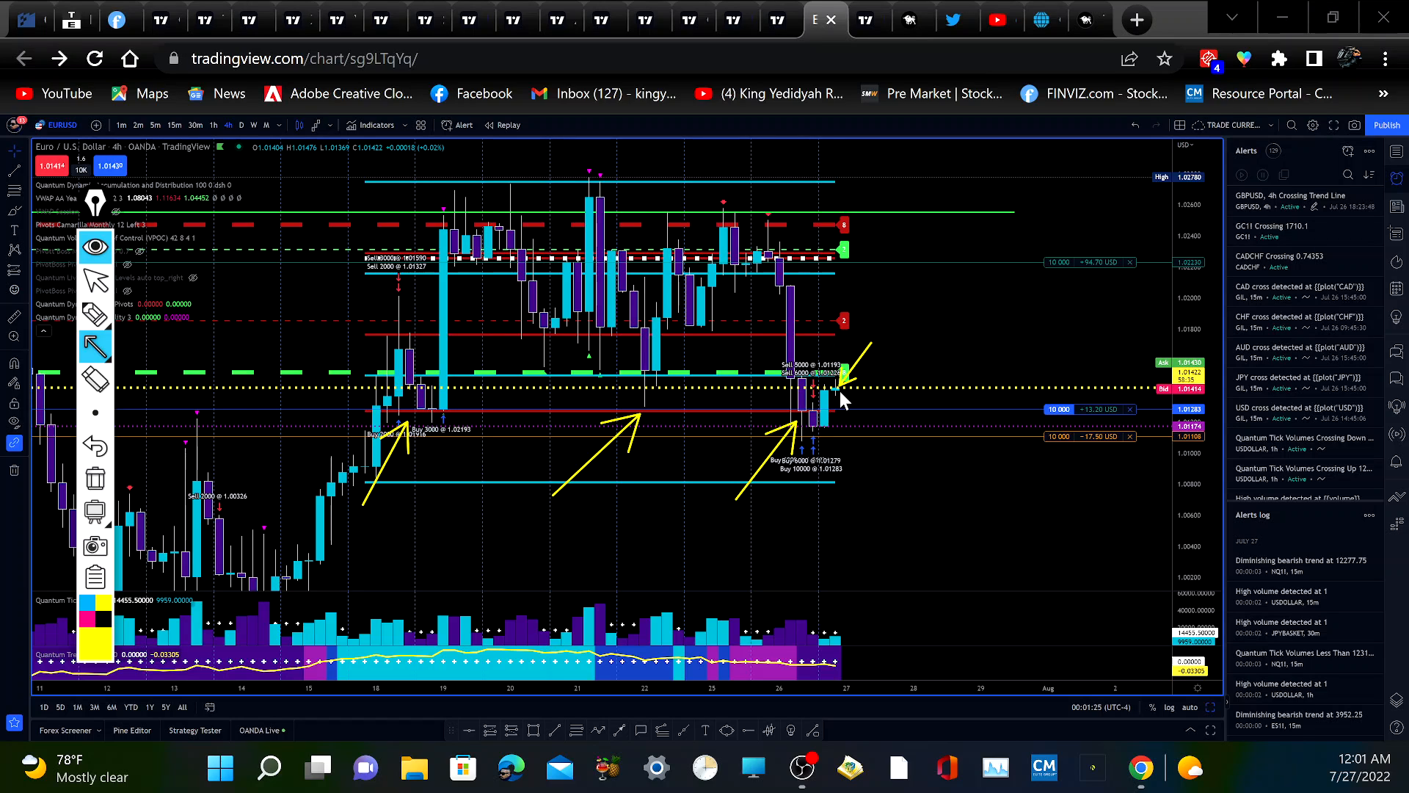
pyautogui.moveTo(816, 501)
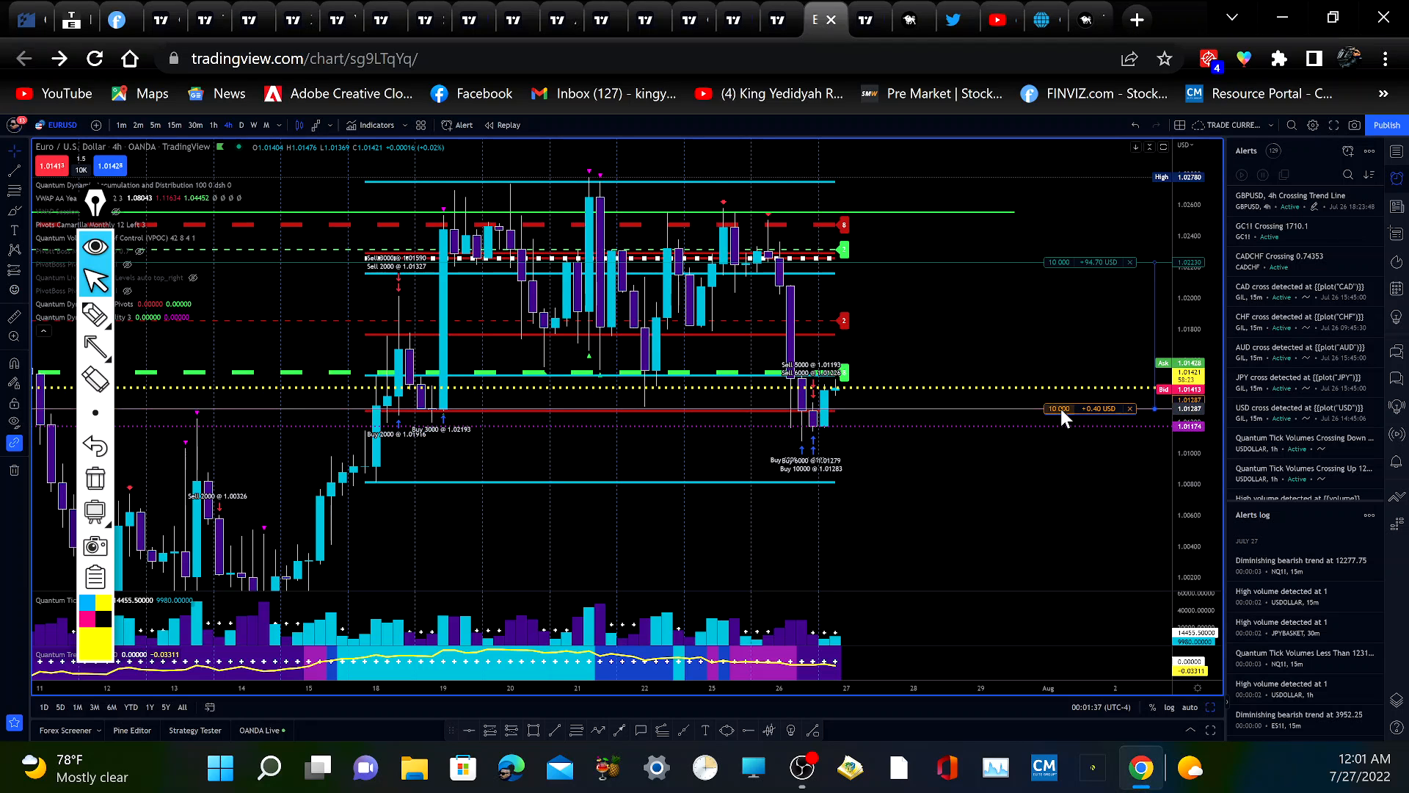
pyautogui.moveTo(896, 433)
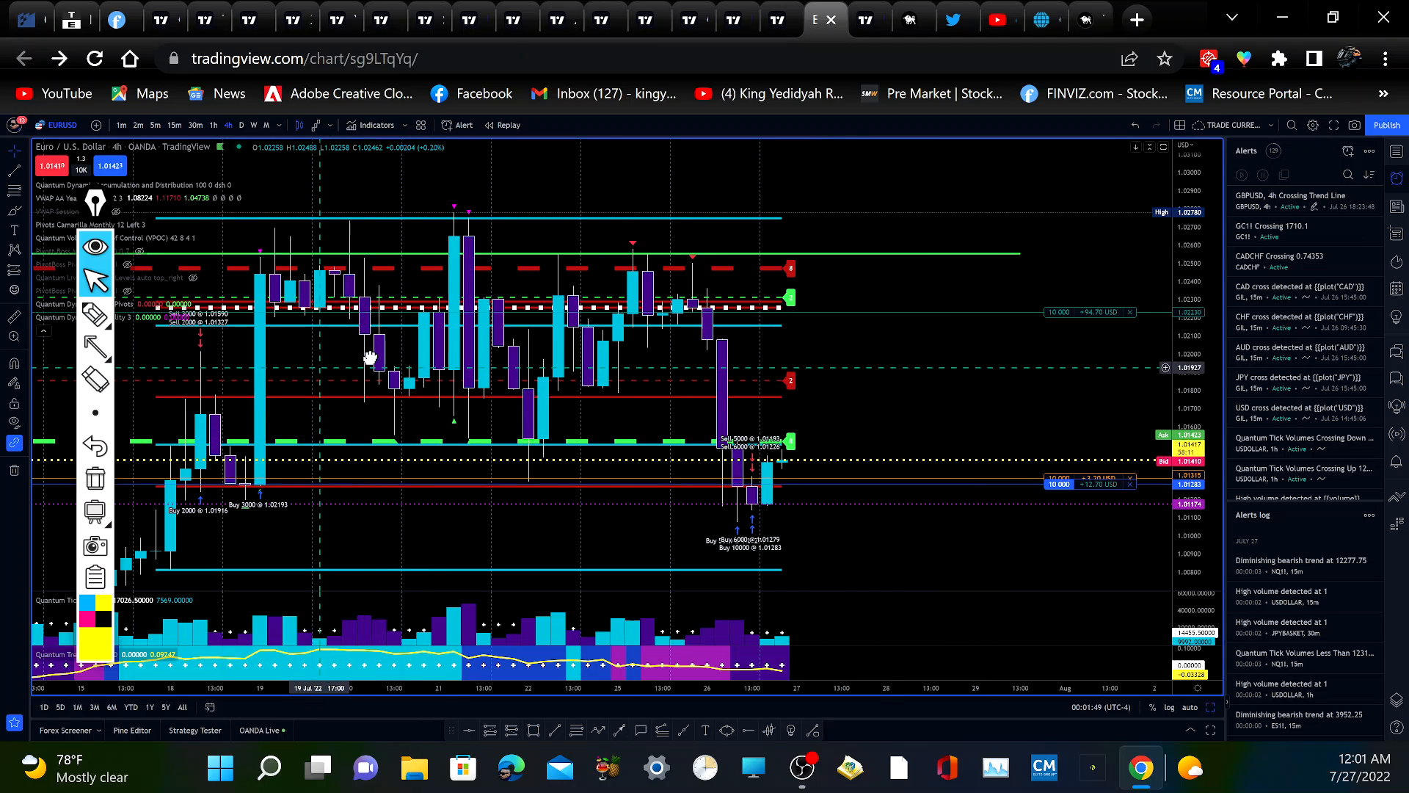
pyautogui.hscroll(-3)
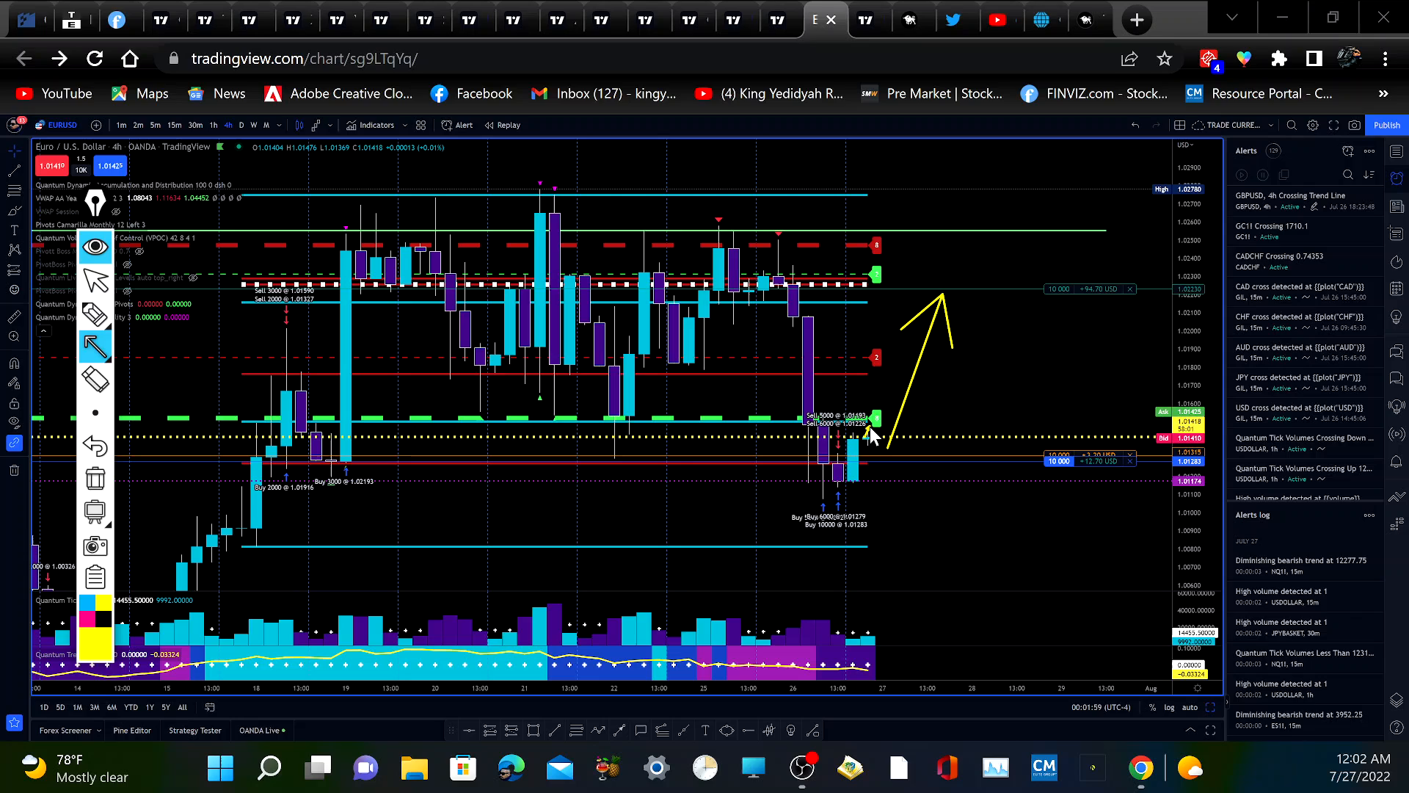
pyautogui.moveTo(860, 427)
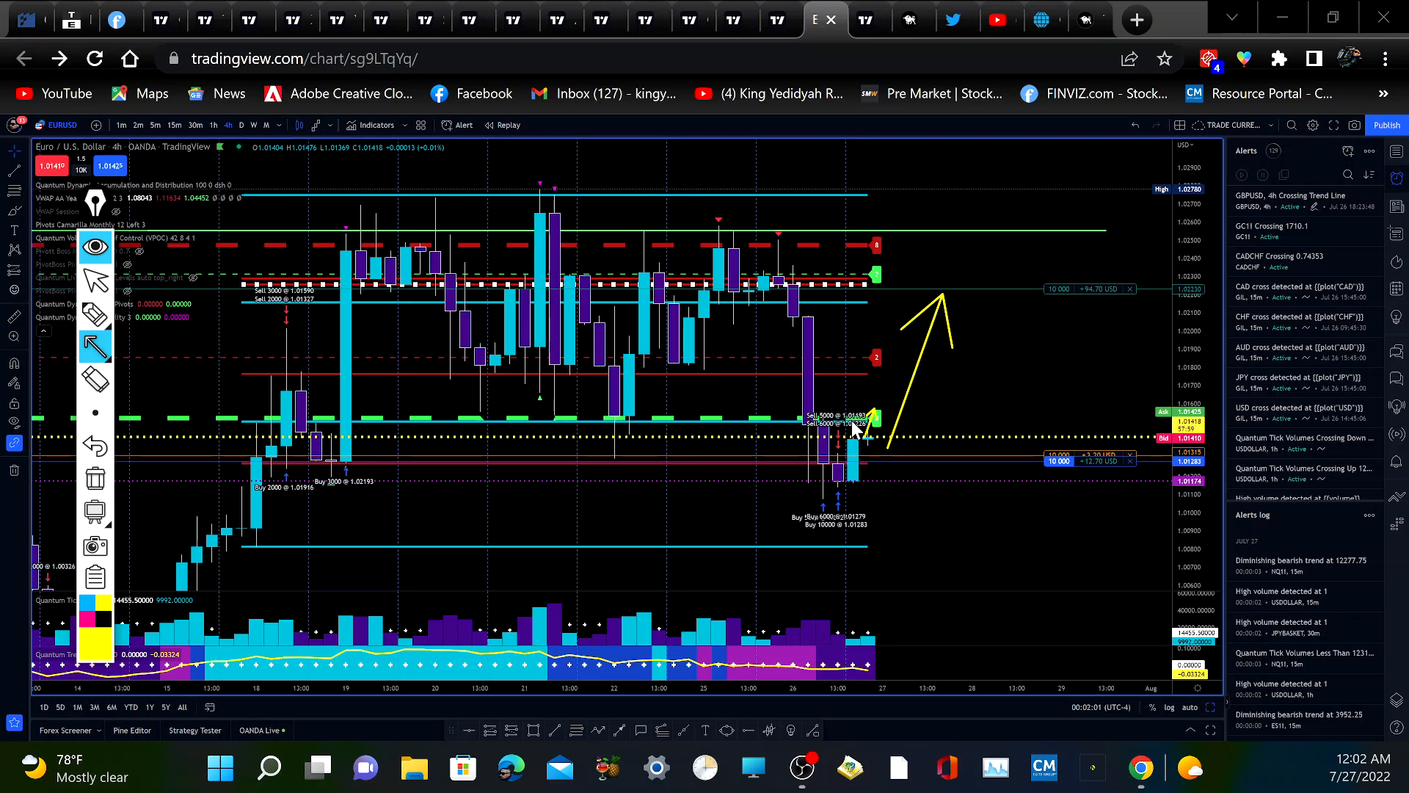
pyautogui.moveTo(842, 373)
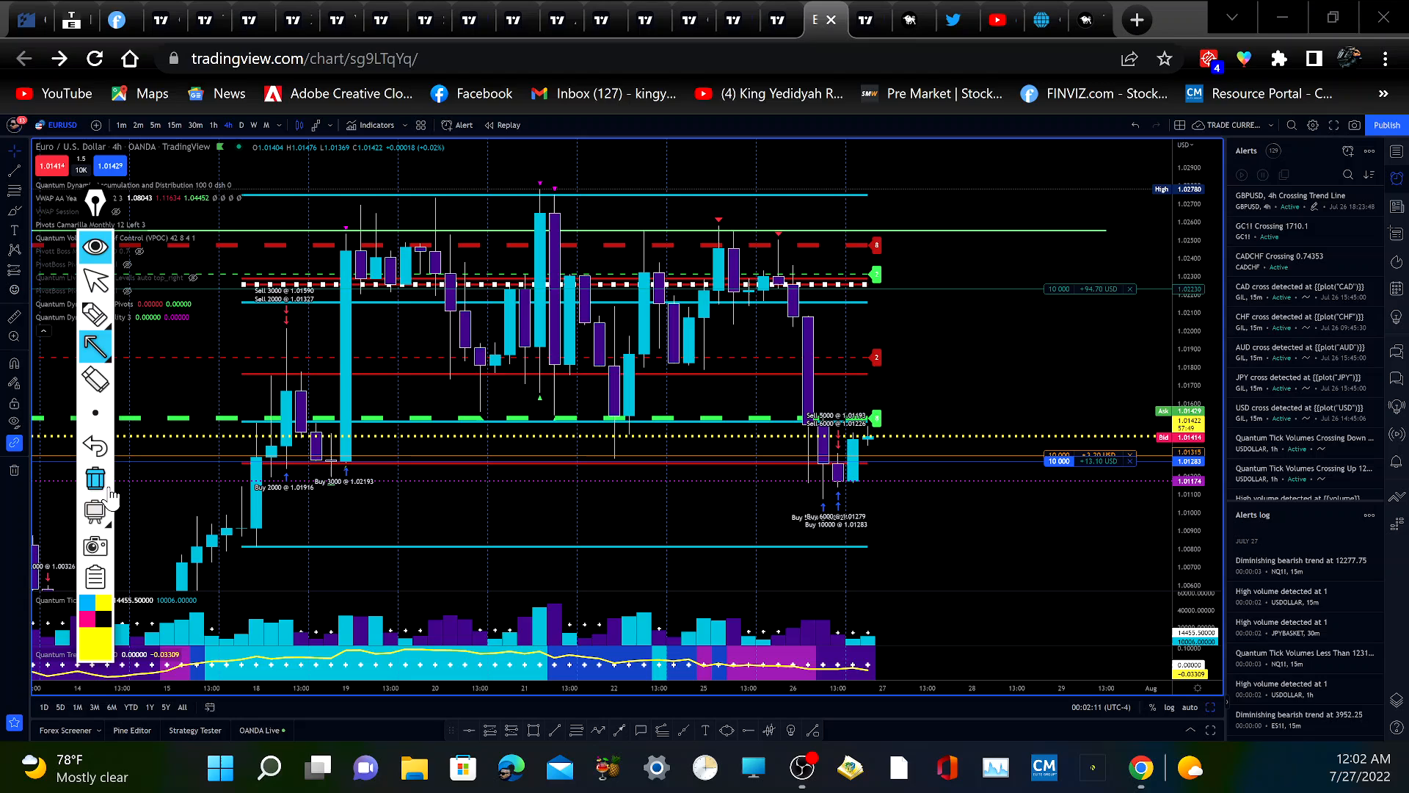
pyautogui.moveTo(94, 477)
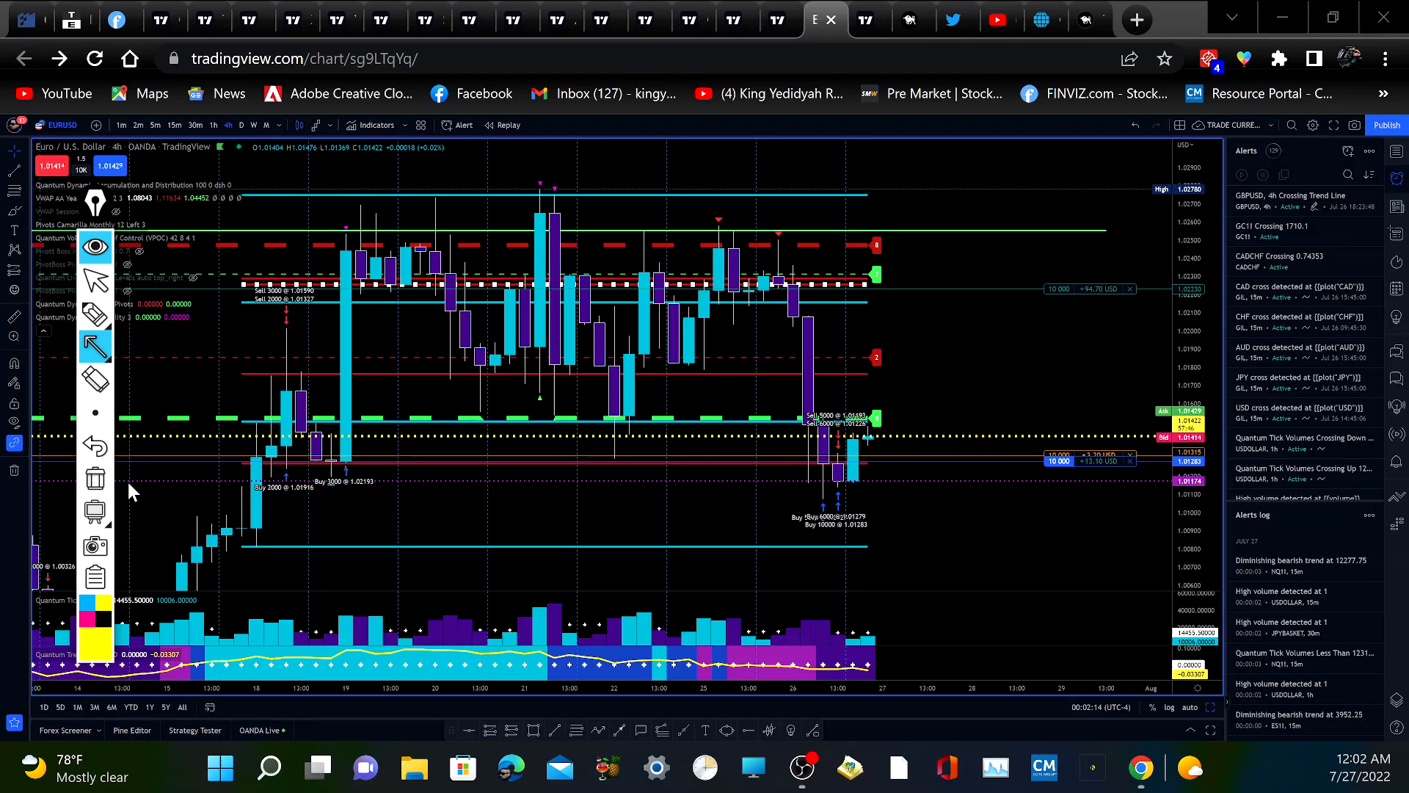
pyautogui.moveTo(1000, 493)
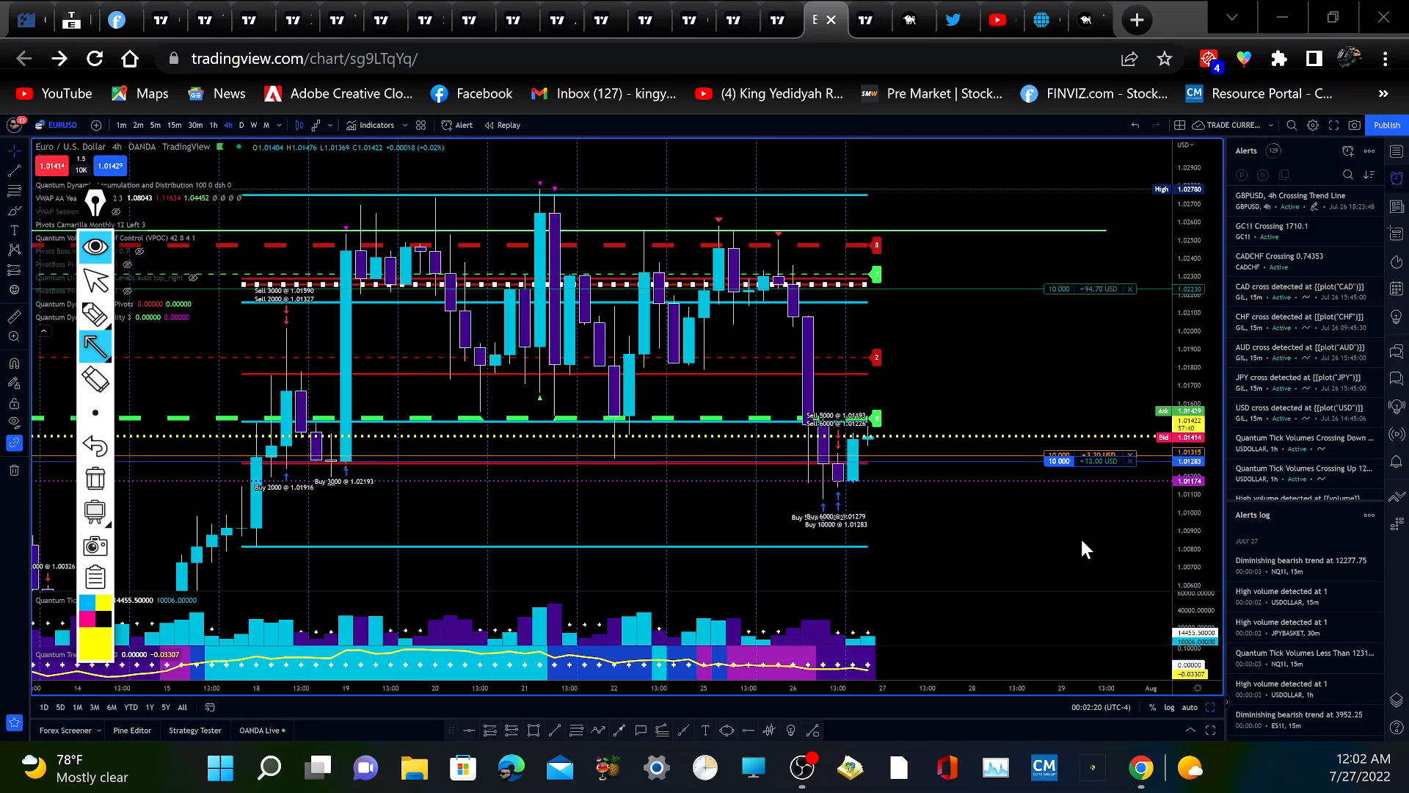
pyautogui.moveTo(894, 434)
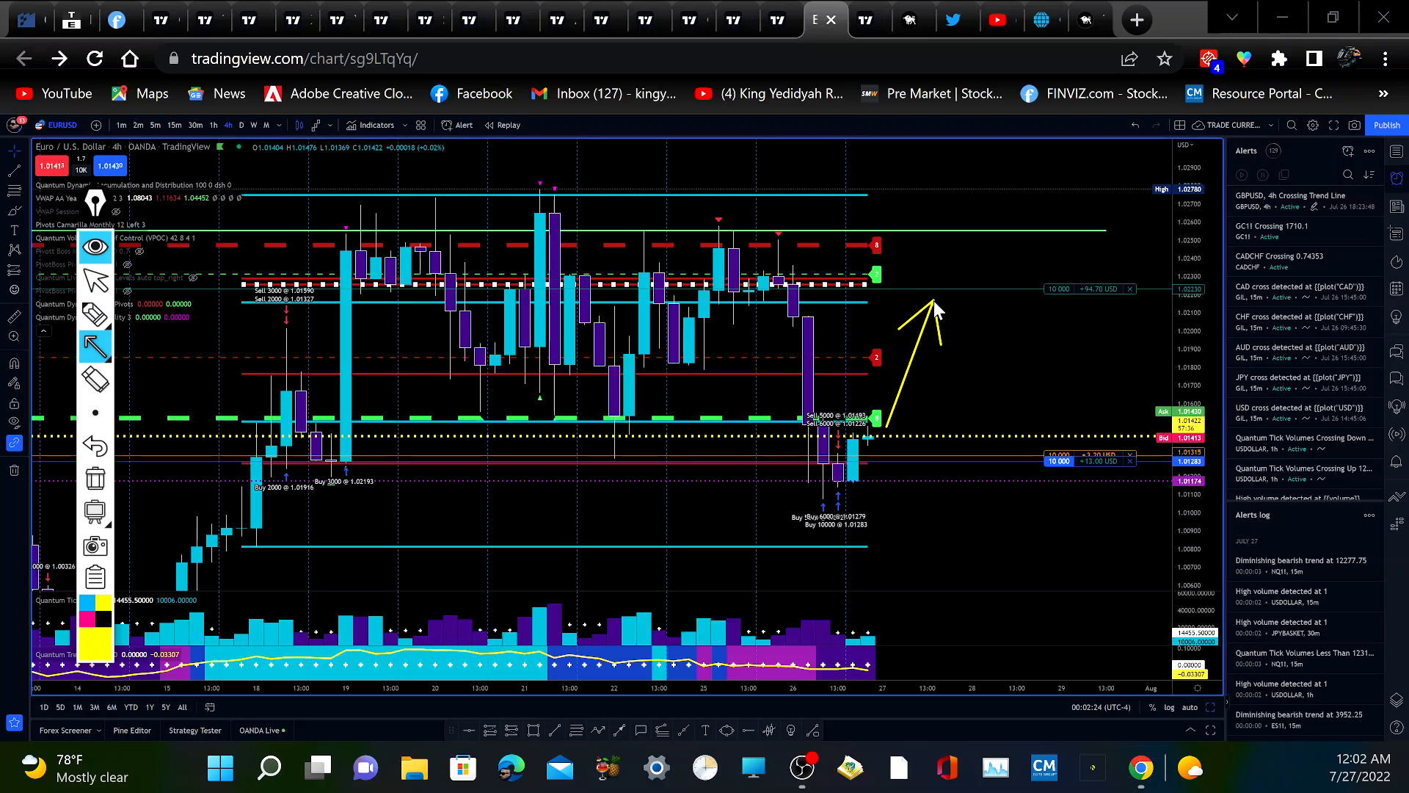
pyautogui.moveTo(22, 515)
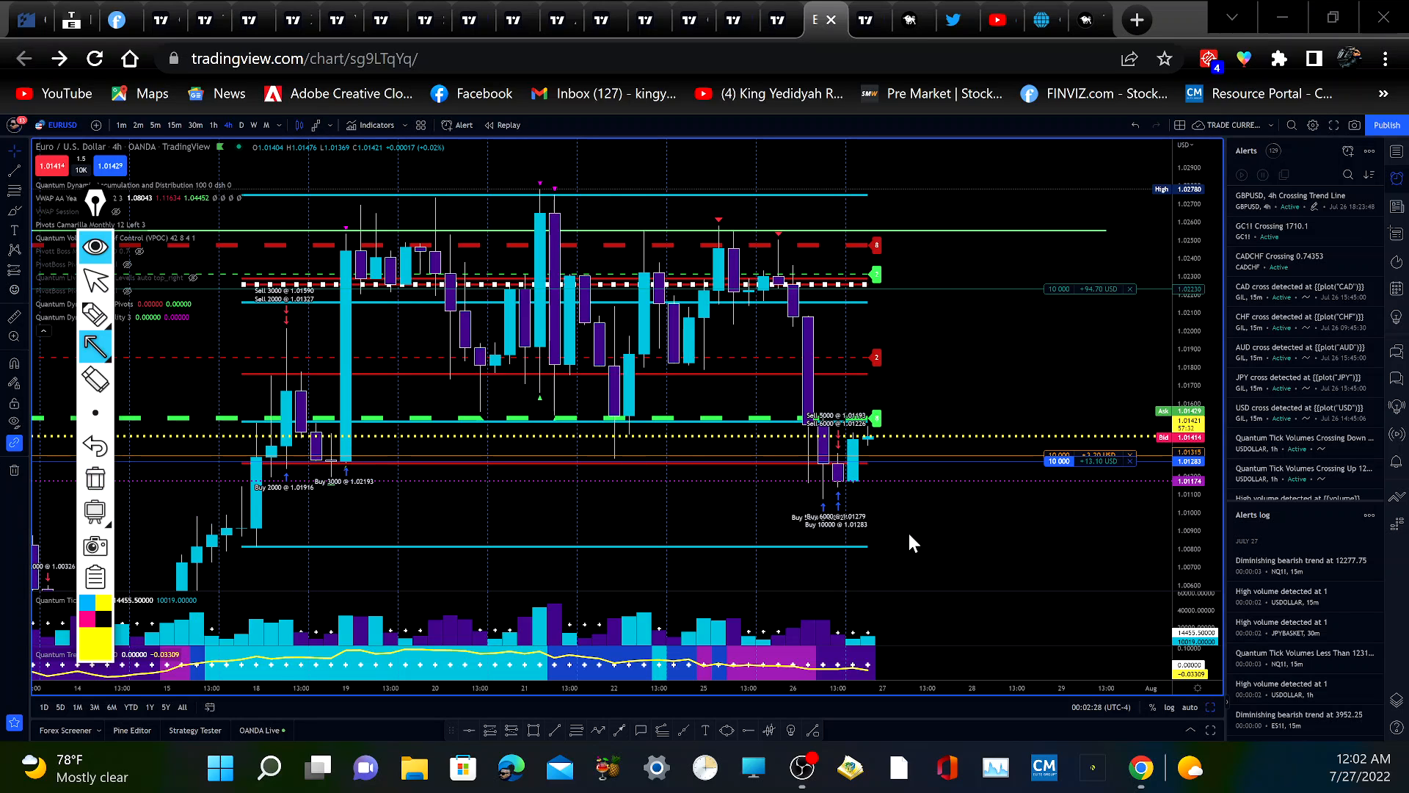
pyautogui.moveTo(1082, 474)
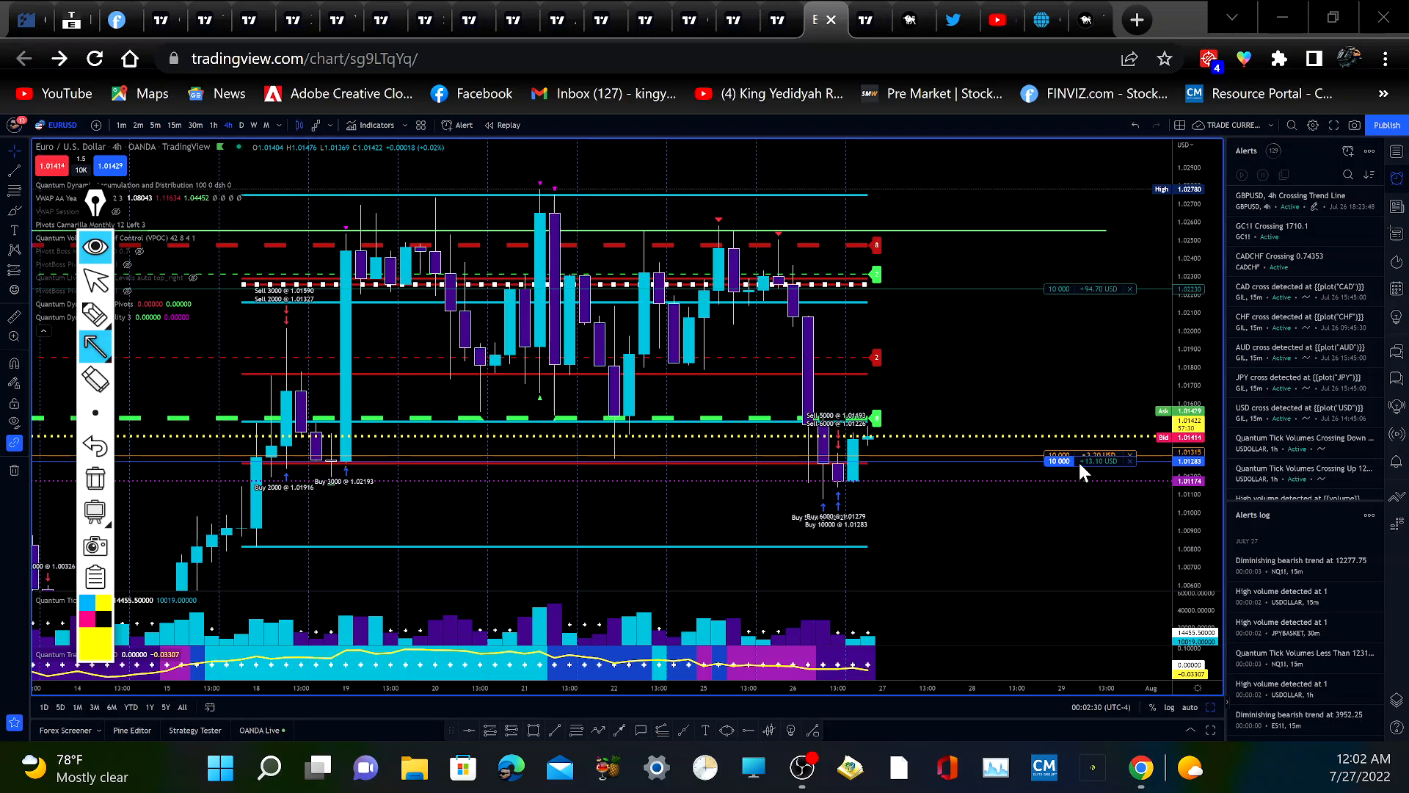
pyautogui.moveTo(1090, 455)
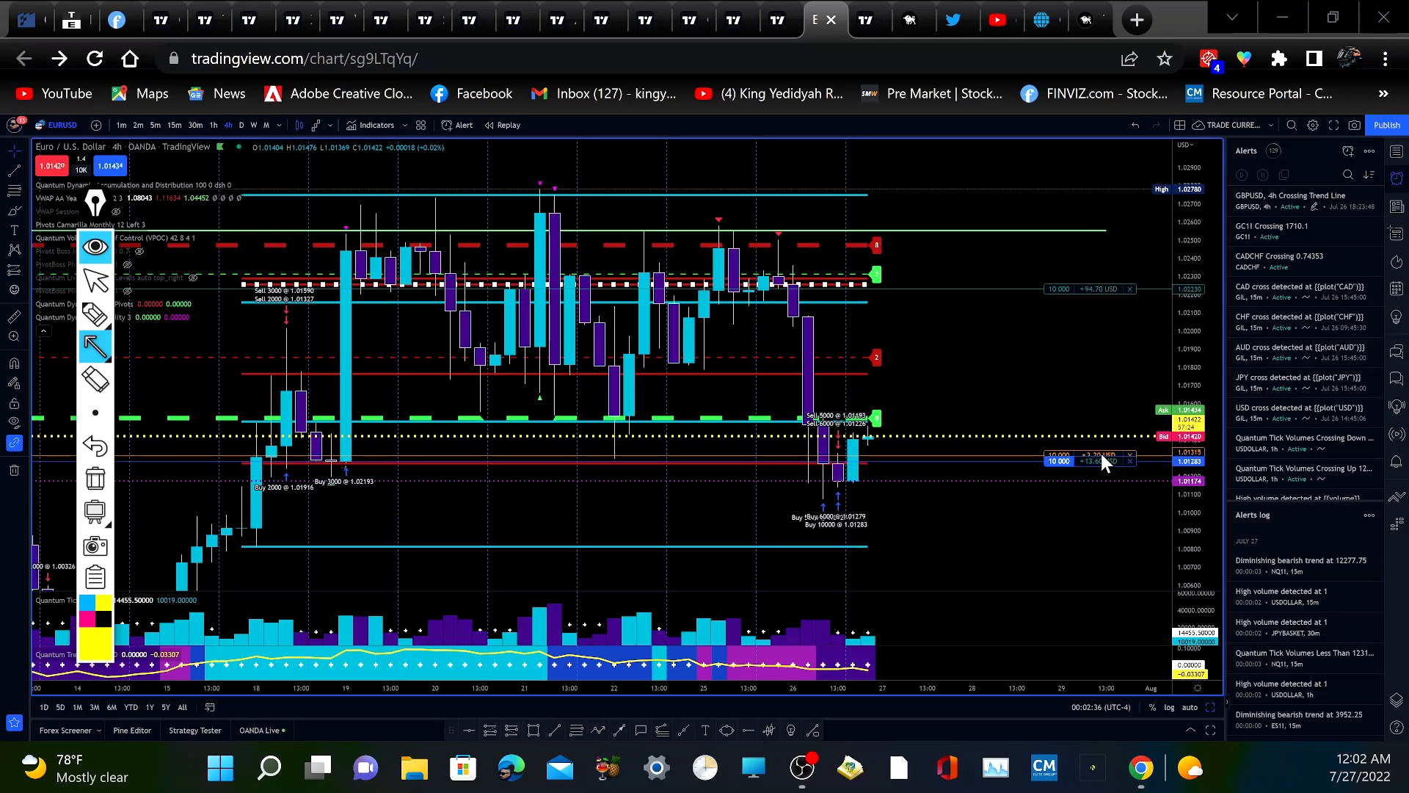
pyautogui.moveTo(838, 556)
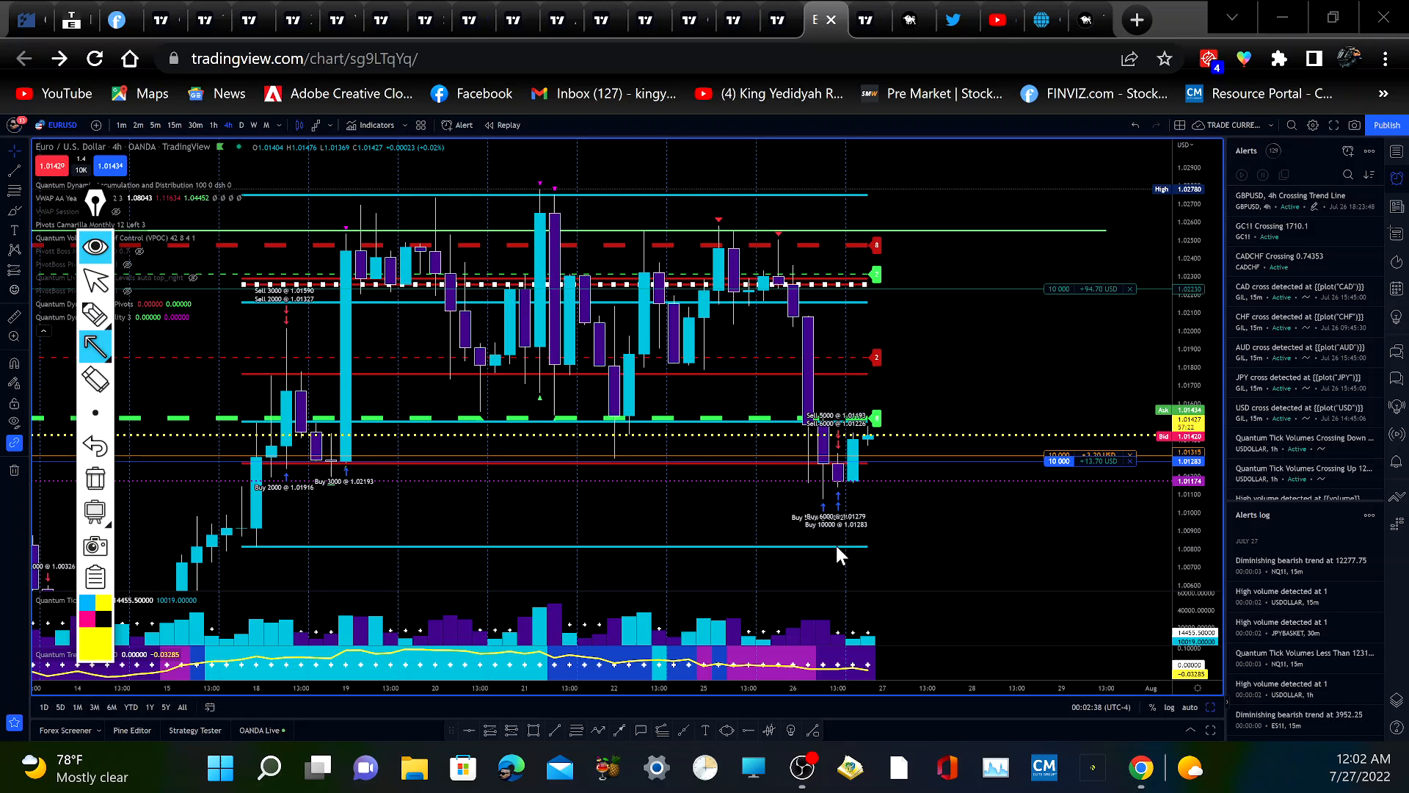
pyautogui.moveTo(686, 440)
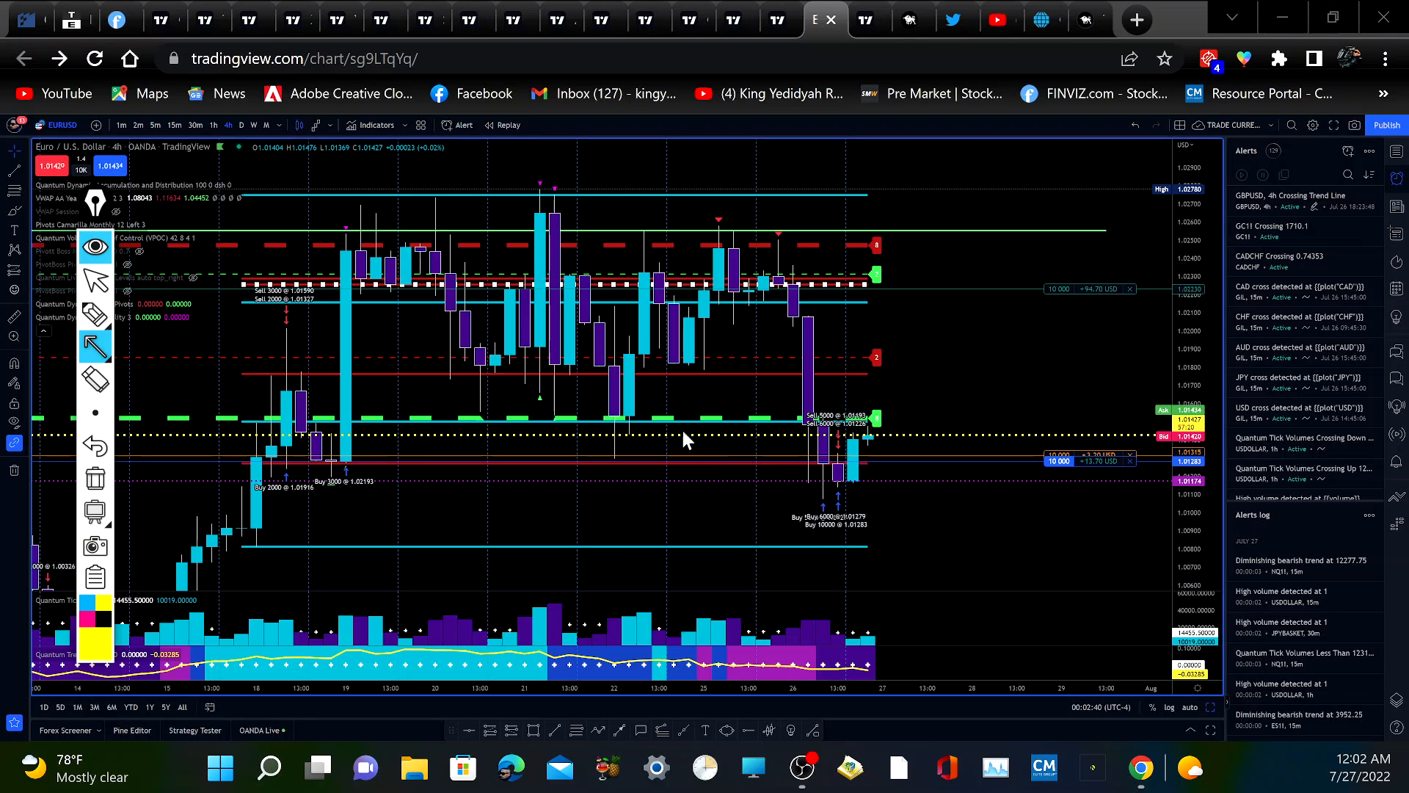
pyautogui.moveTo(383, 329)
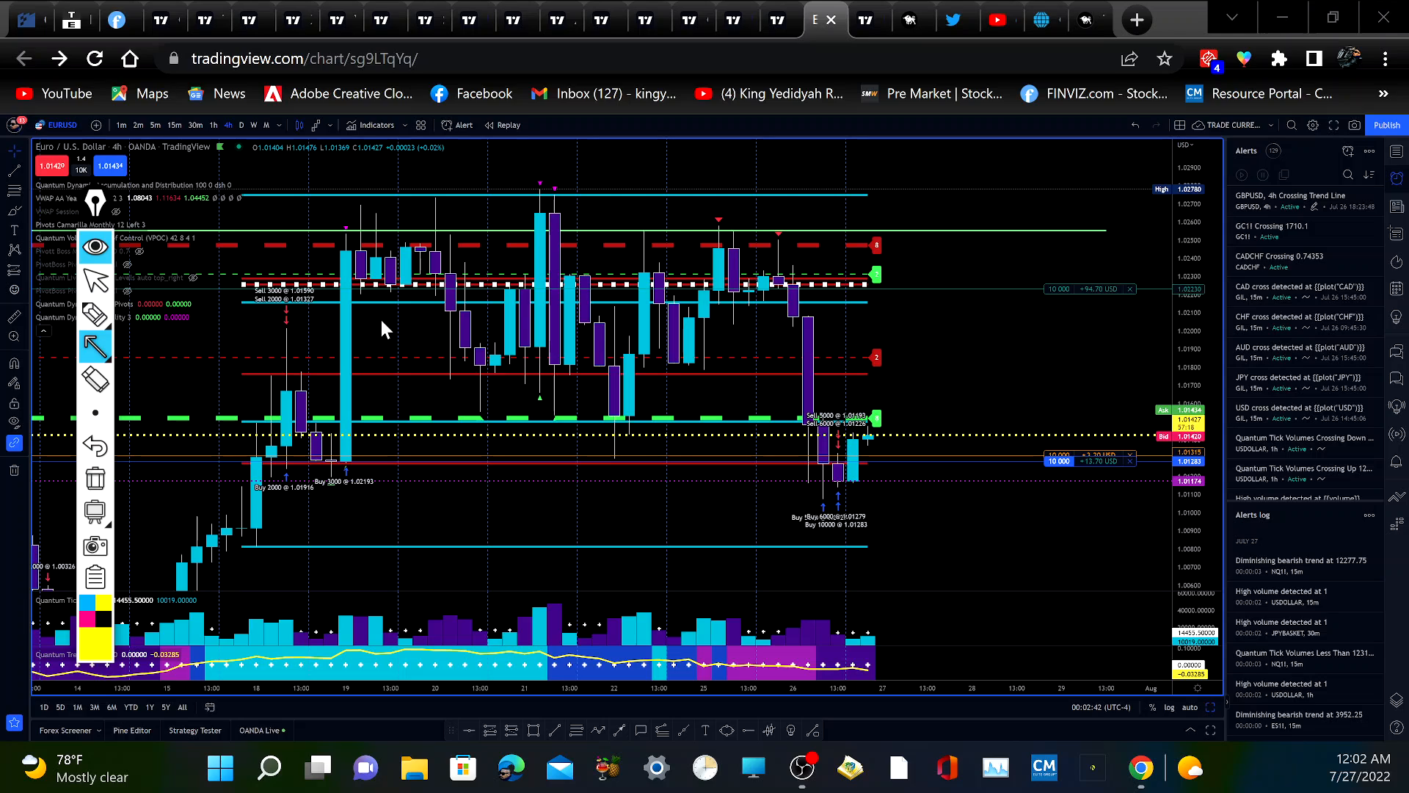
pyautogui.moveTo(539, 307)
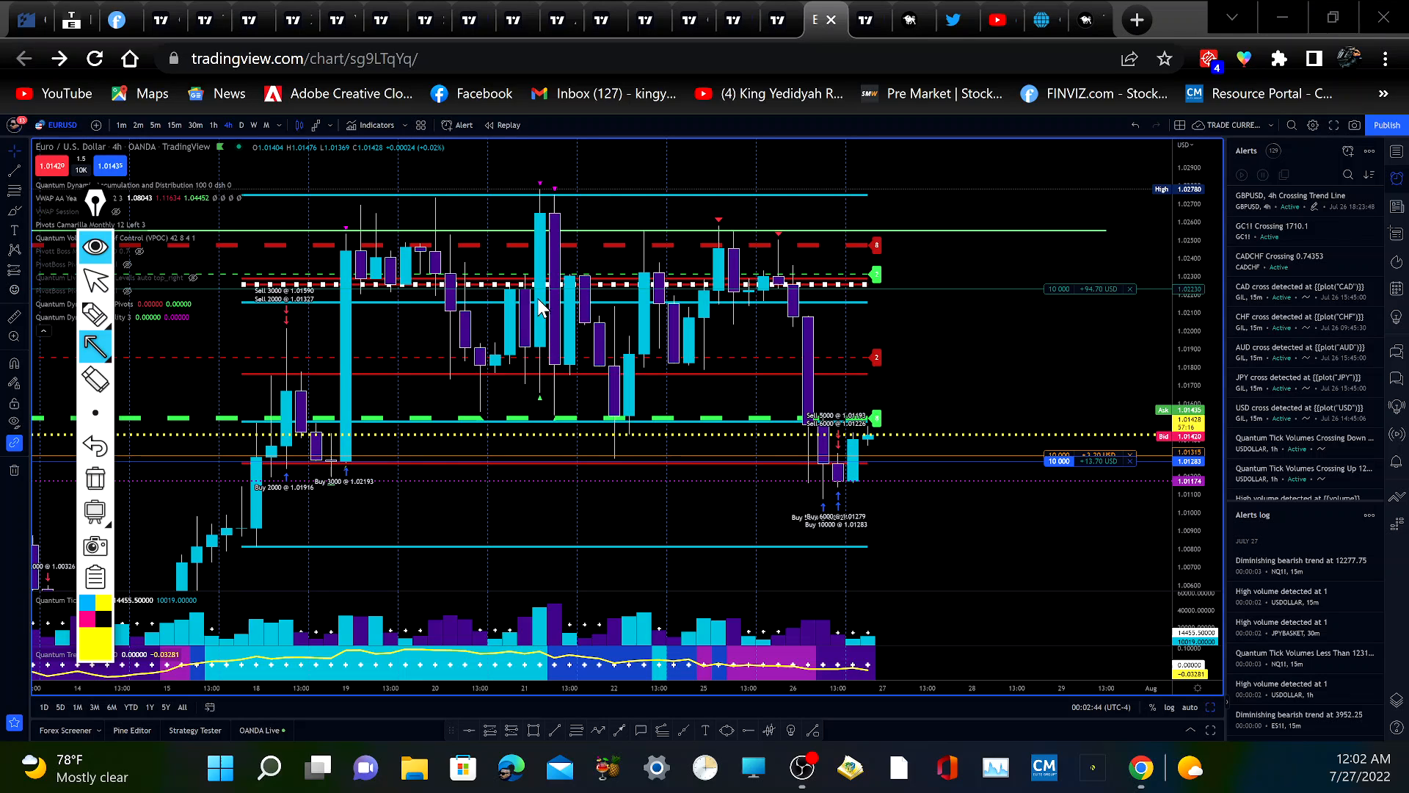
pyautogui.moveTo(768, 306)
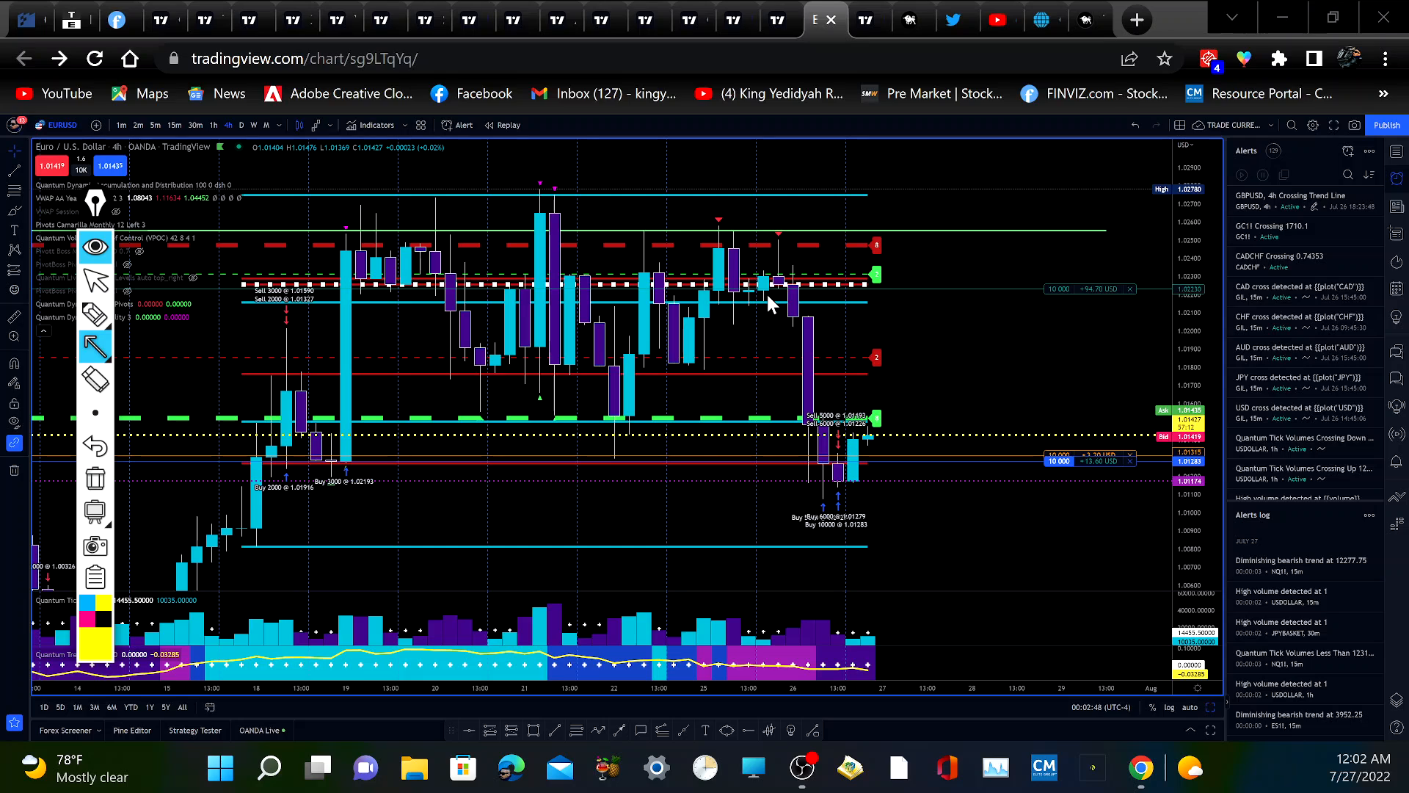
pyautogui.moveTo(1060, 63)
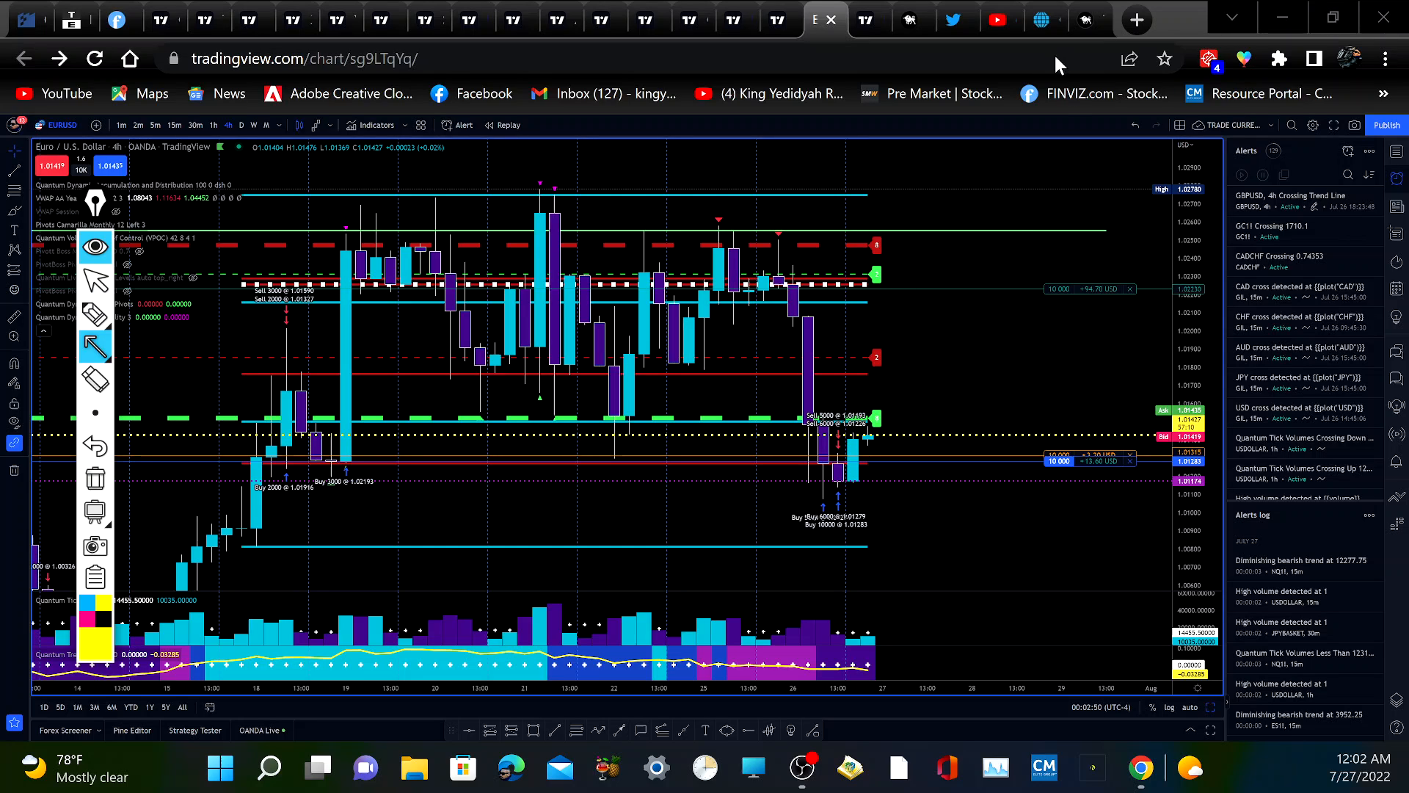
pyautogui.moveTo(94, 277)
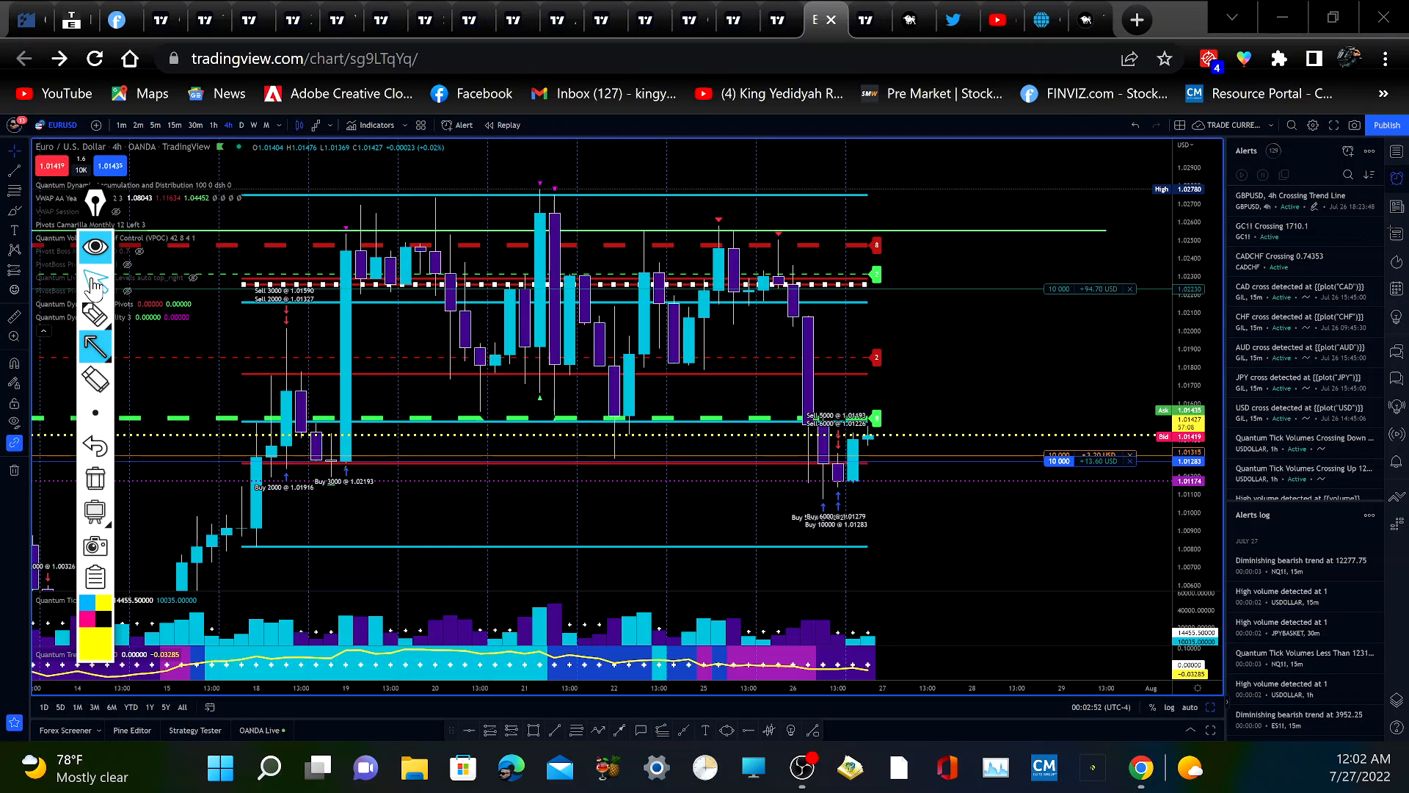
pyautogui.click(867, 19)
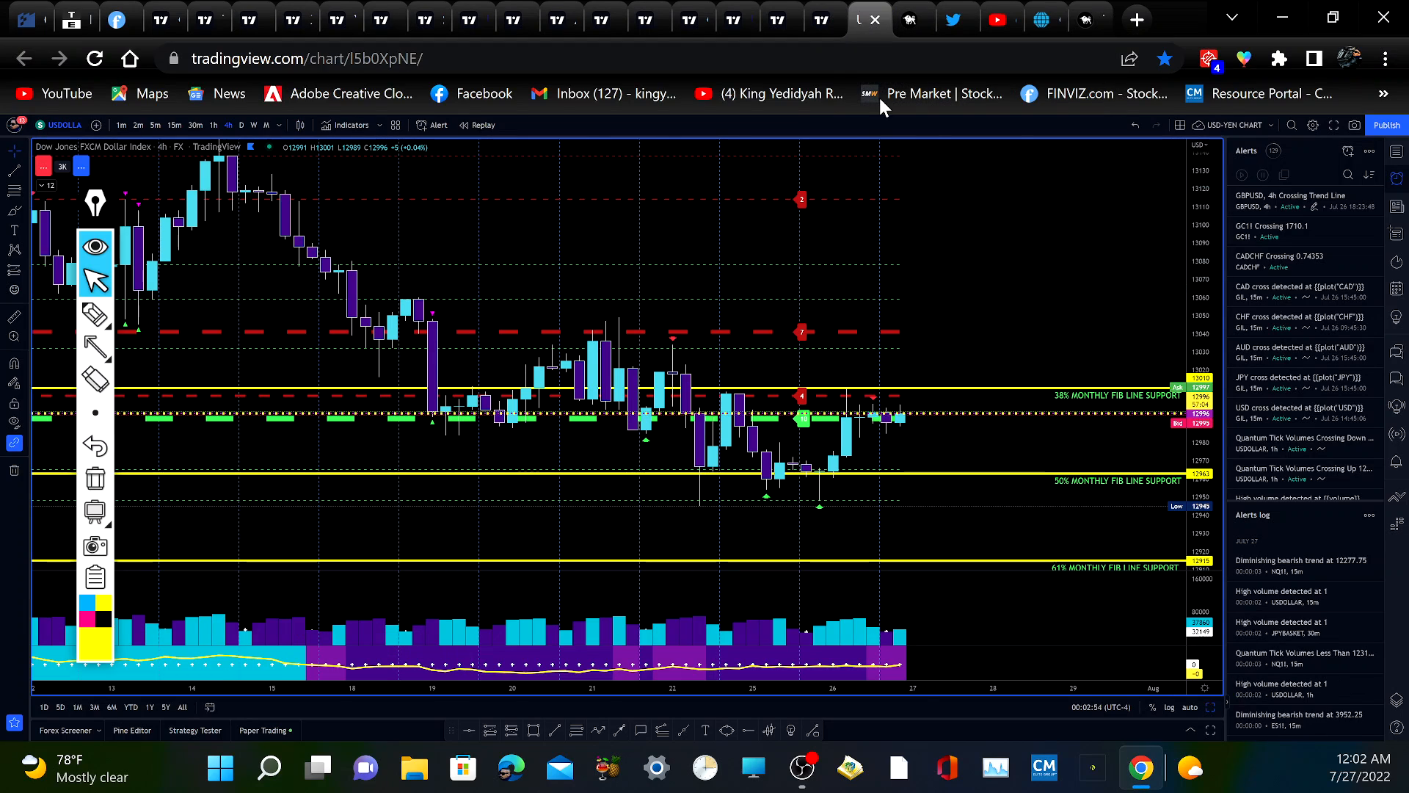
pyautogui.moveTo(665, 430)
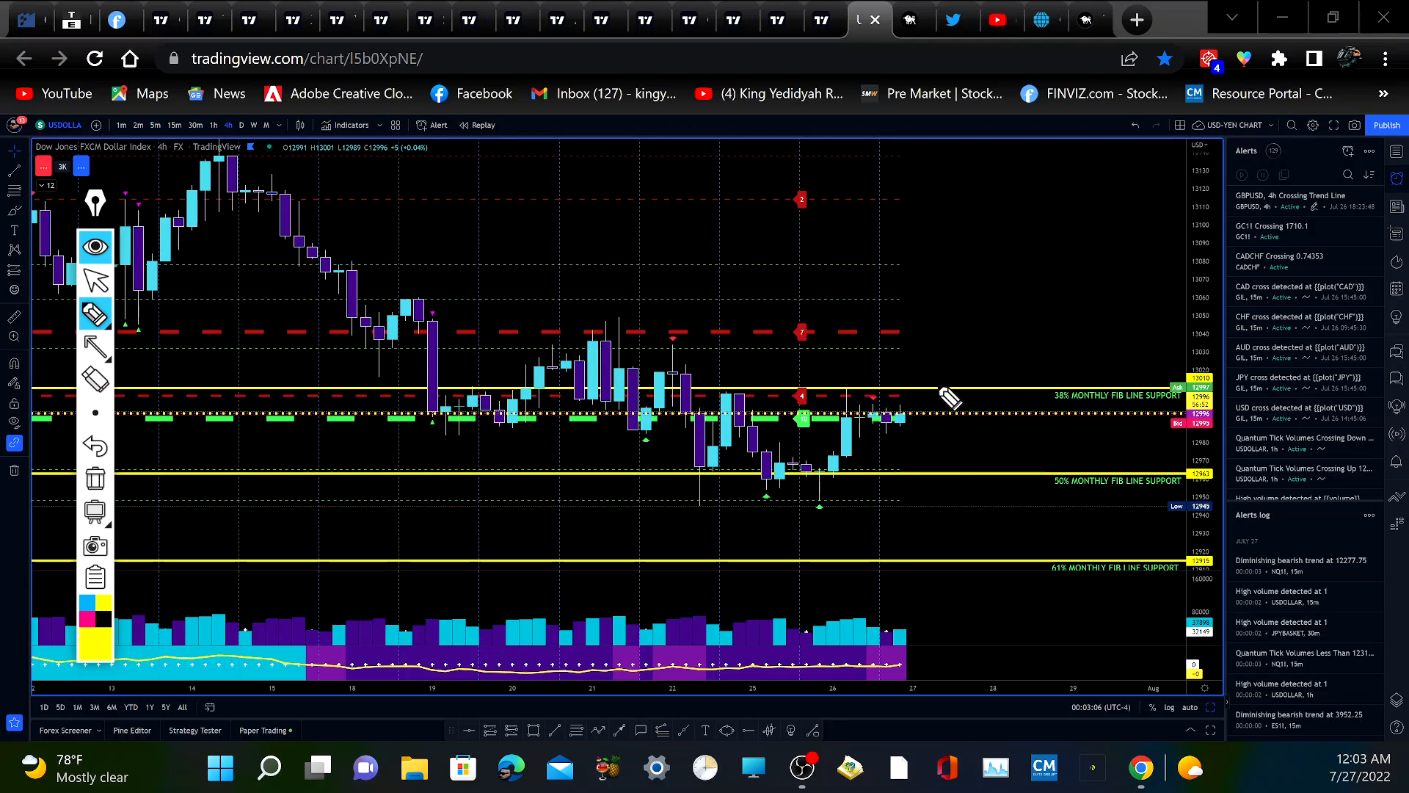
pyautogui.moveTo(916, 400)
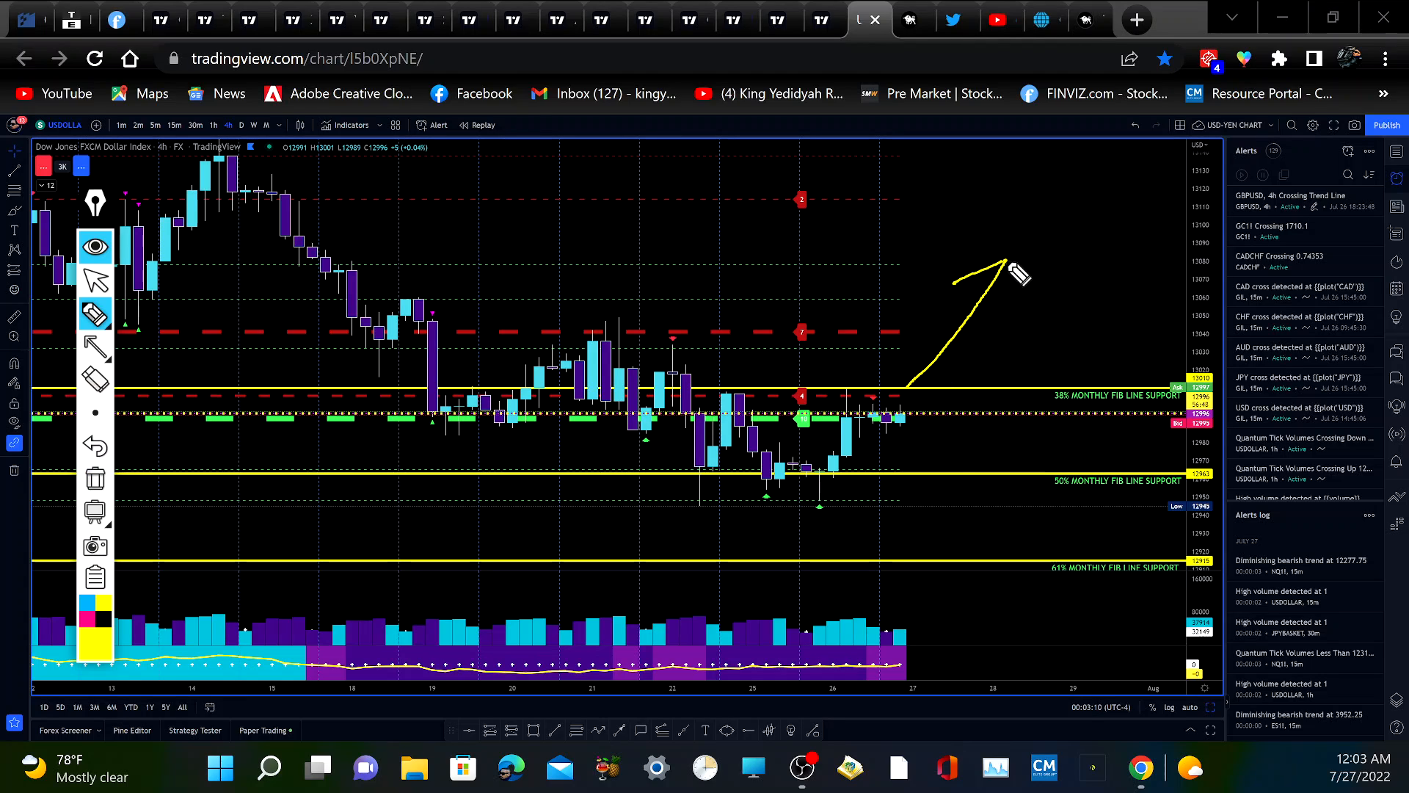
pyautogui.moveTo(94, 479)
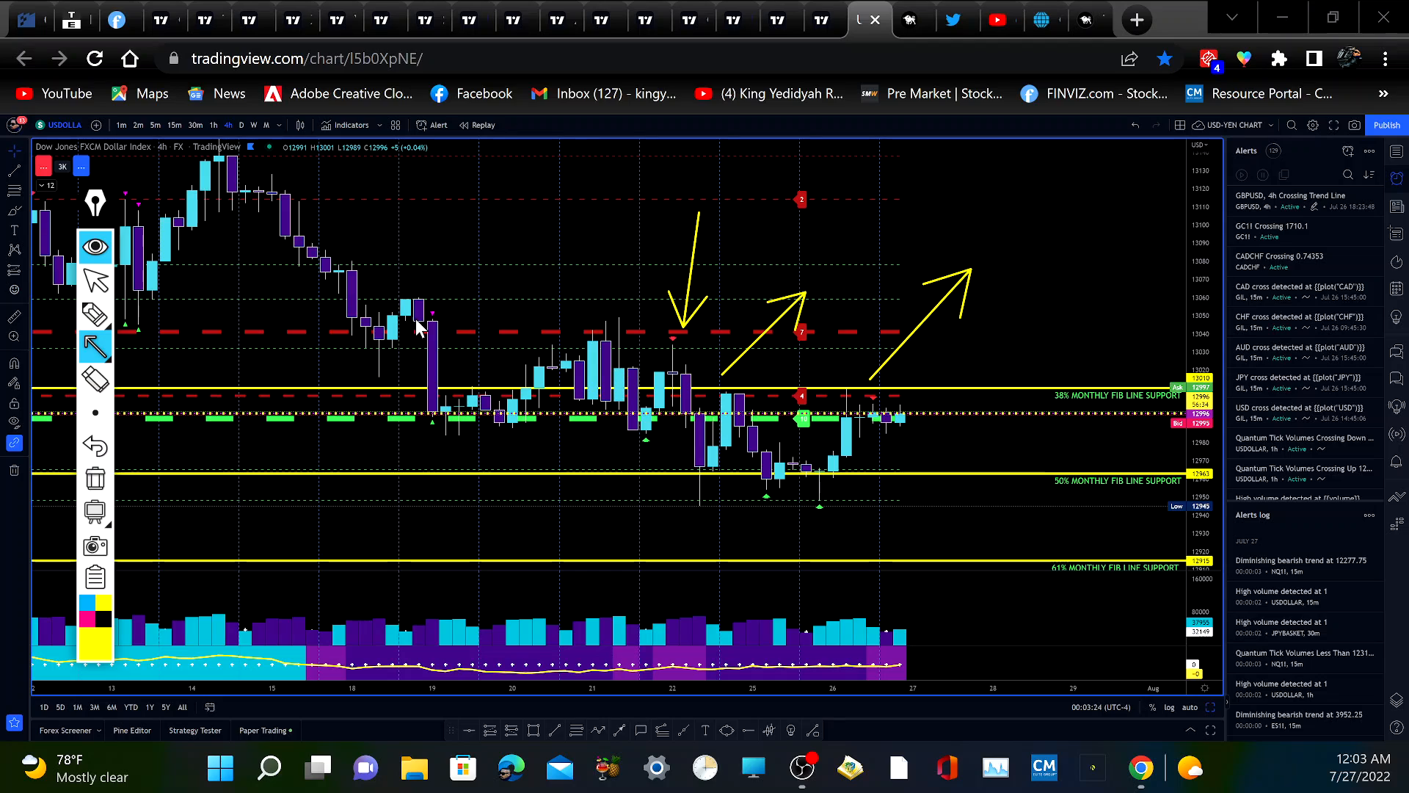
pyautogui.moveTo(402, 376)
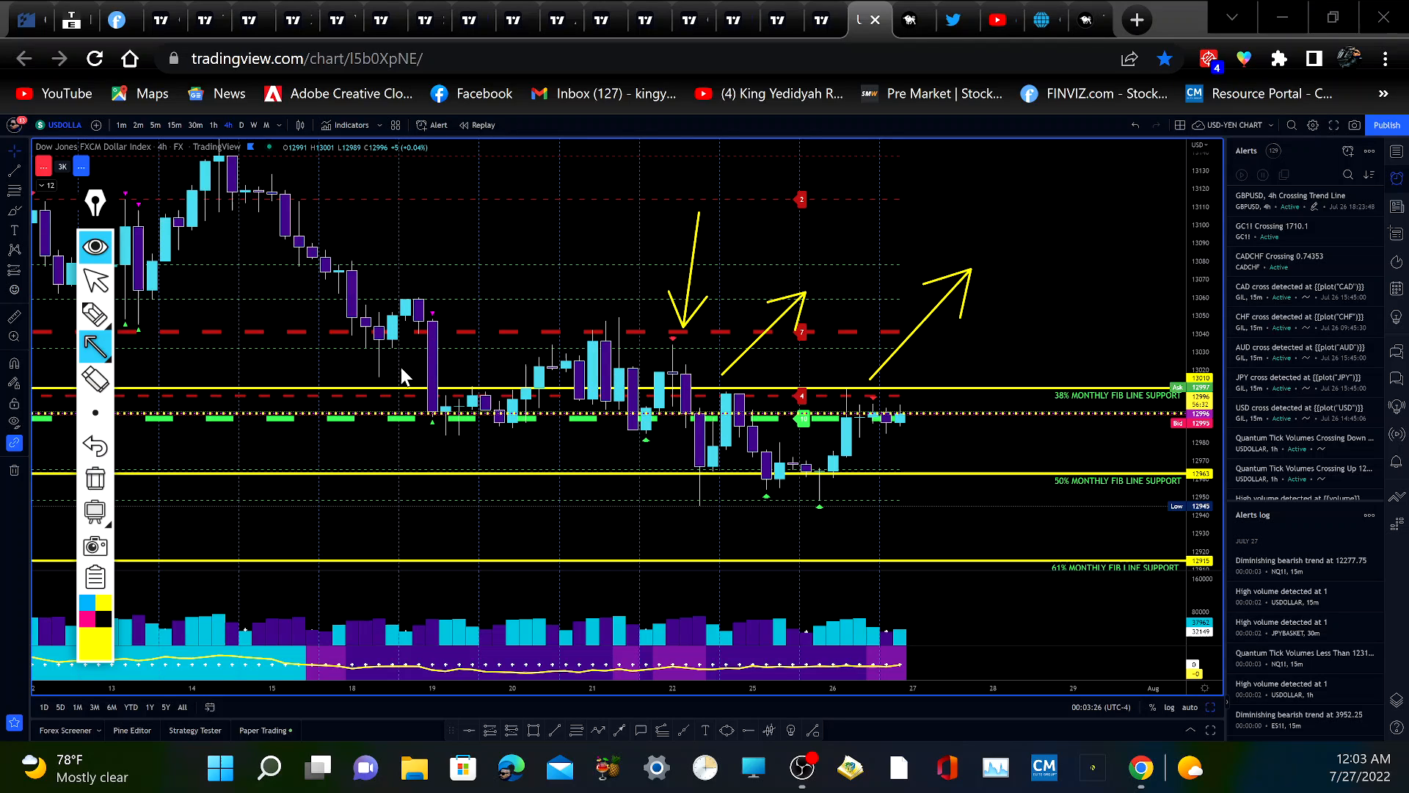
pyautogui.moveTo(696, 301)
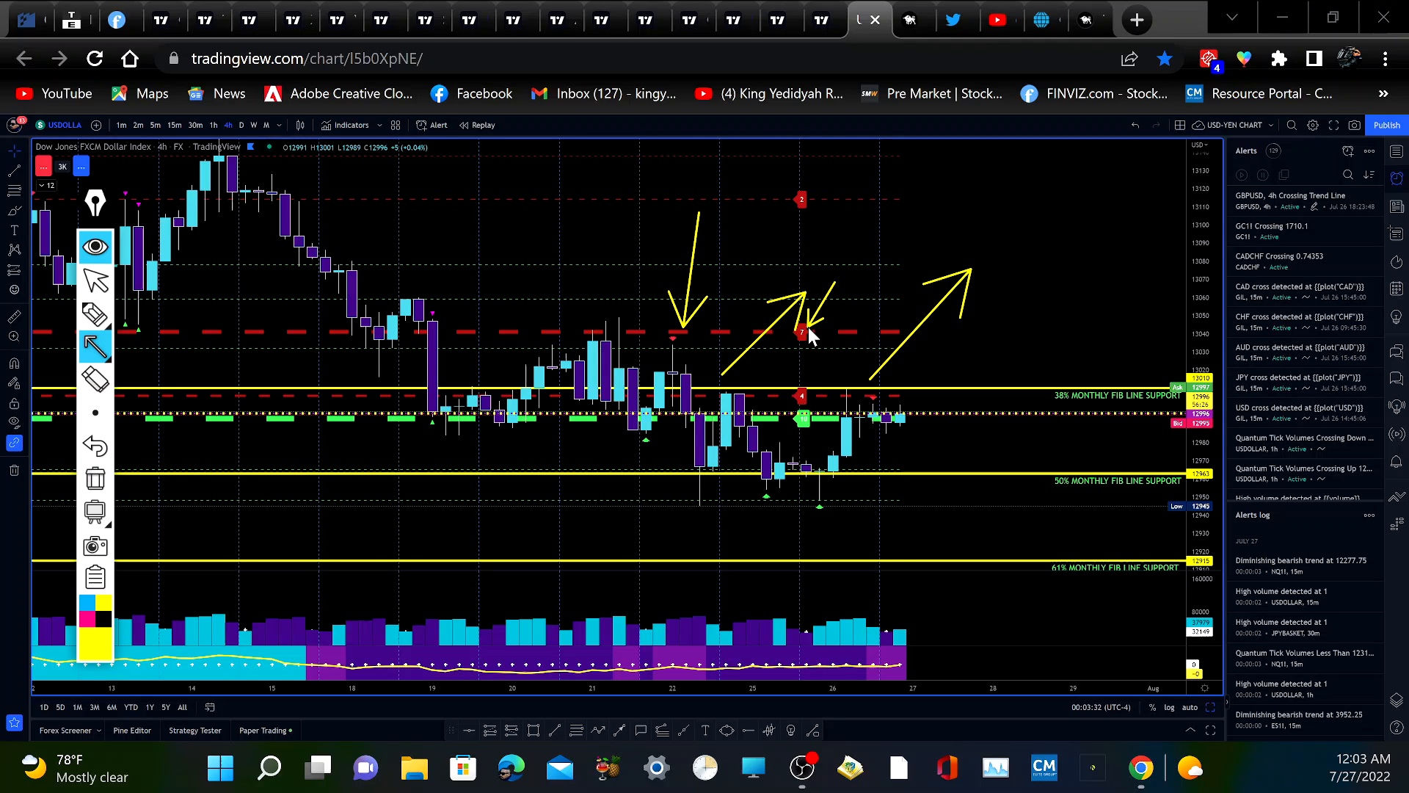
pyautogui.moveTo(93, 485)
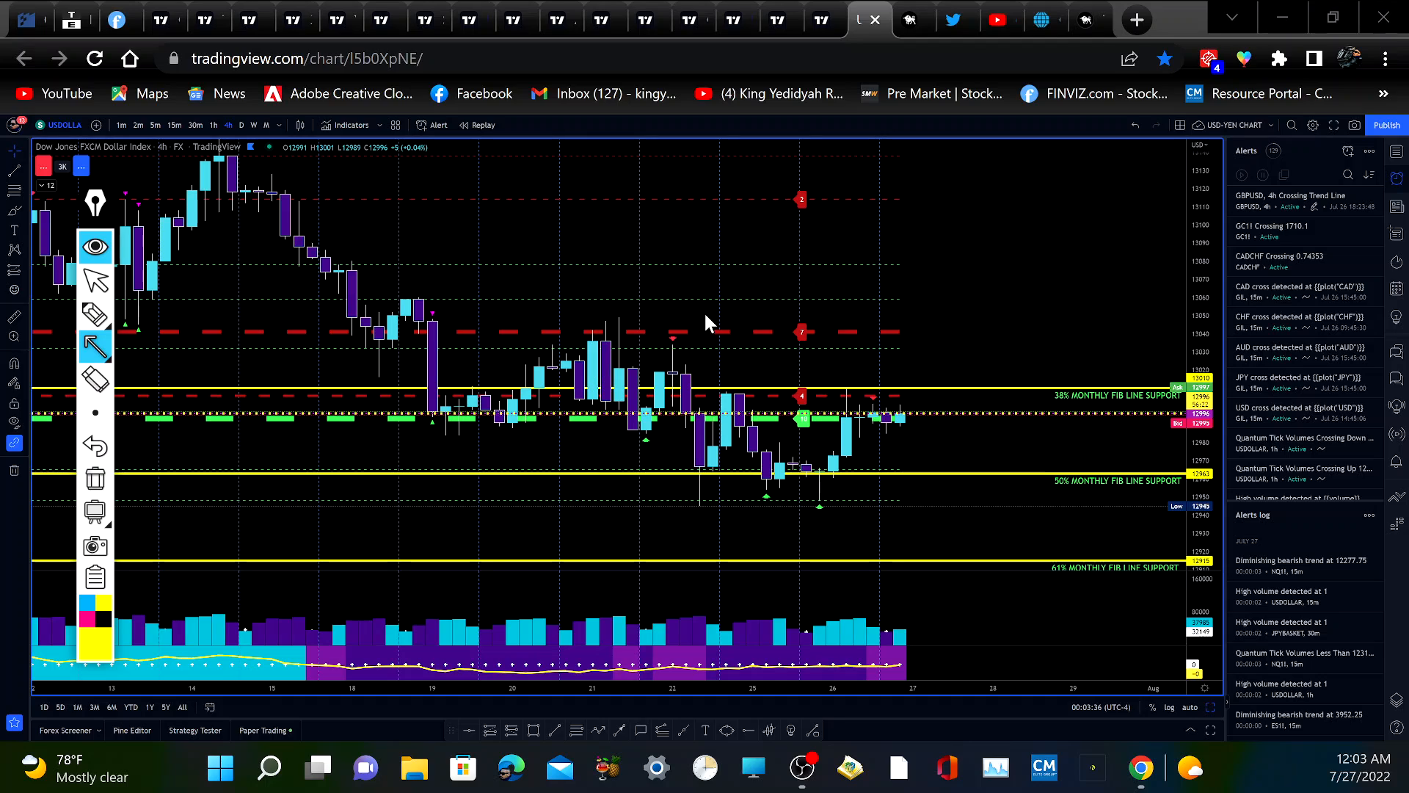
pyautogui.moveTo(778, 386)
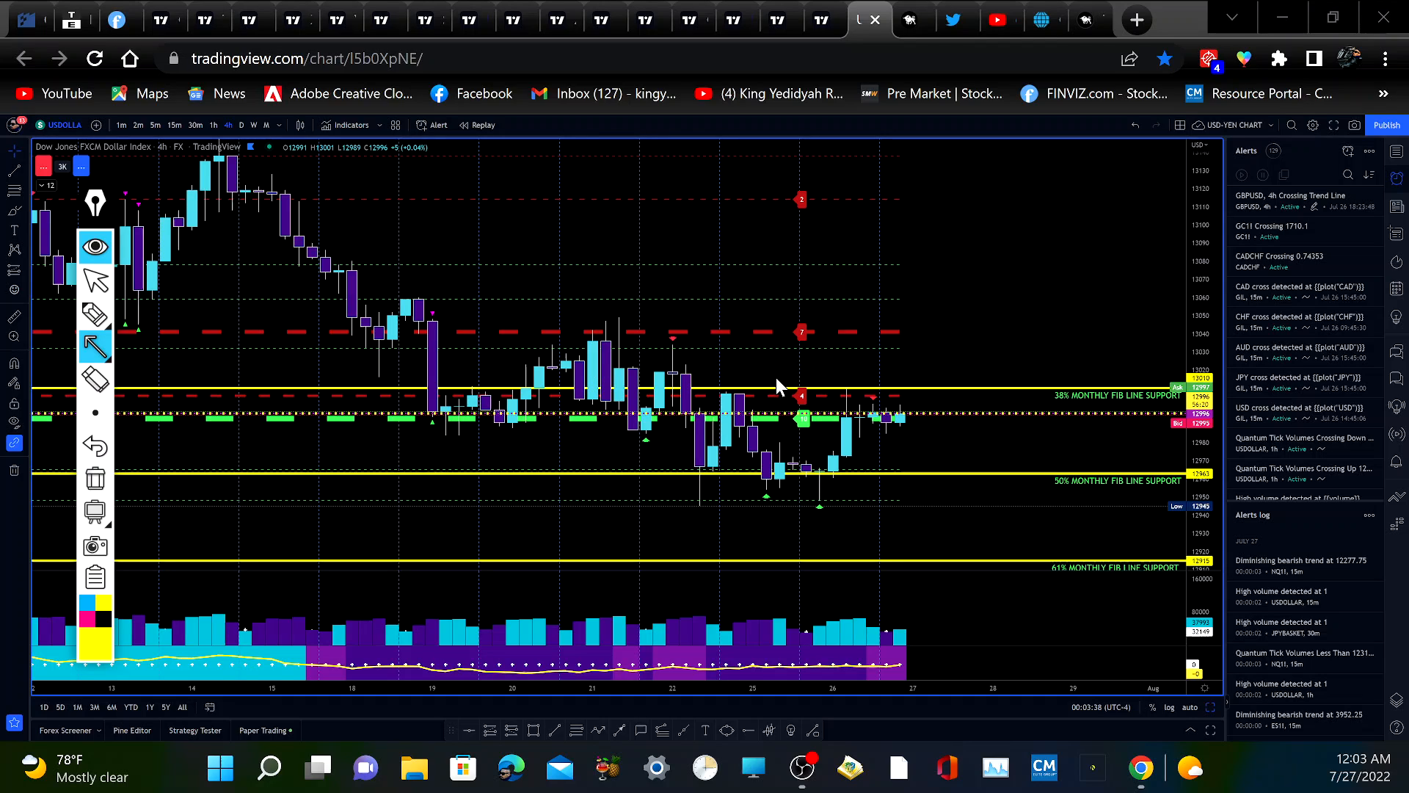
pyautogui.moveTo(826, 388)
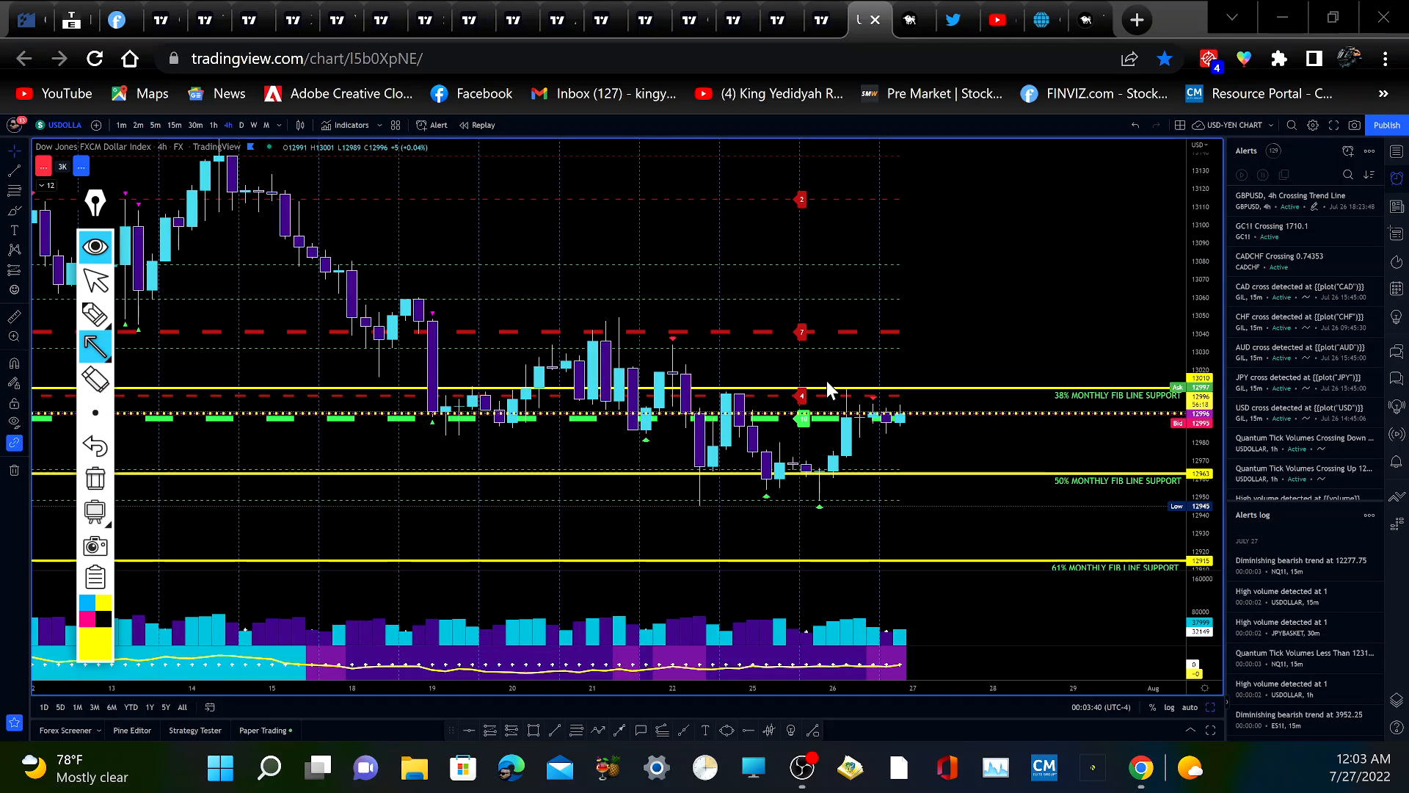
pyautogui.moveTo(799, 397)
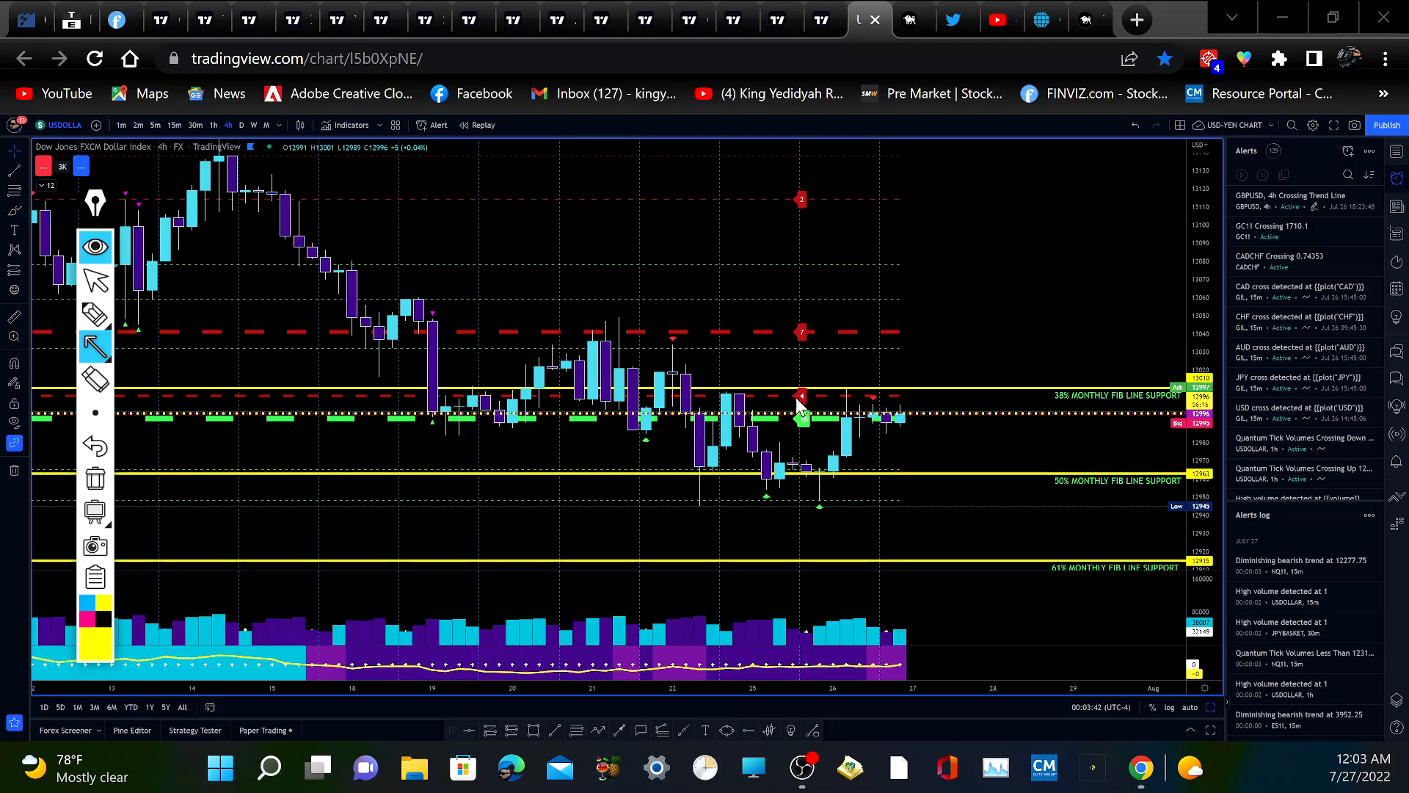
pyautogui.moveTo(784, 266)
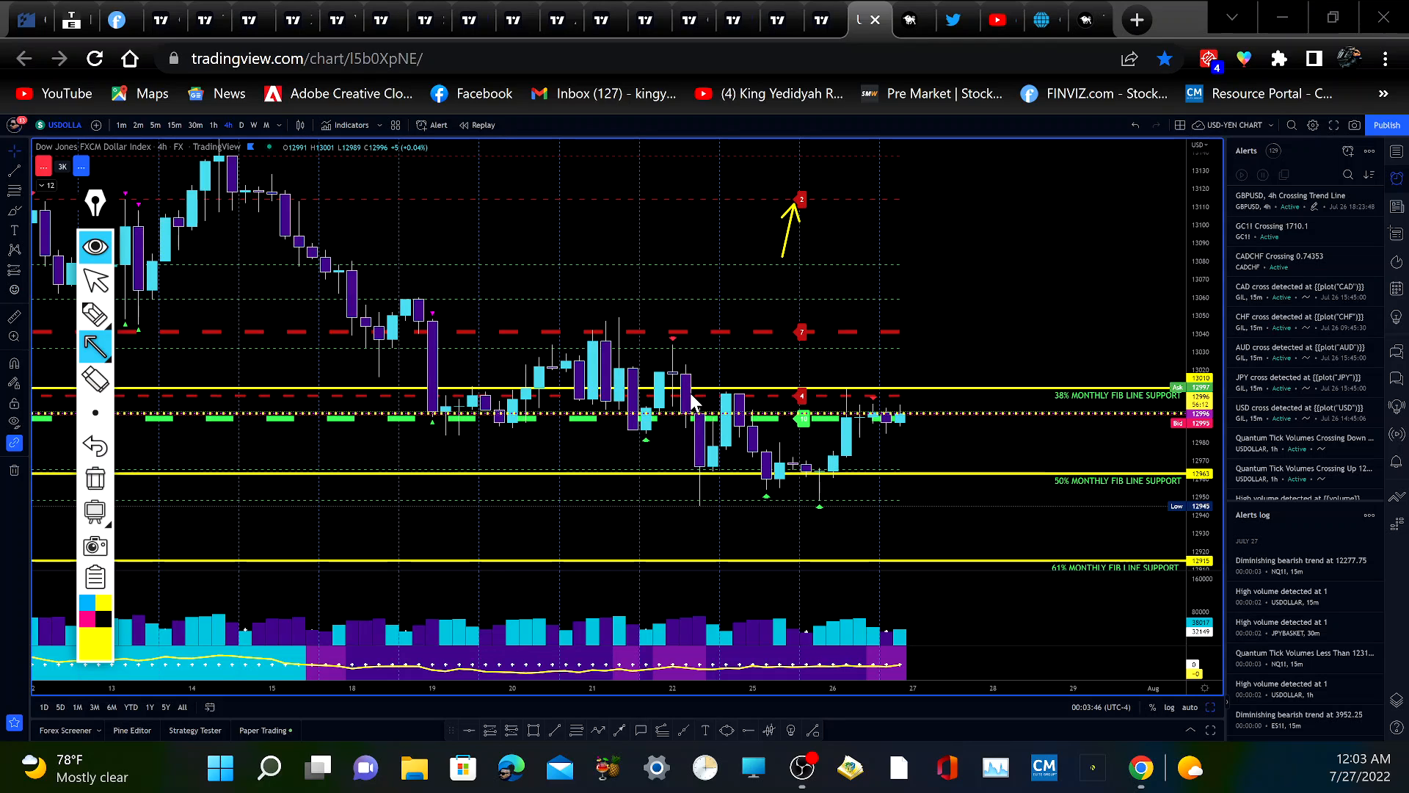
pyautogui.moveTo(728, 355)
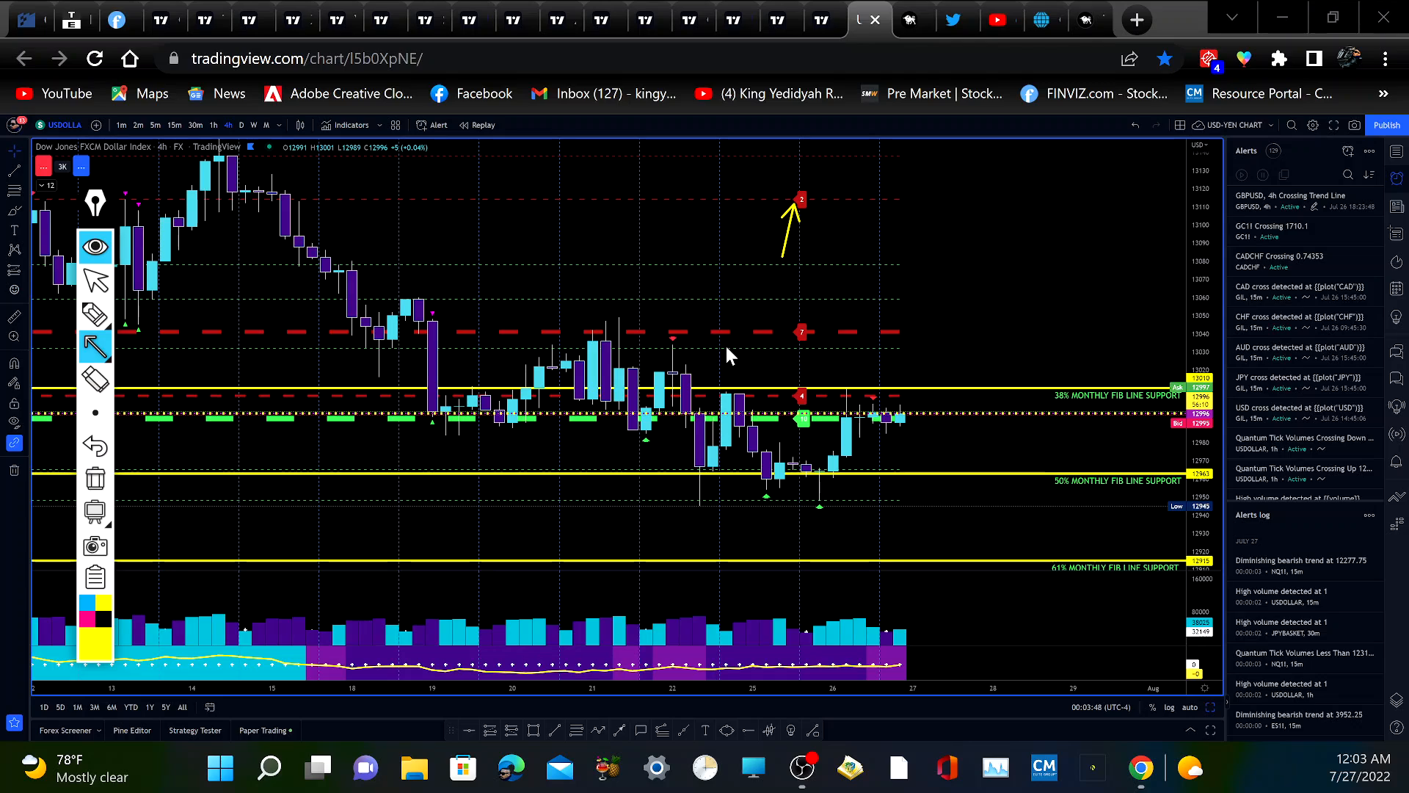
pyautogui.moveTo(728, 349)
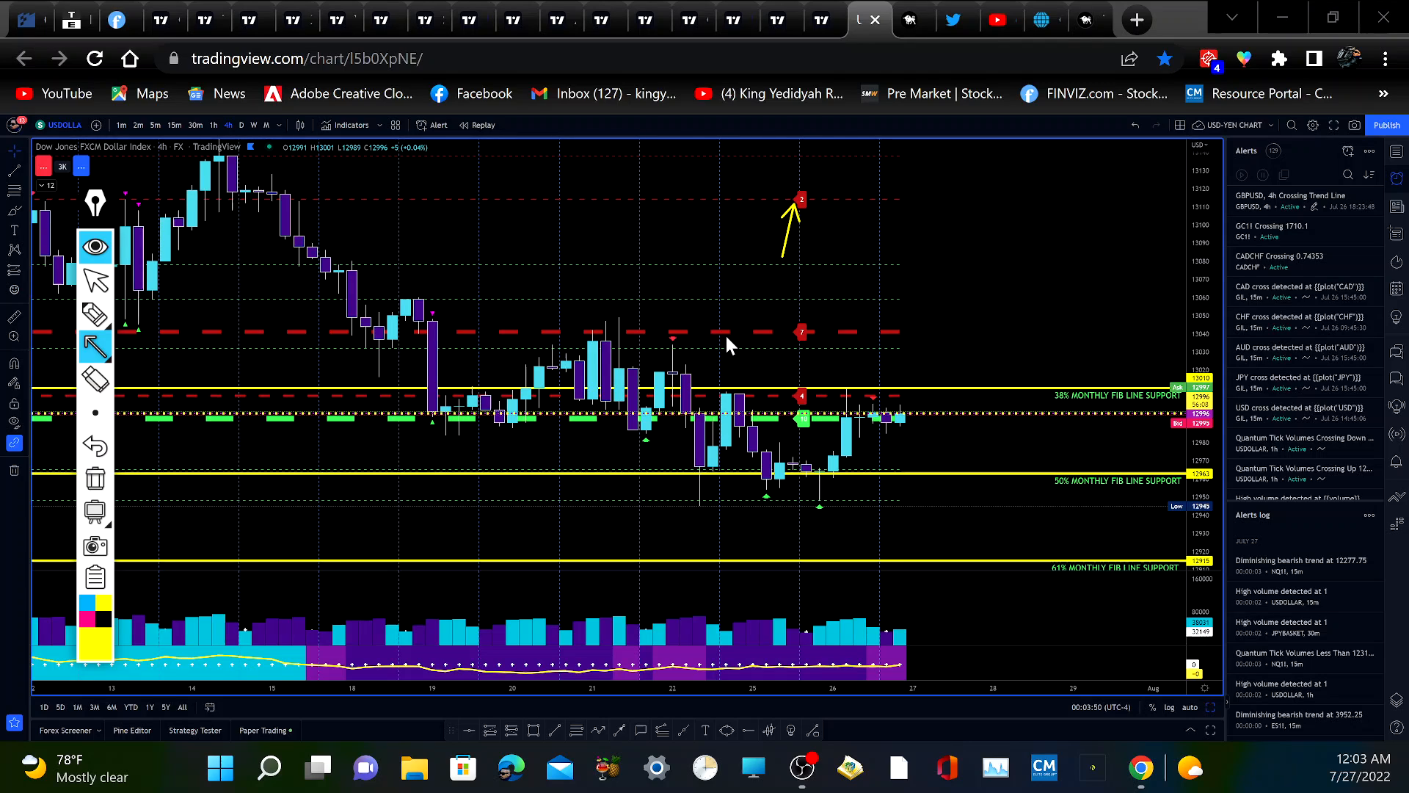
pyautogui.moveTo(825, 258)
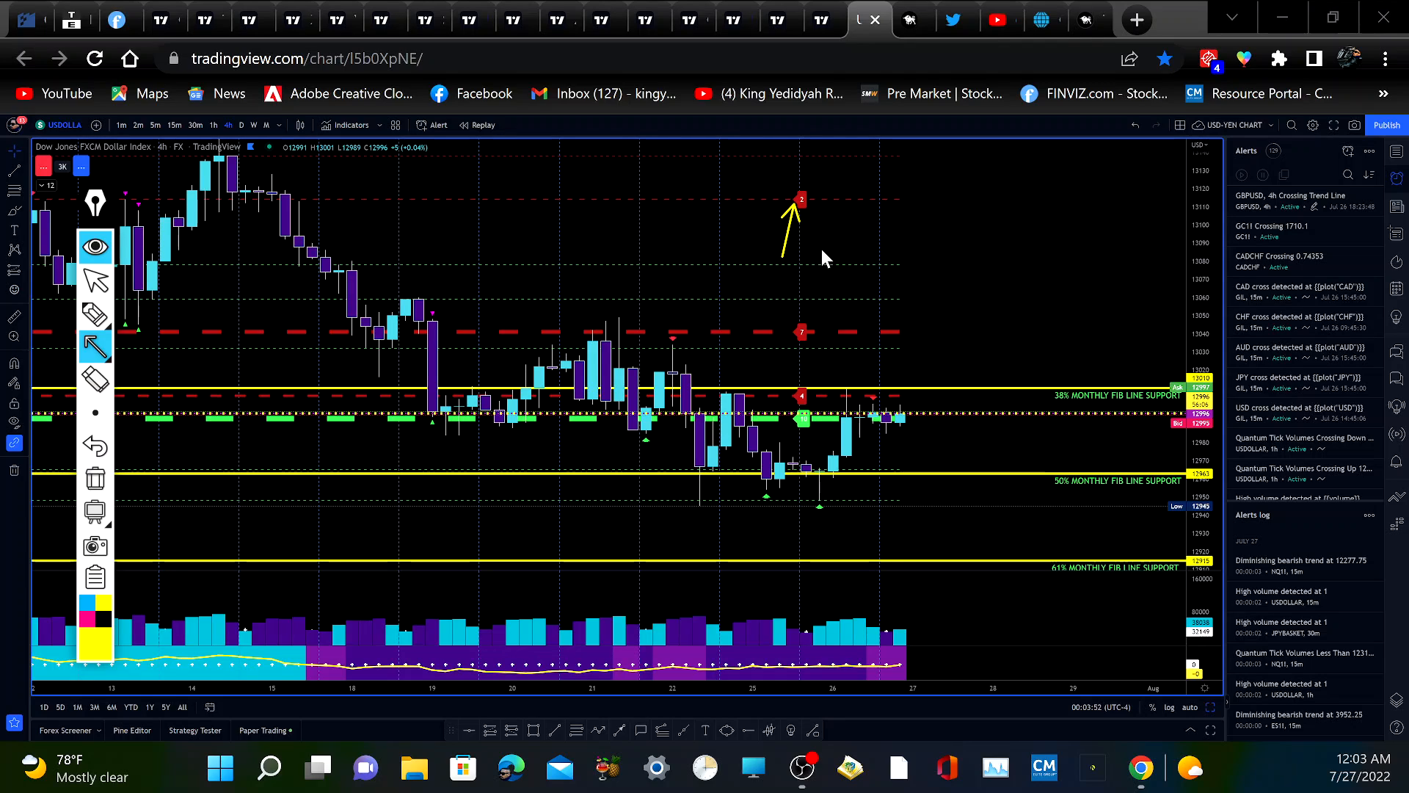
pyautogui.moveTo(299, 461)
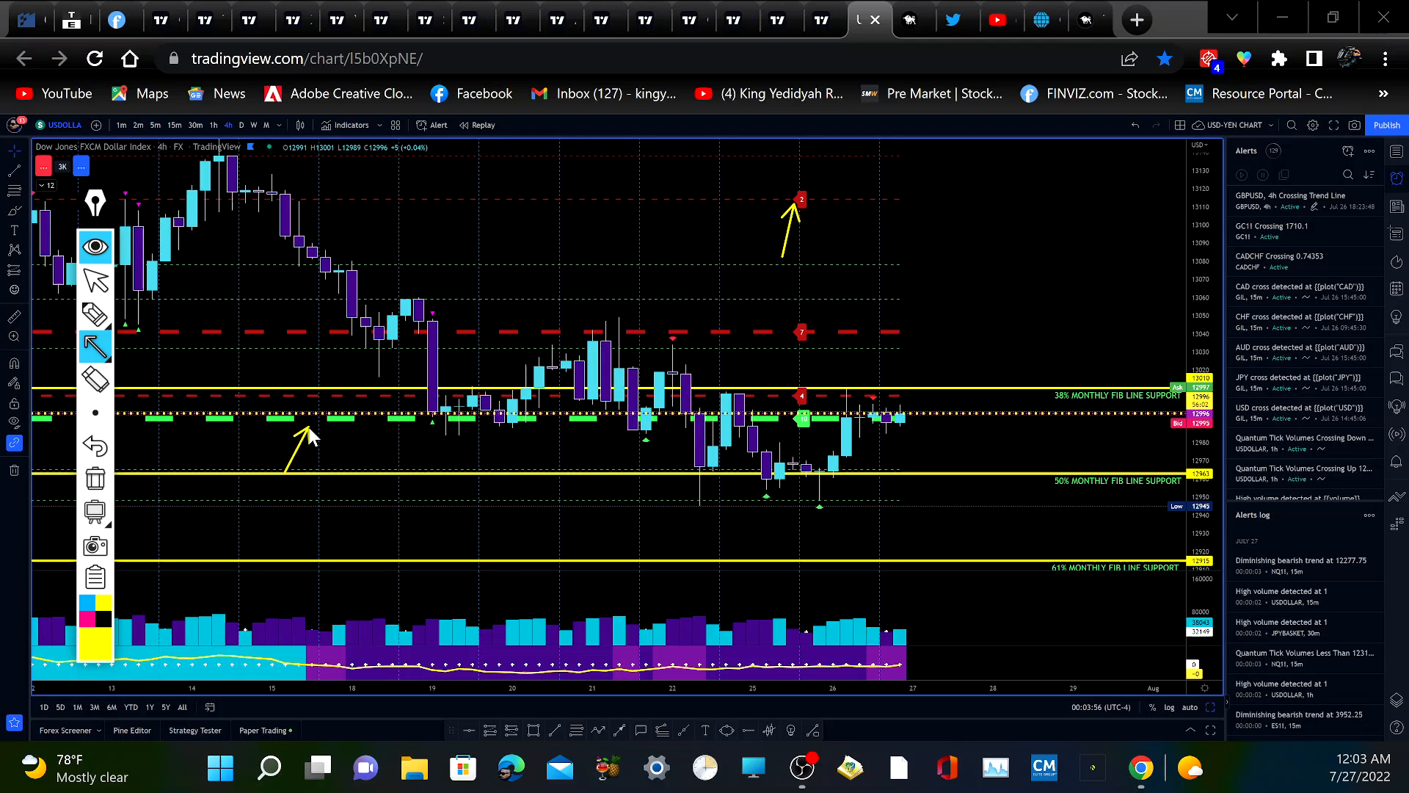
pyautogui.moveTo(787, 462)
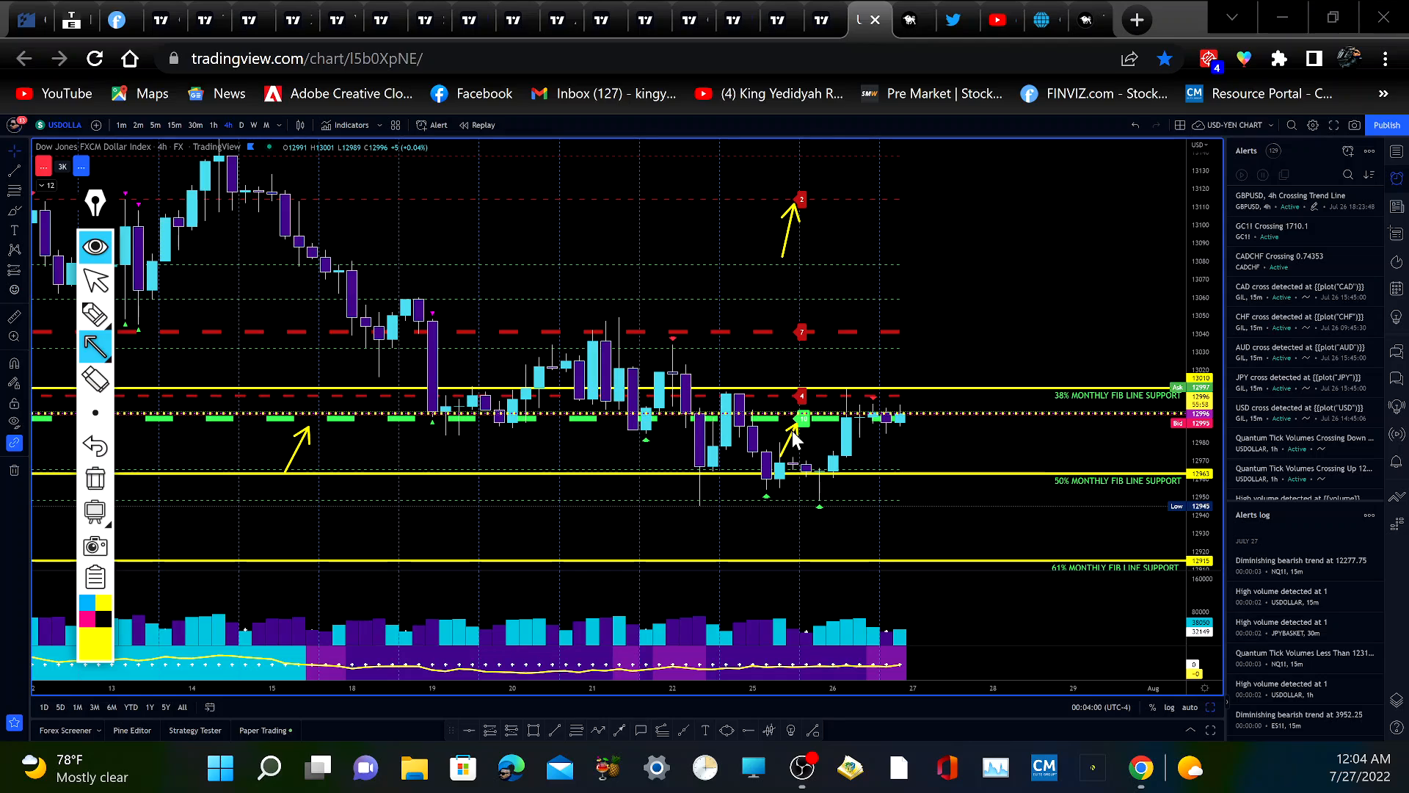
pyautogui.moveTo(710, 533)
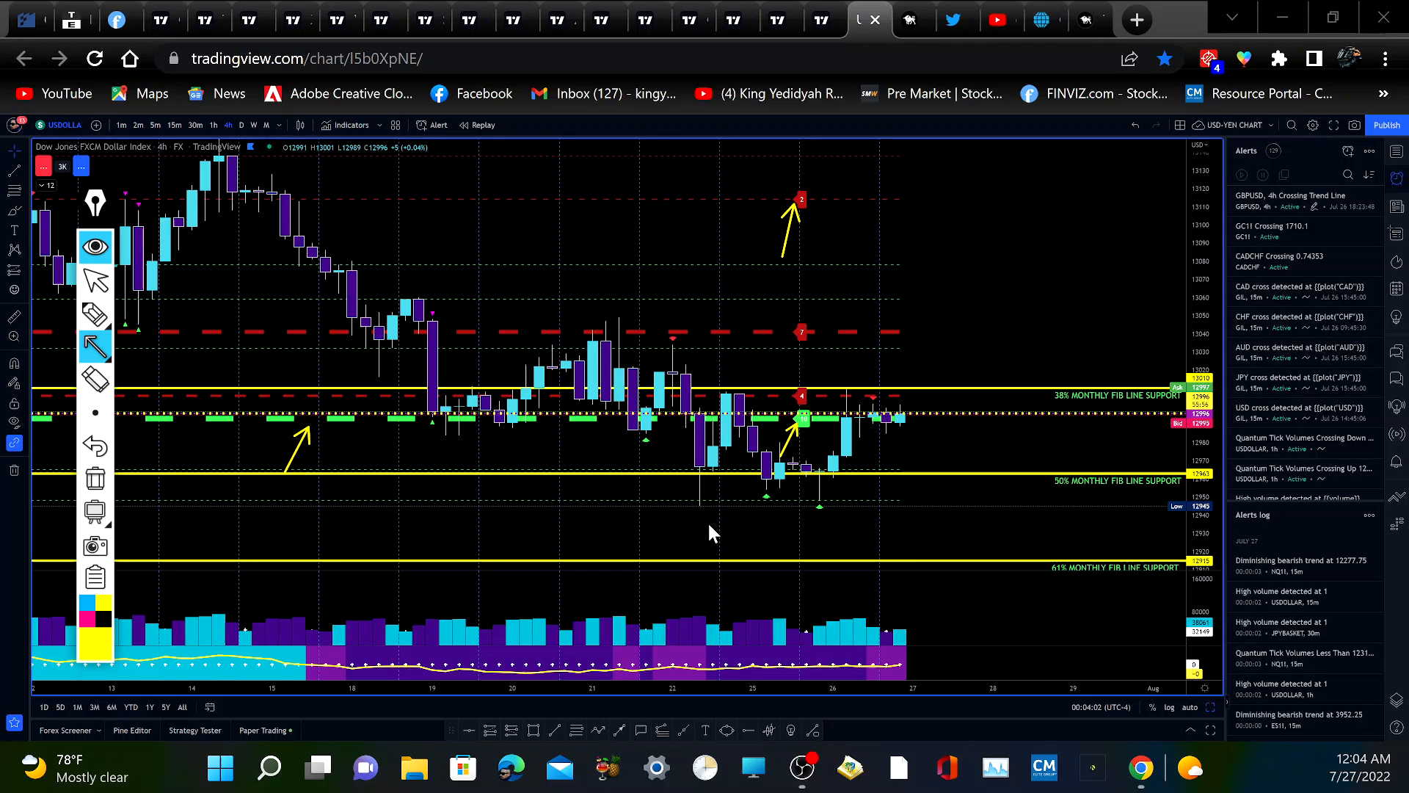
pyautogui.moveTo(259, 455)
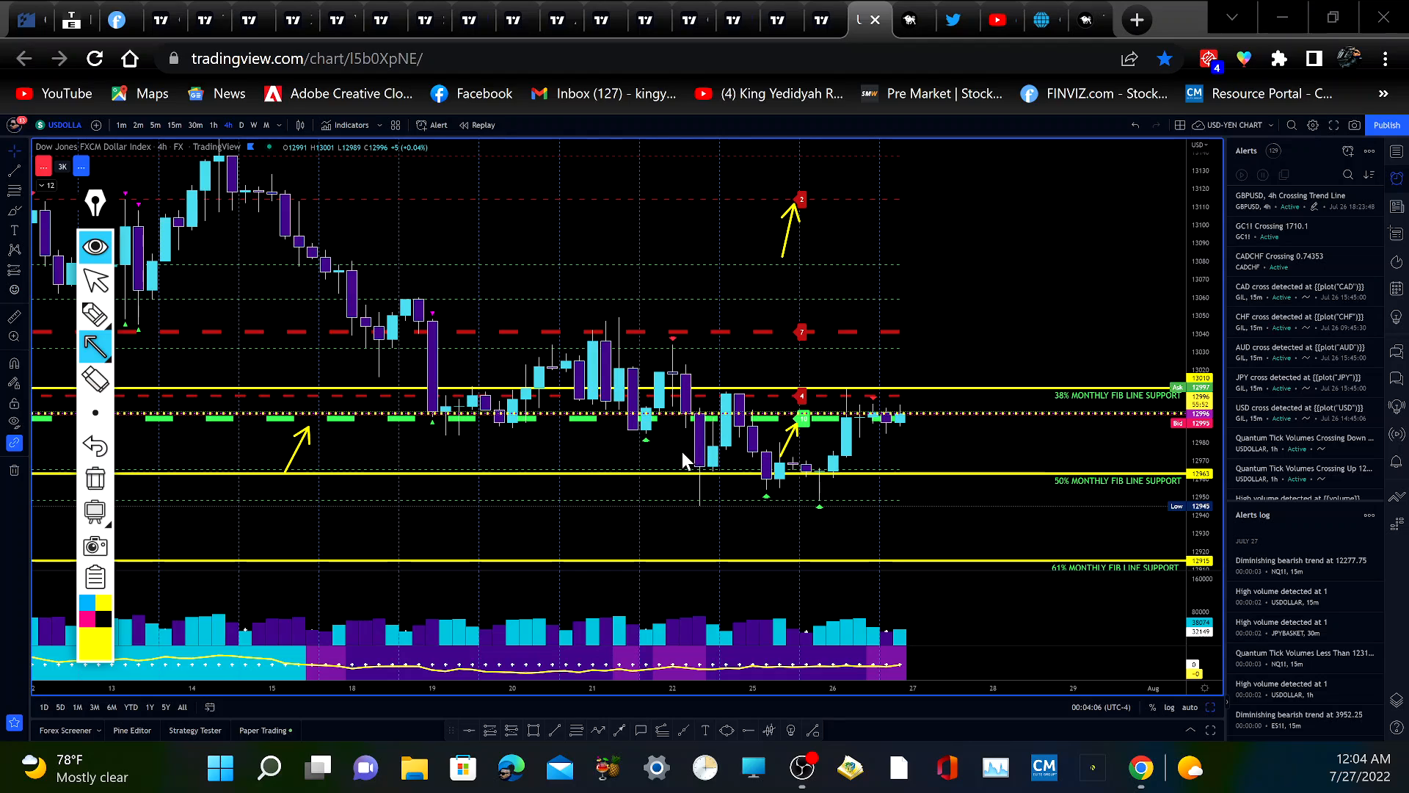
pyautogui.moveTo(131, 402)
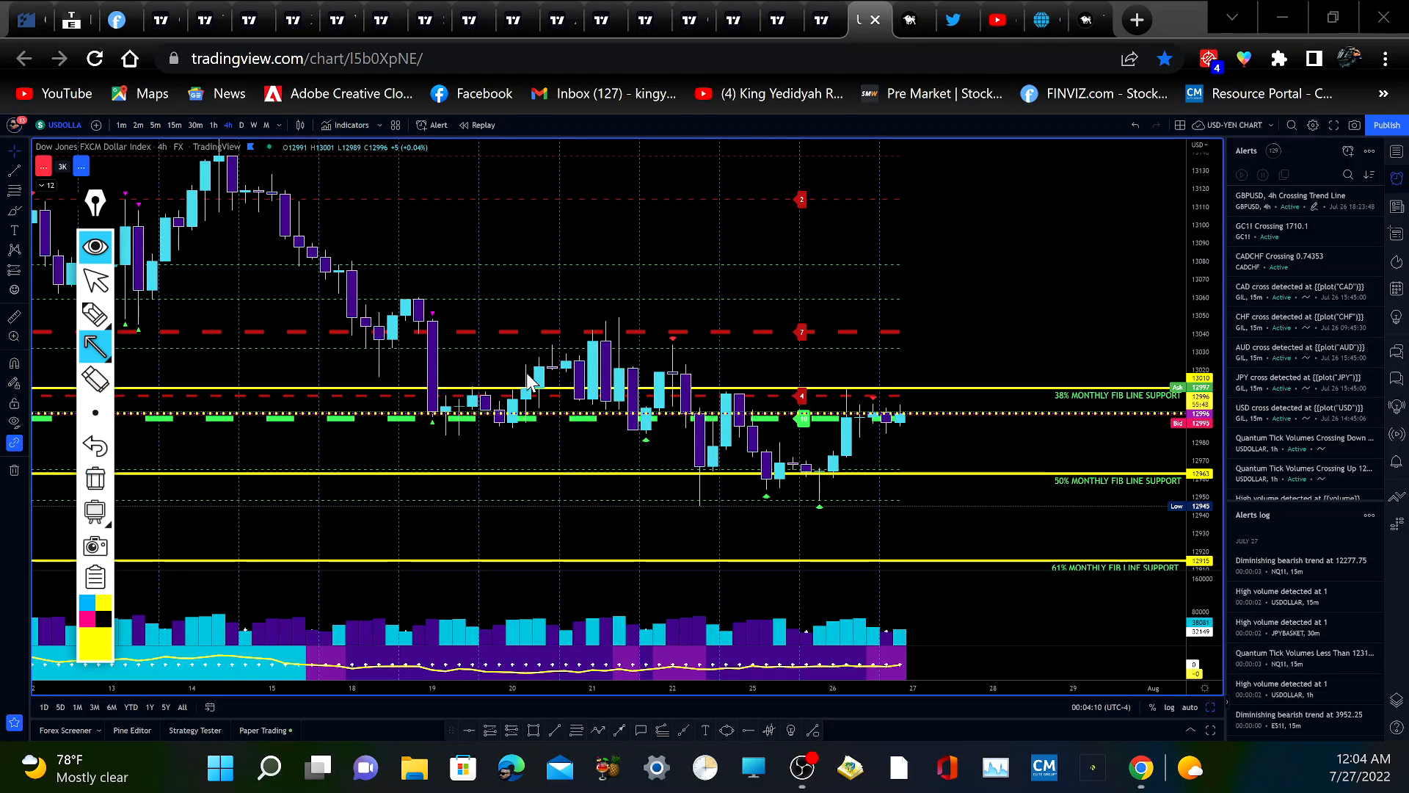
pyautogui.moveTo(737, 421)
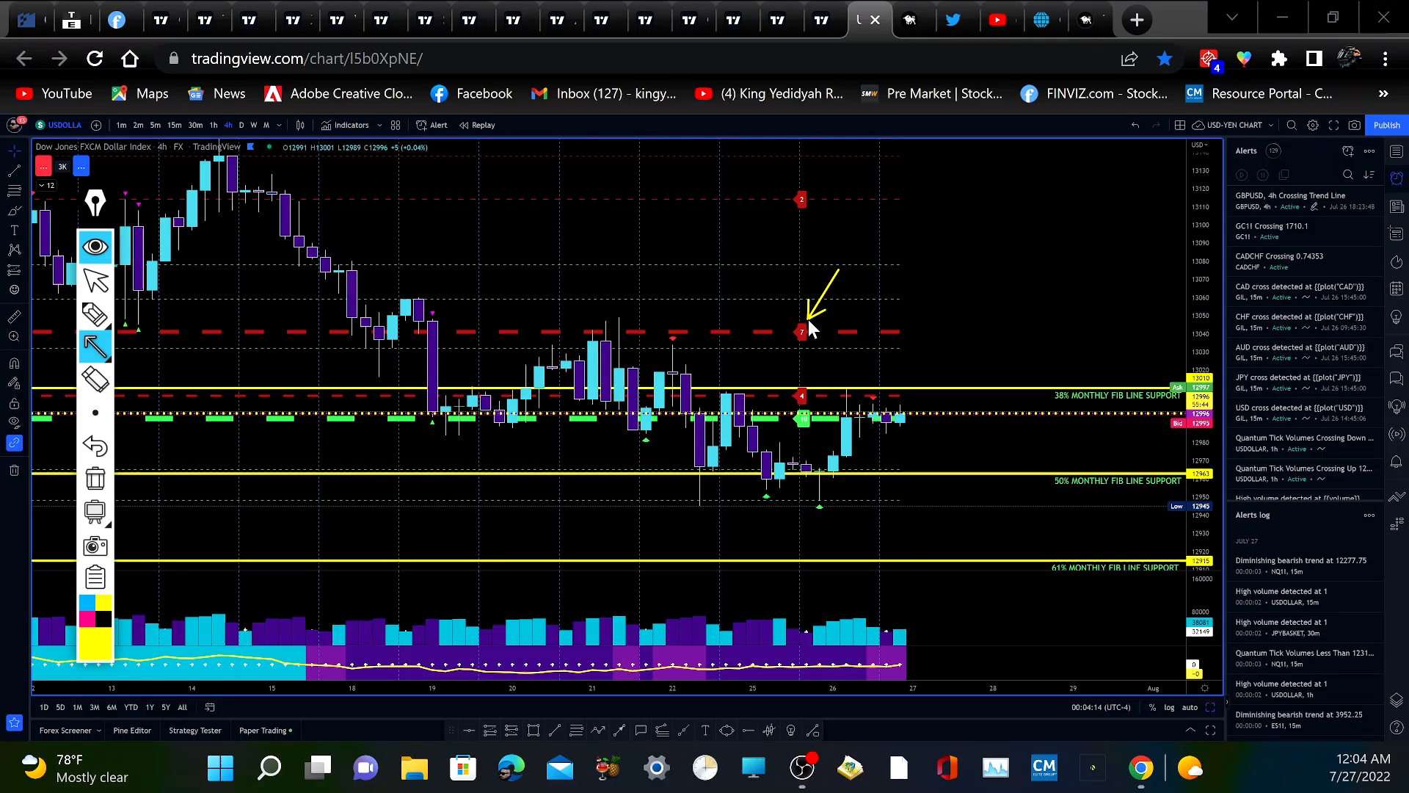
pyautogui.moveTo(126, 520)
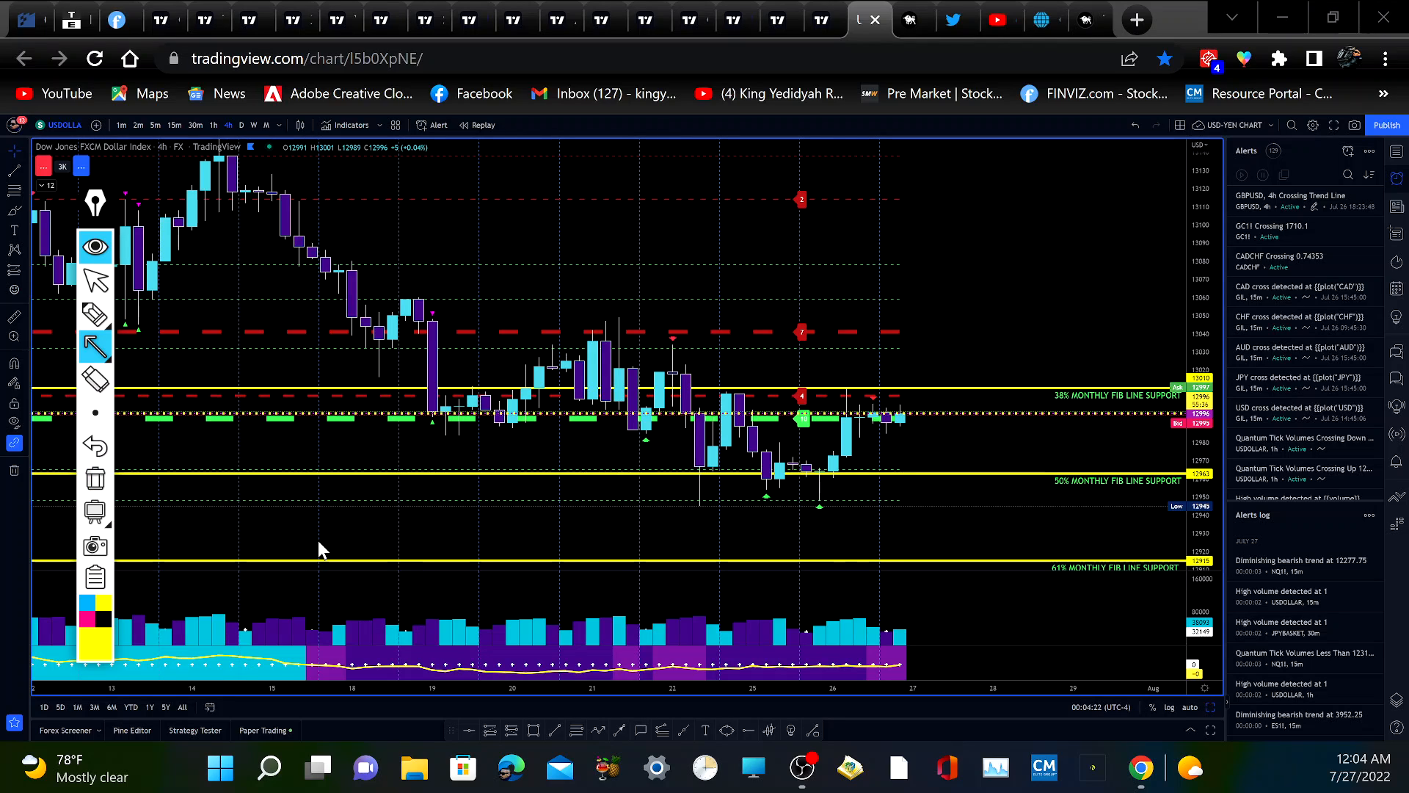
pyautogui.moveTo(357, 393)
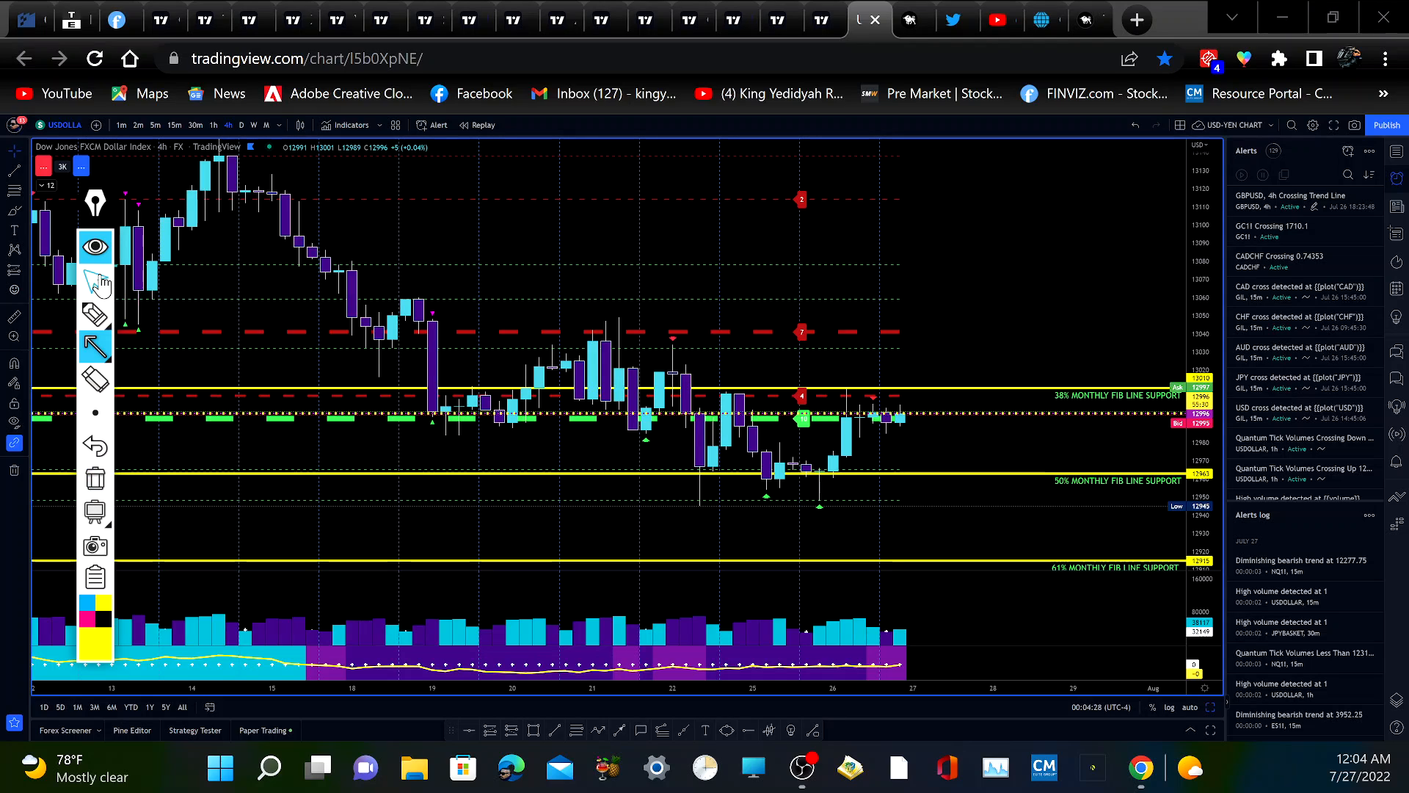
pyautogui.moveTo(821, 19)
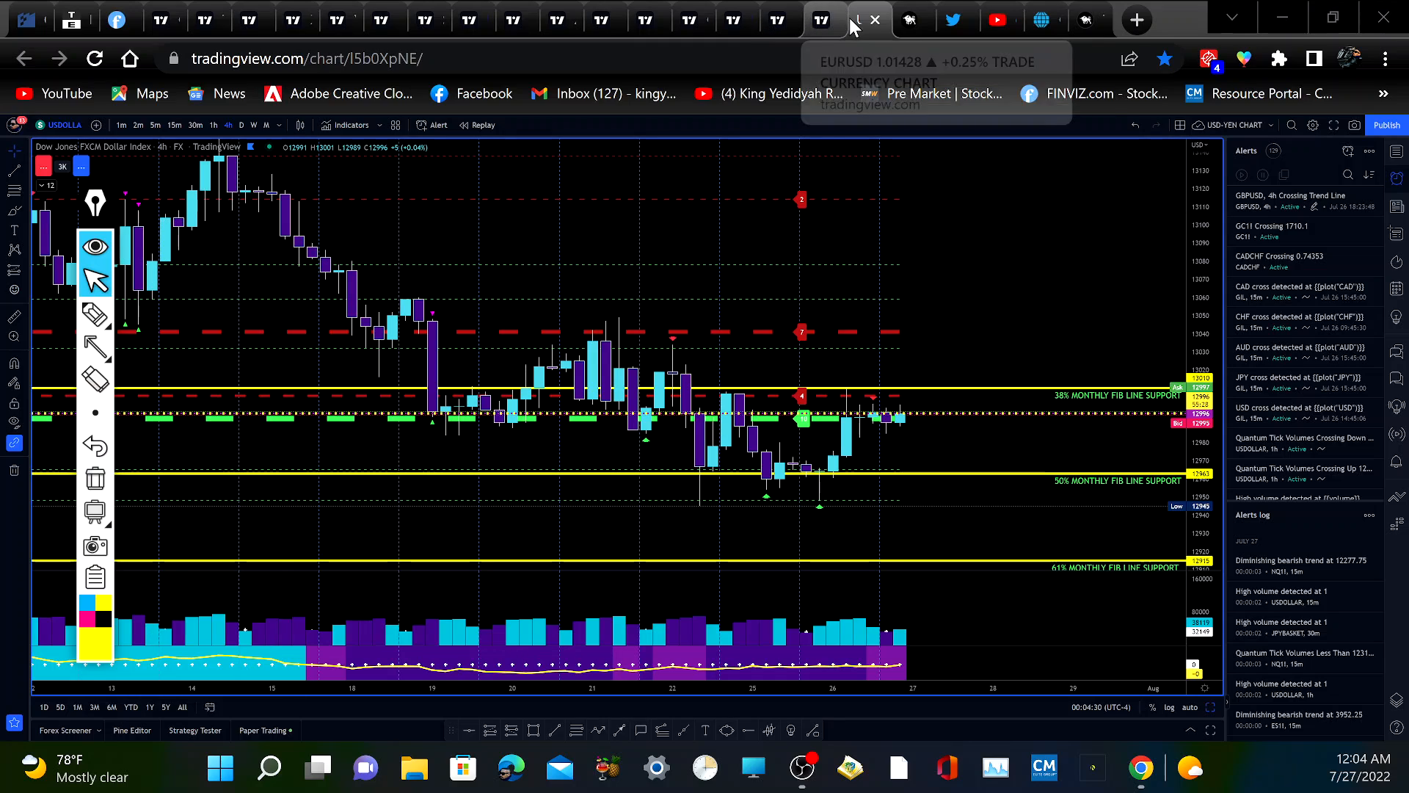
pyautogui.moveTo(866, 19)
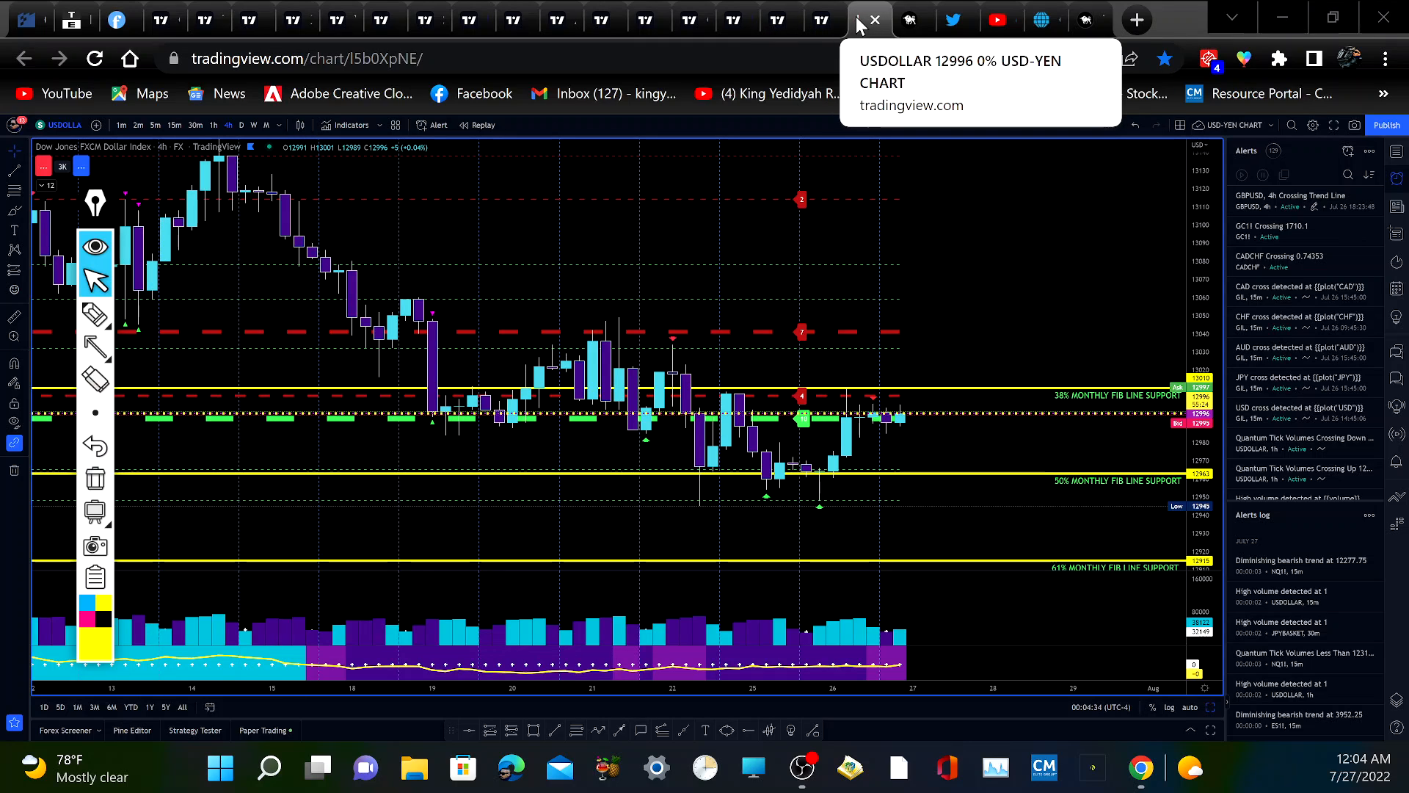
pyautogui.moveTo(453, 189)
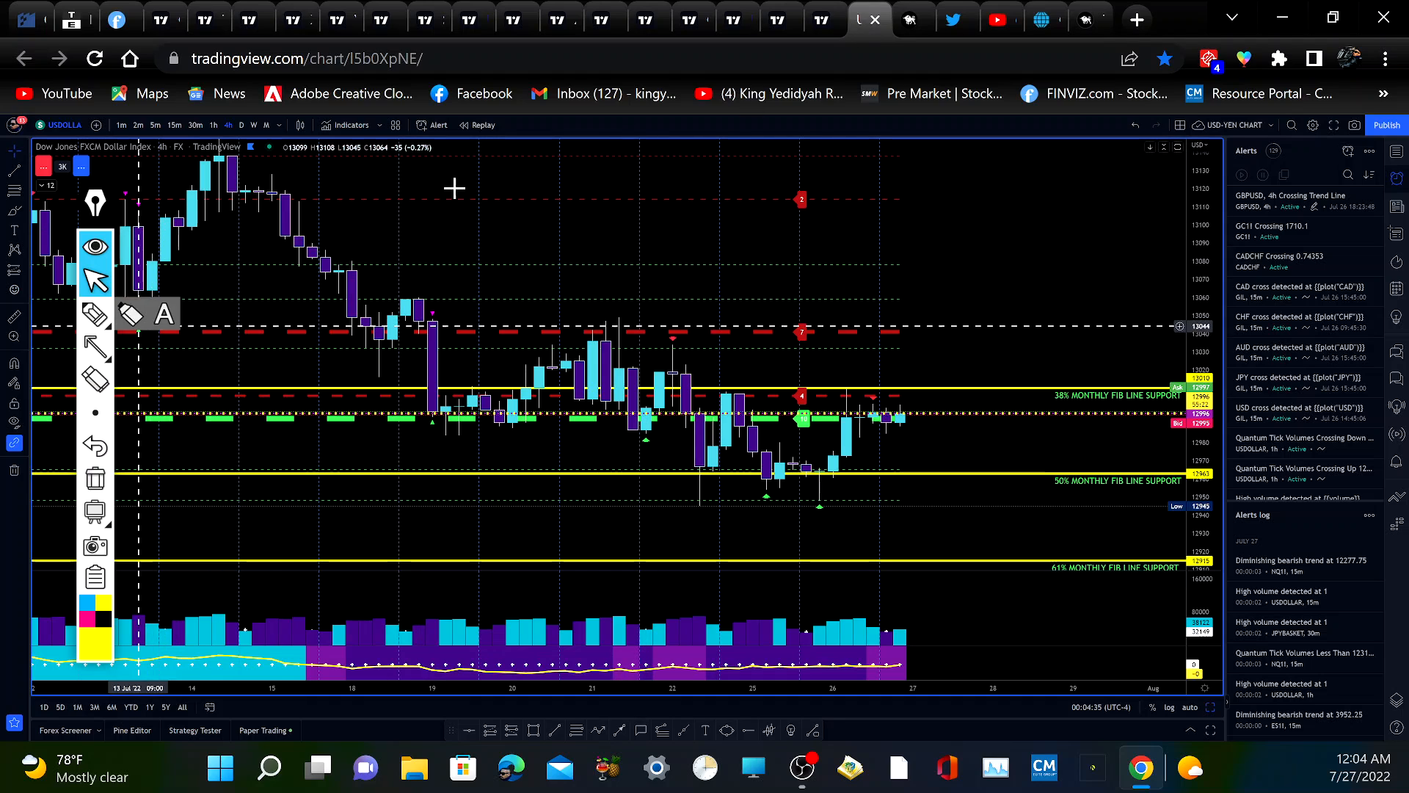
pyautogui.moveTo(867, 19)
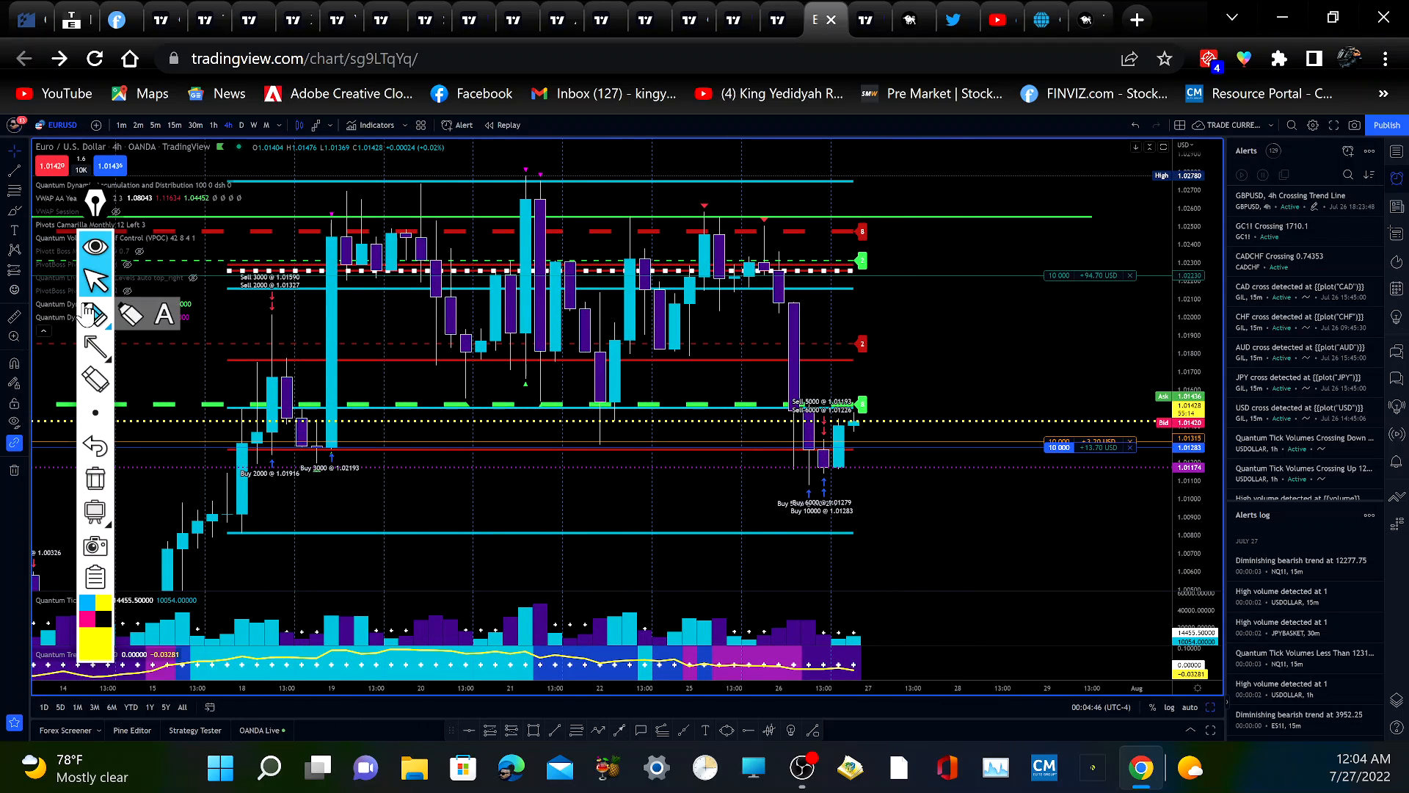
pyautogui.moveTo(94, 279)
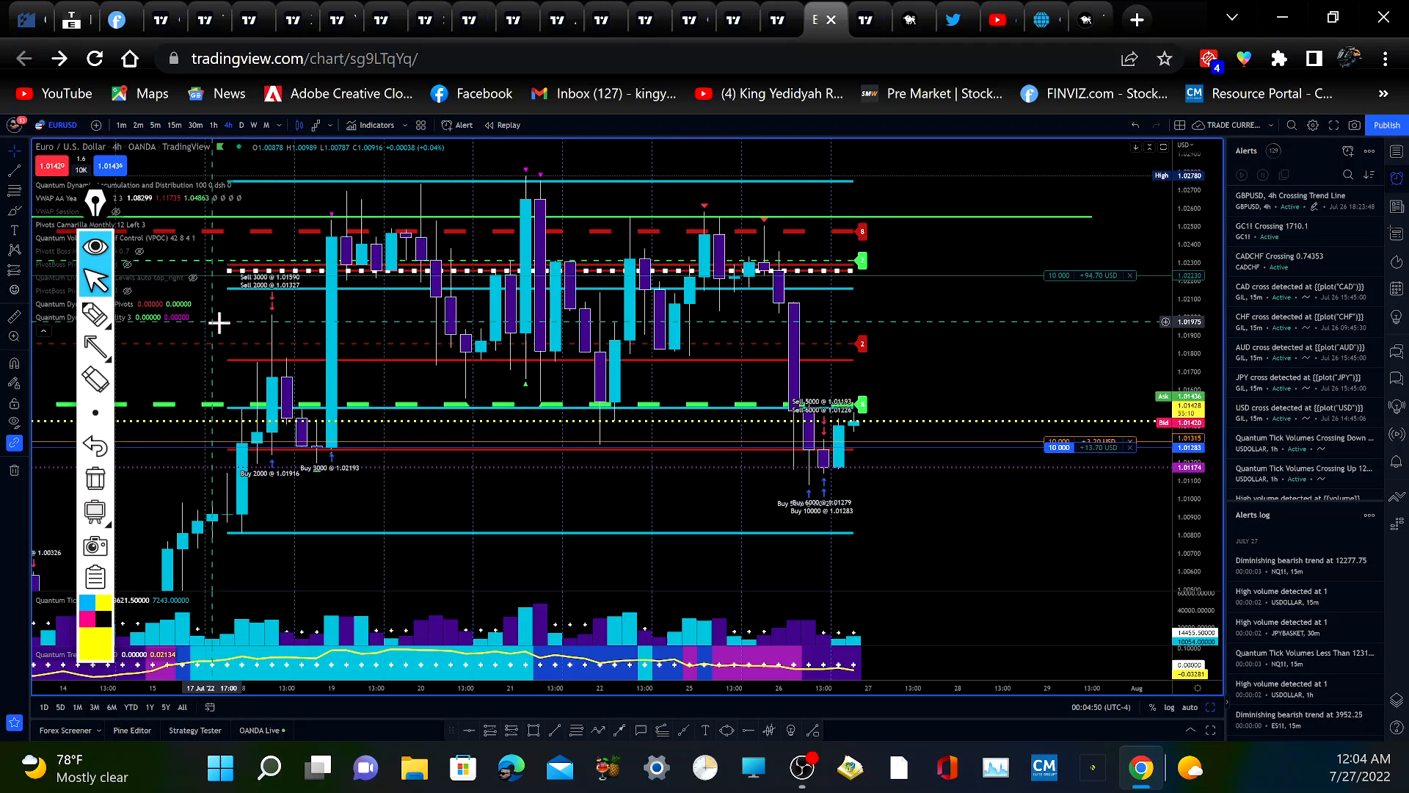
pyautogui.moveTo(791, 411)
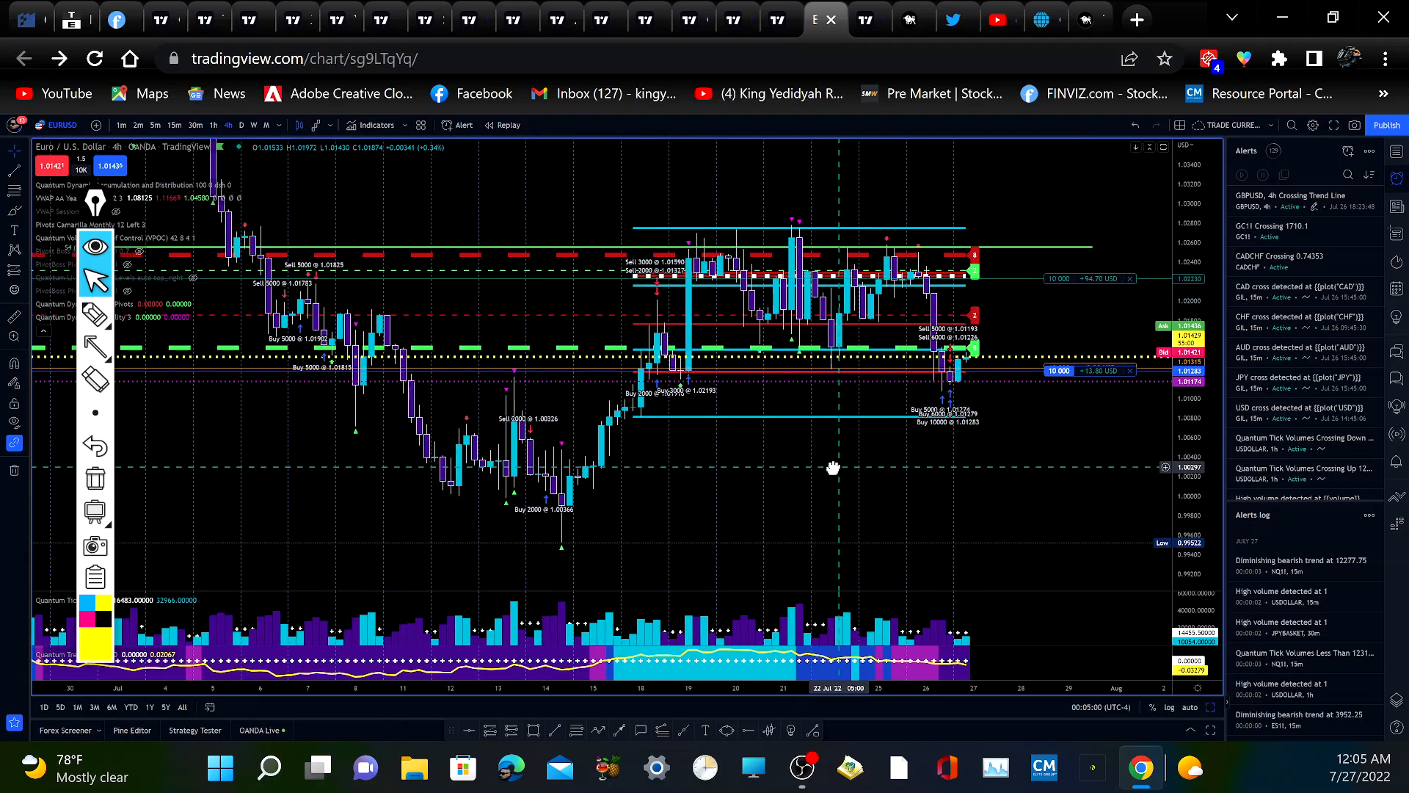
pyautogui.moveTo(93, 347)
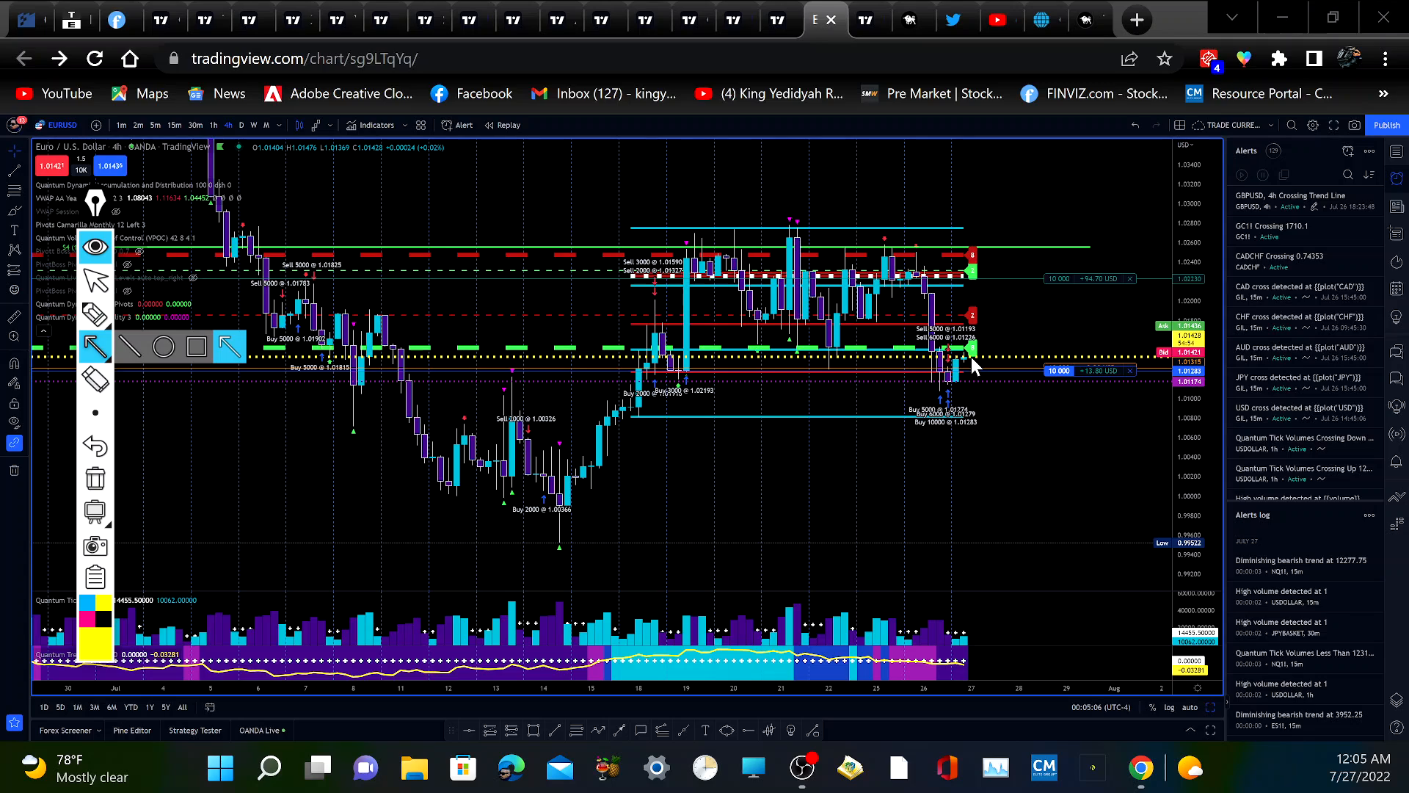
pyautogui.moveTo(977, 384)
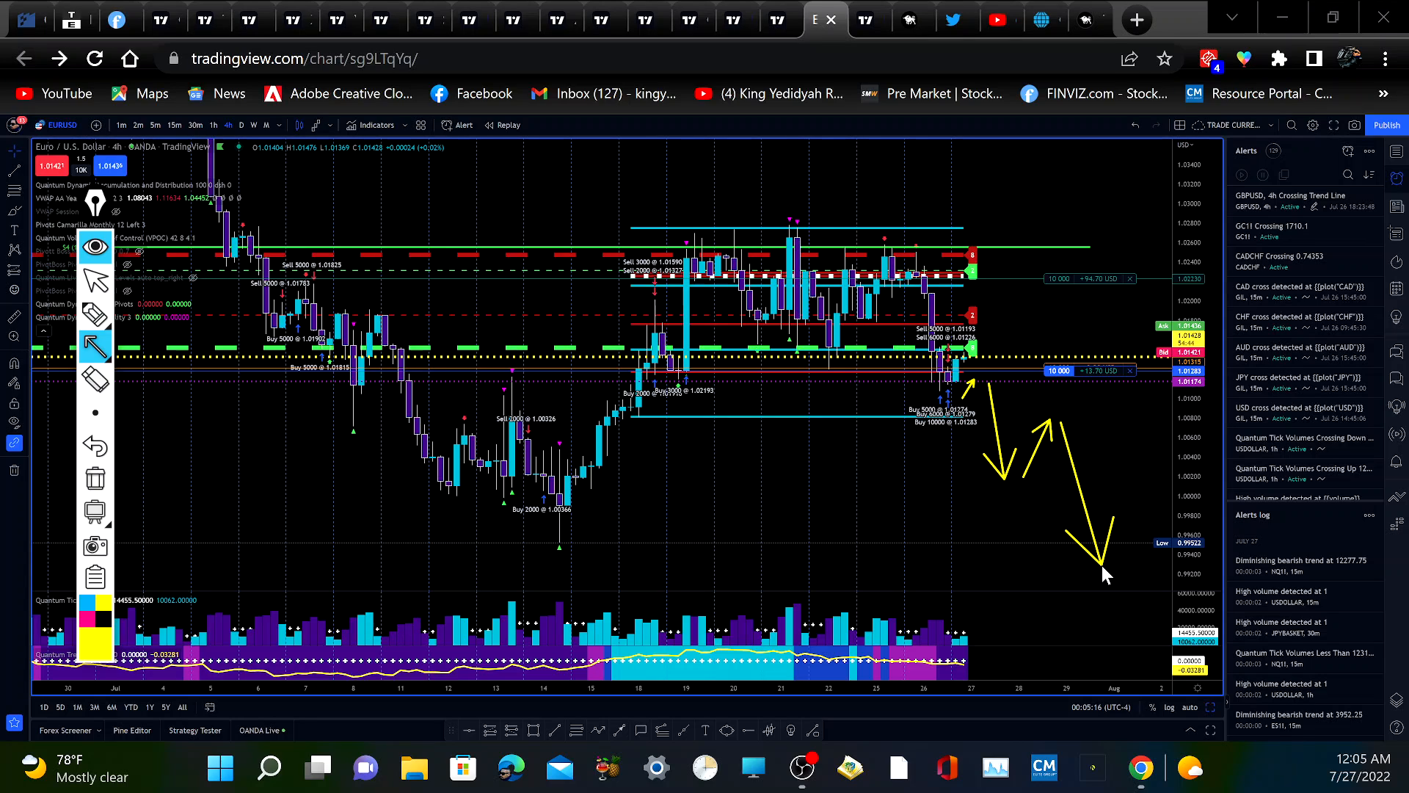
pyautogui.moveTo(561, 562)
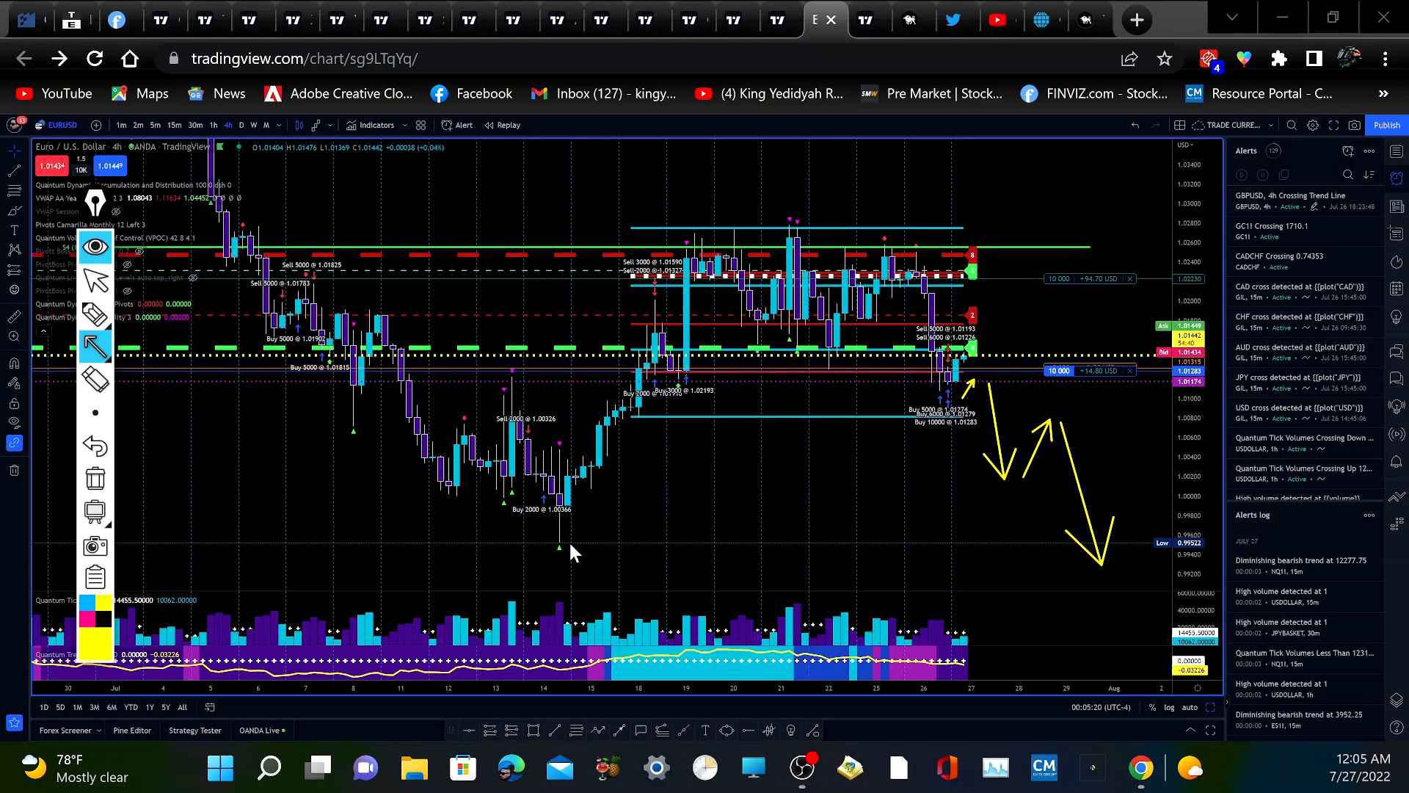
pyautogui.moveTo(63, 466)
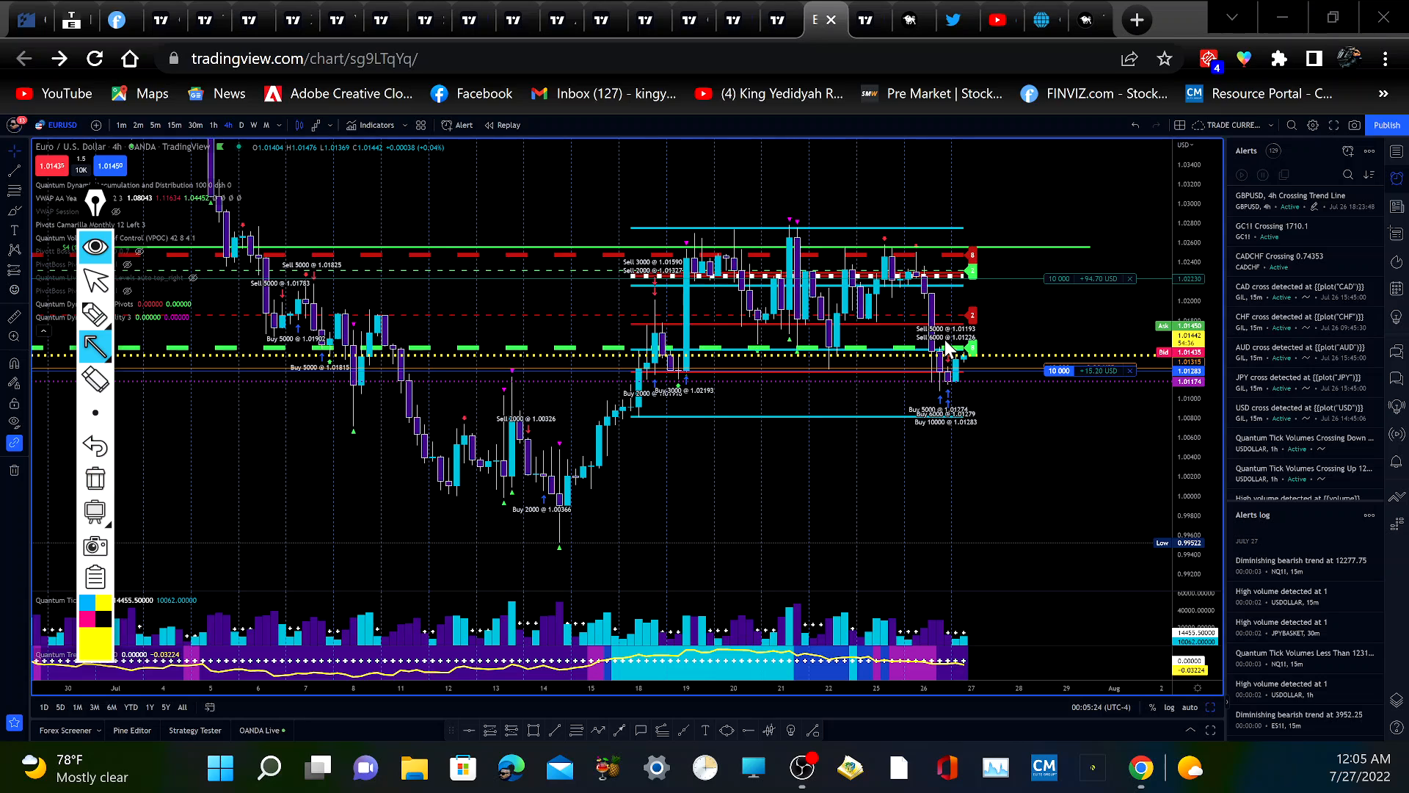
pyautogui.moveTo(979, 350)
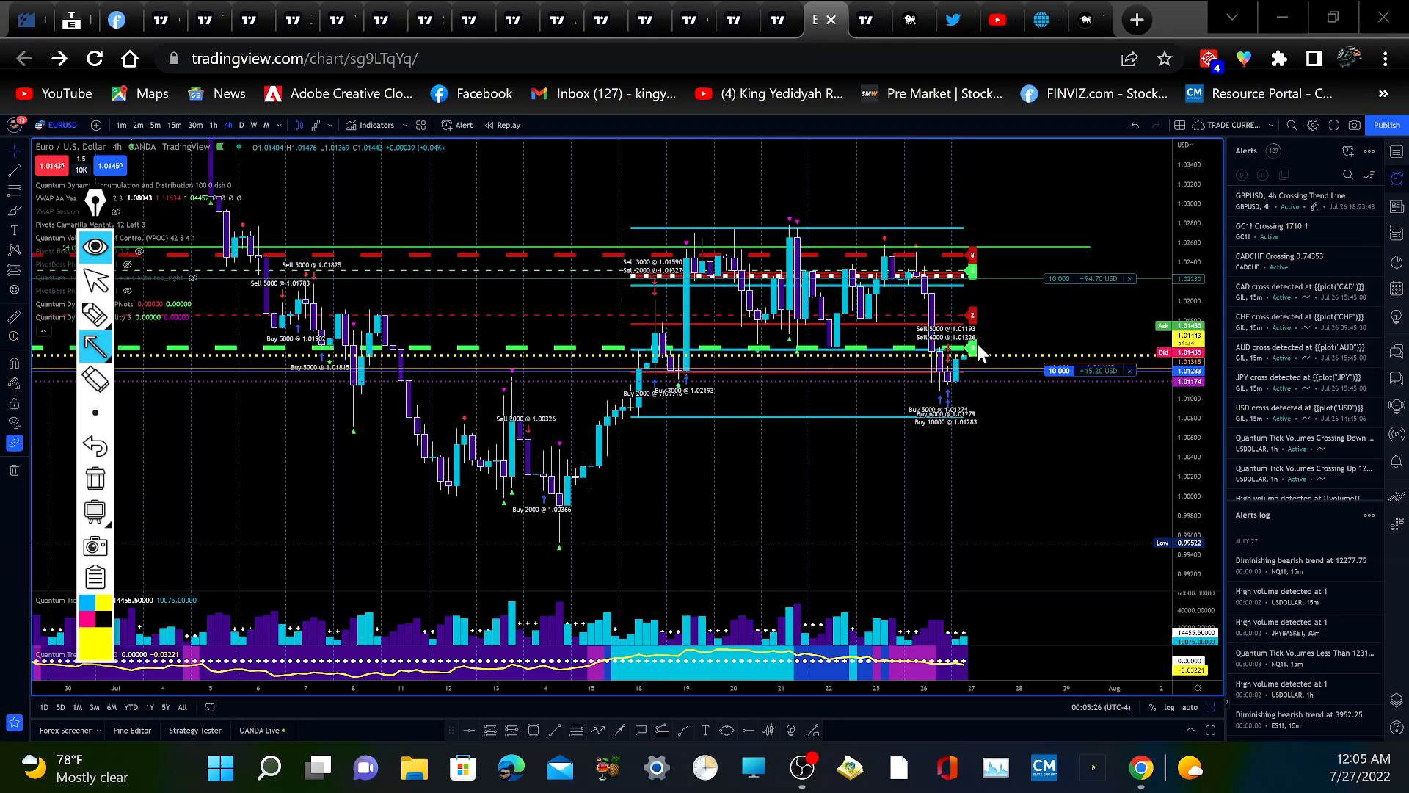
pyautogui.moveTo(89, 274)
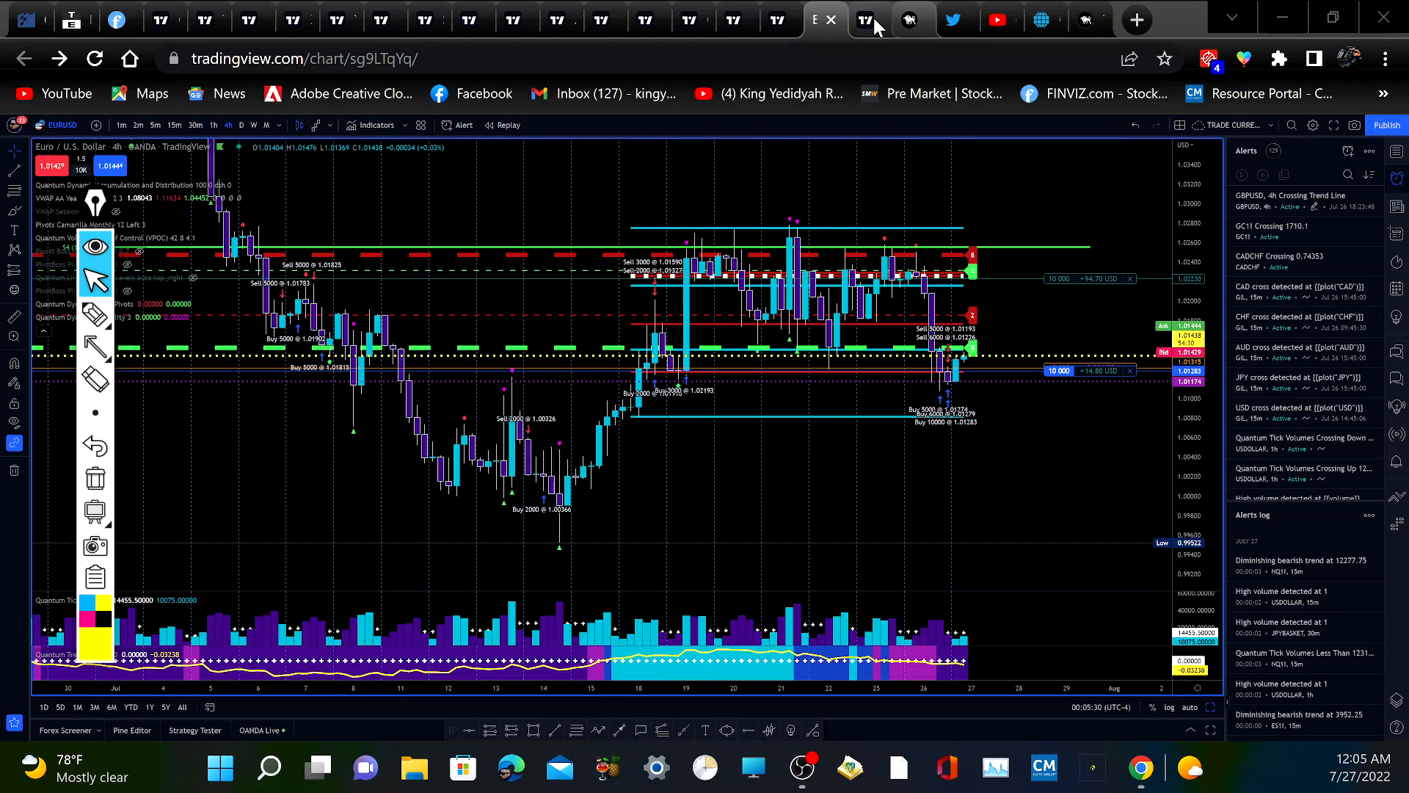
pyautogui.click(864, 19)
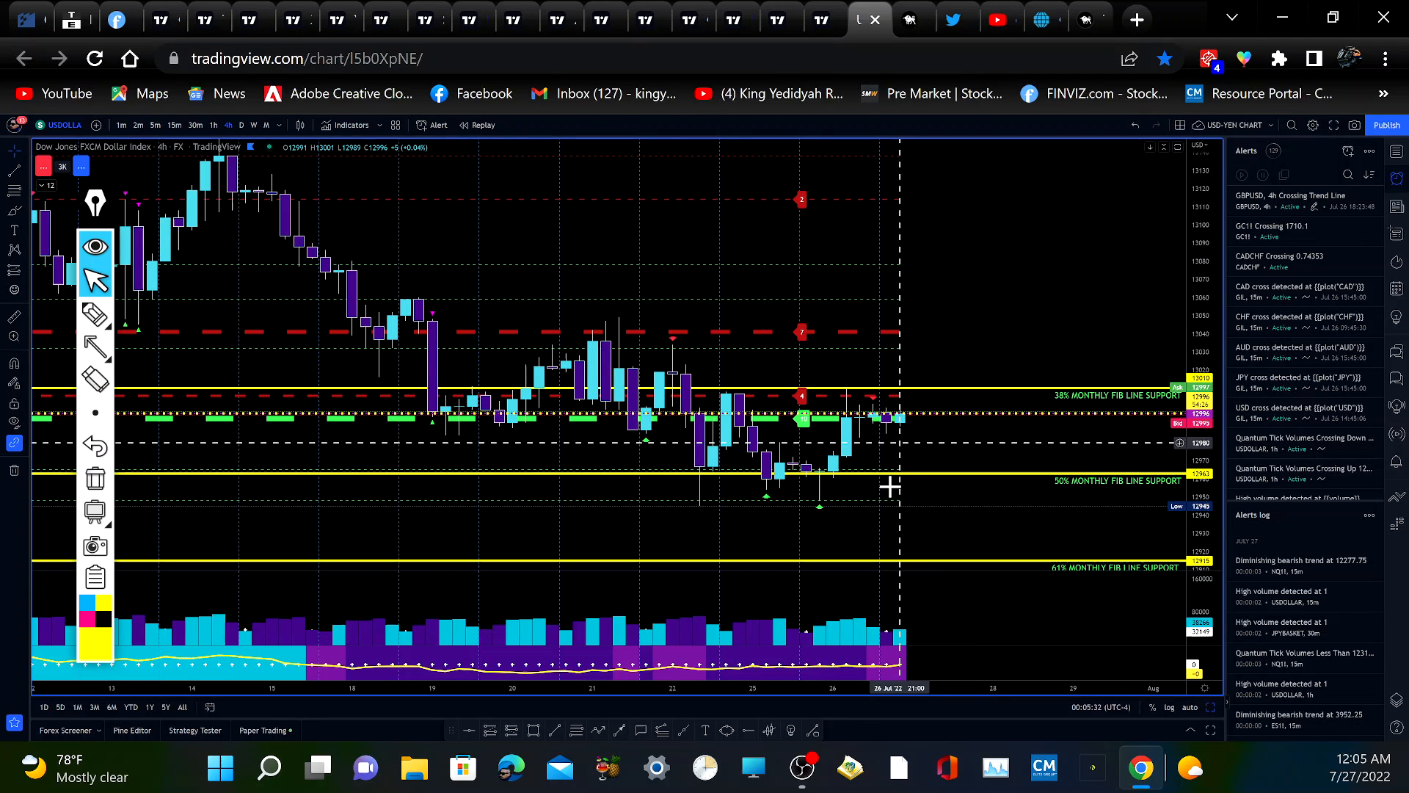
pyautogui.moveTo(928, 567)
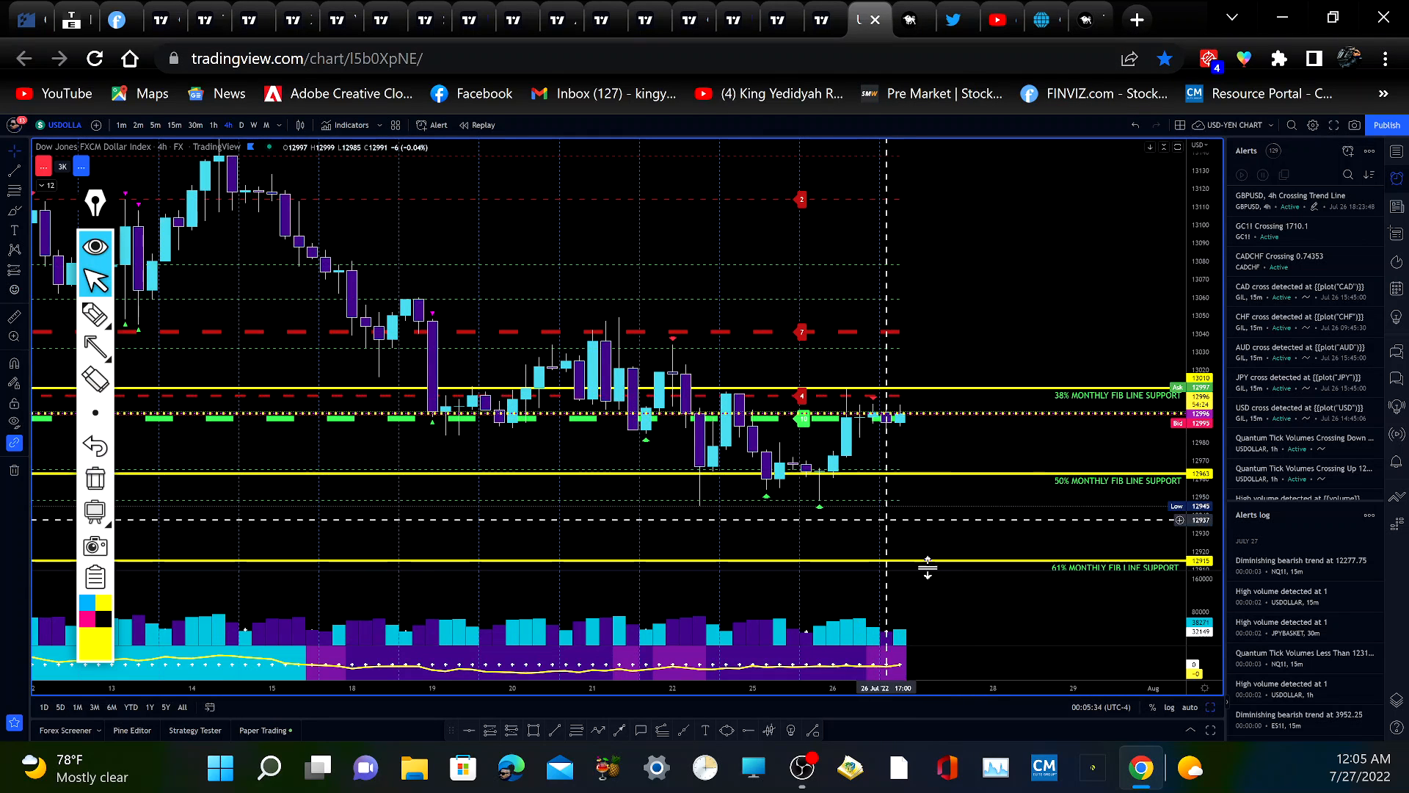
pyautogui.moveTo(919, 416)
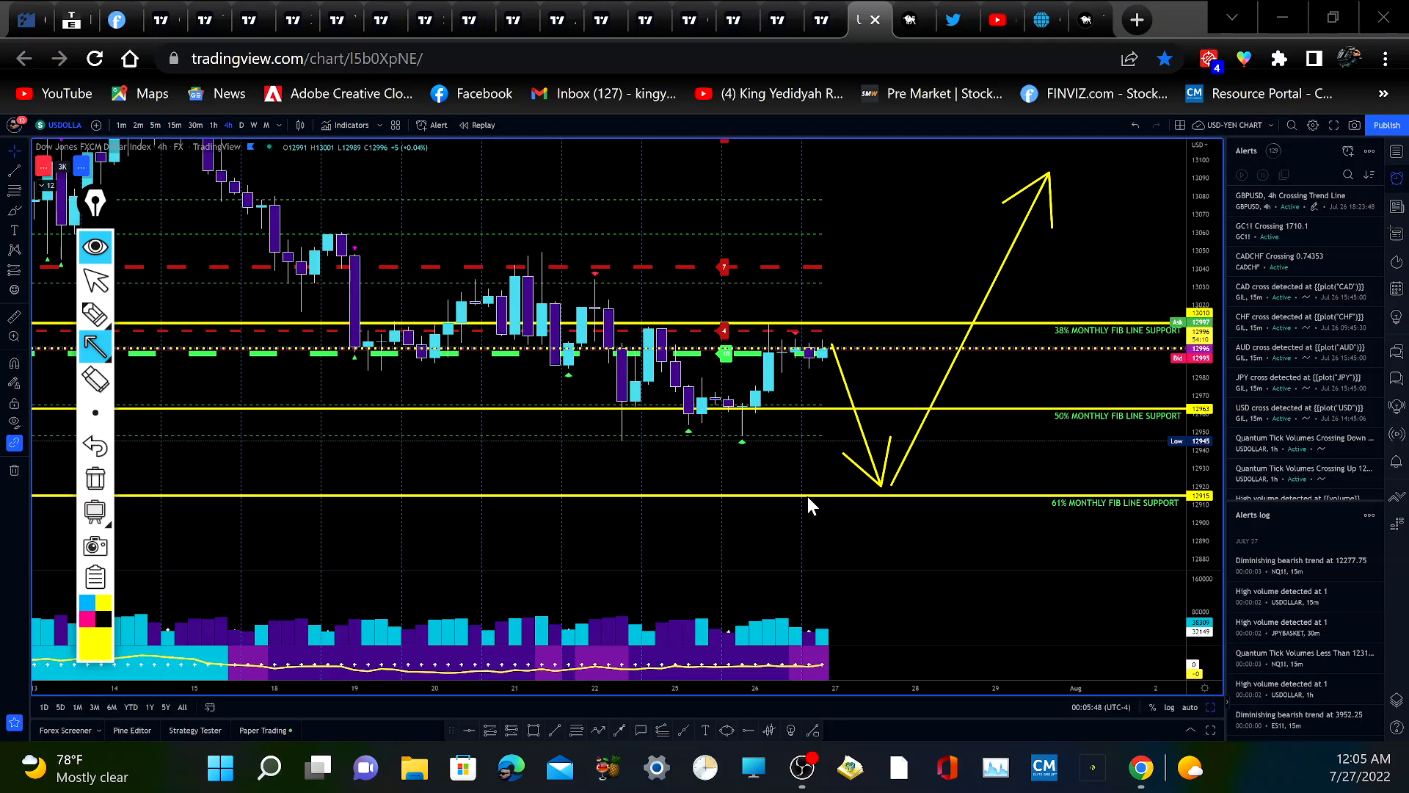
pyautogui.moveTo(728, 525)
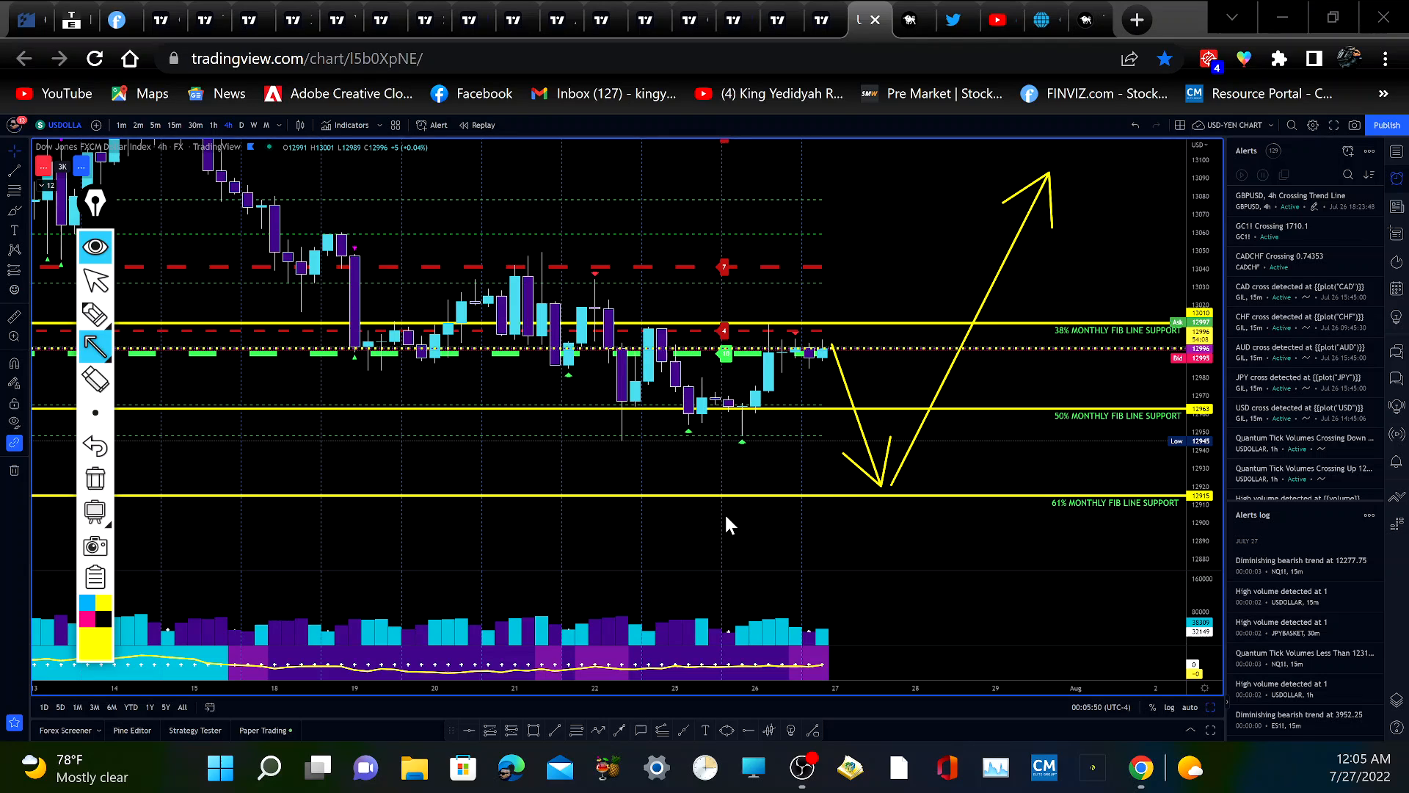
pyautogui.click(94, 447)
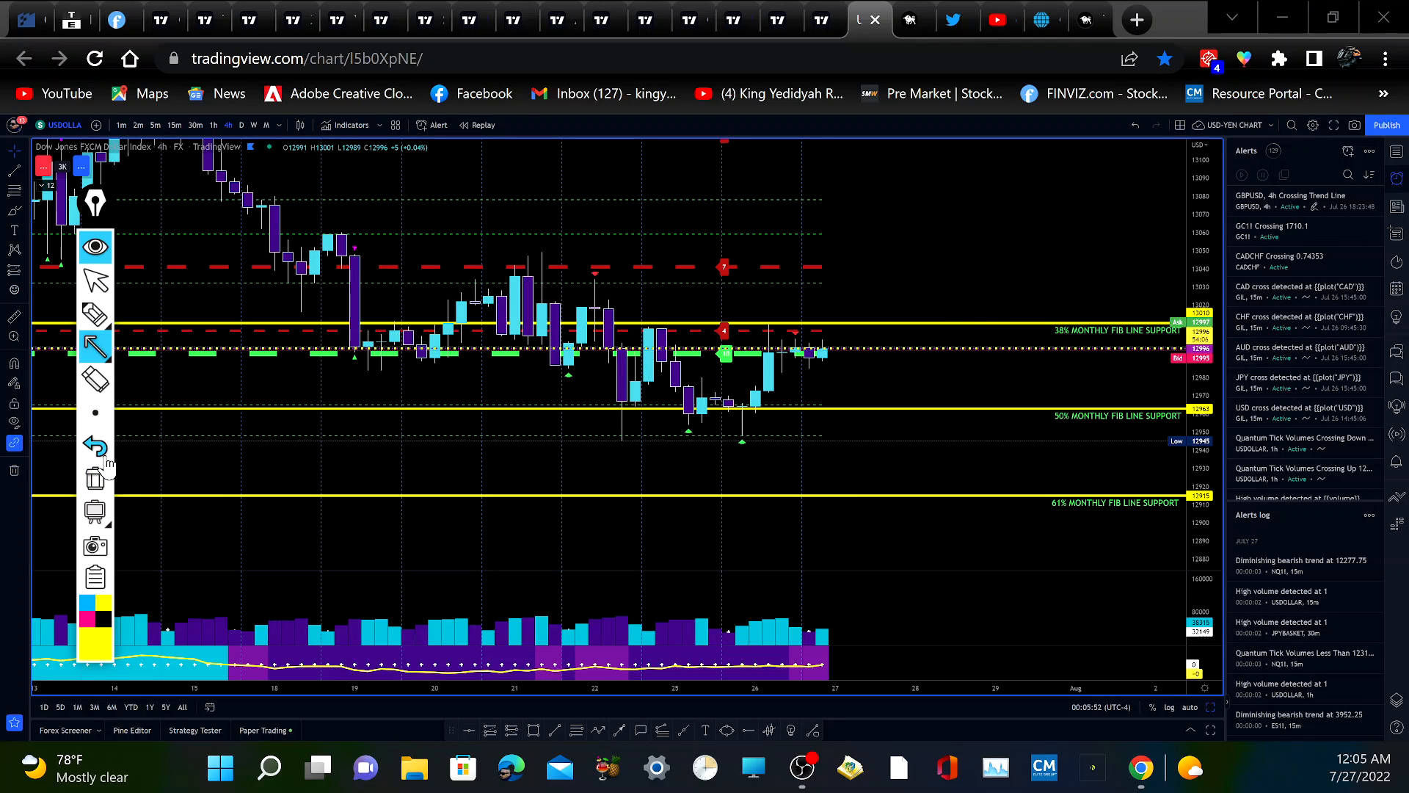
pyautogui.moveTo(903, 22)
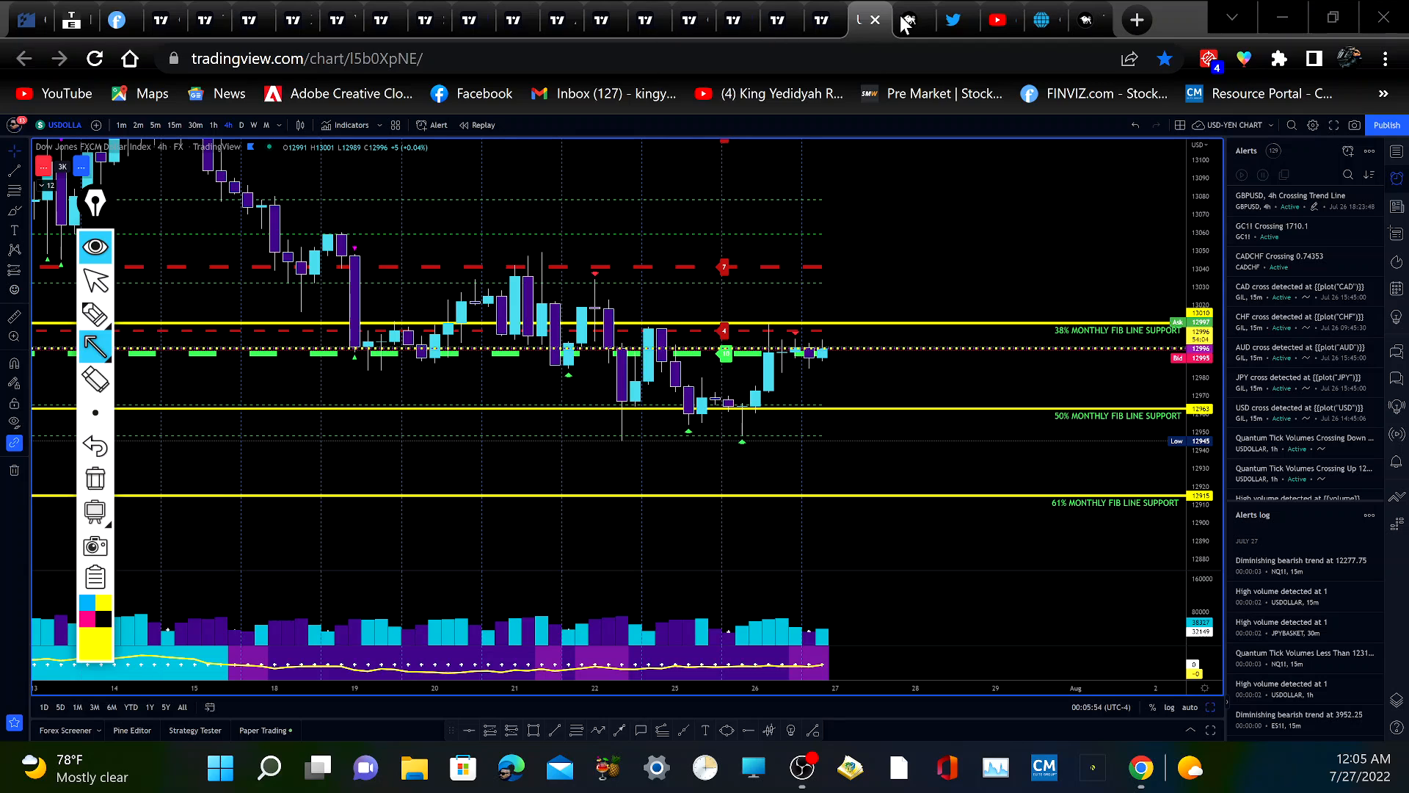
pyautogui.moveTo(99, 286)
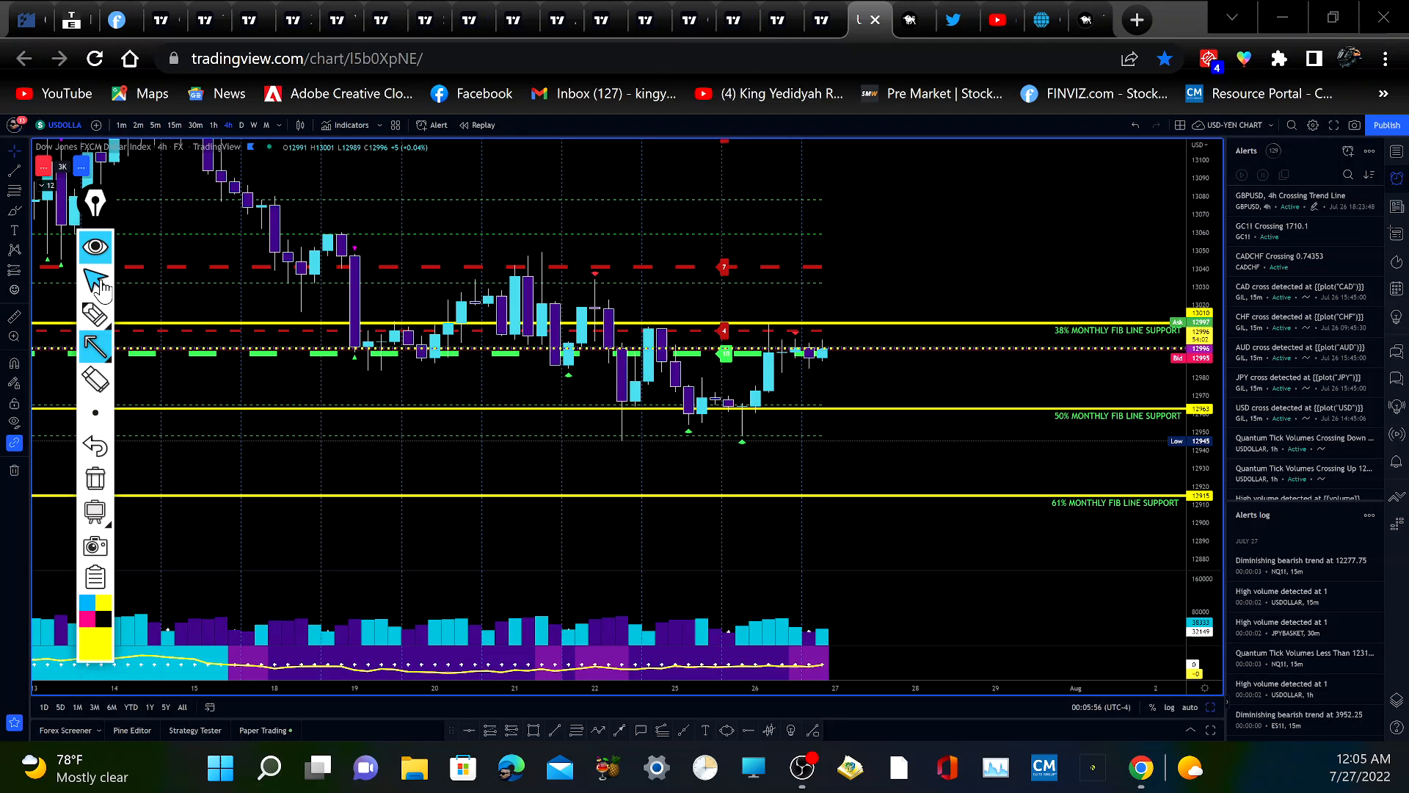
pyautogui.moveTo(821, 19)
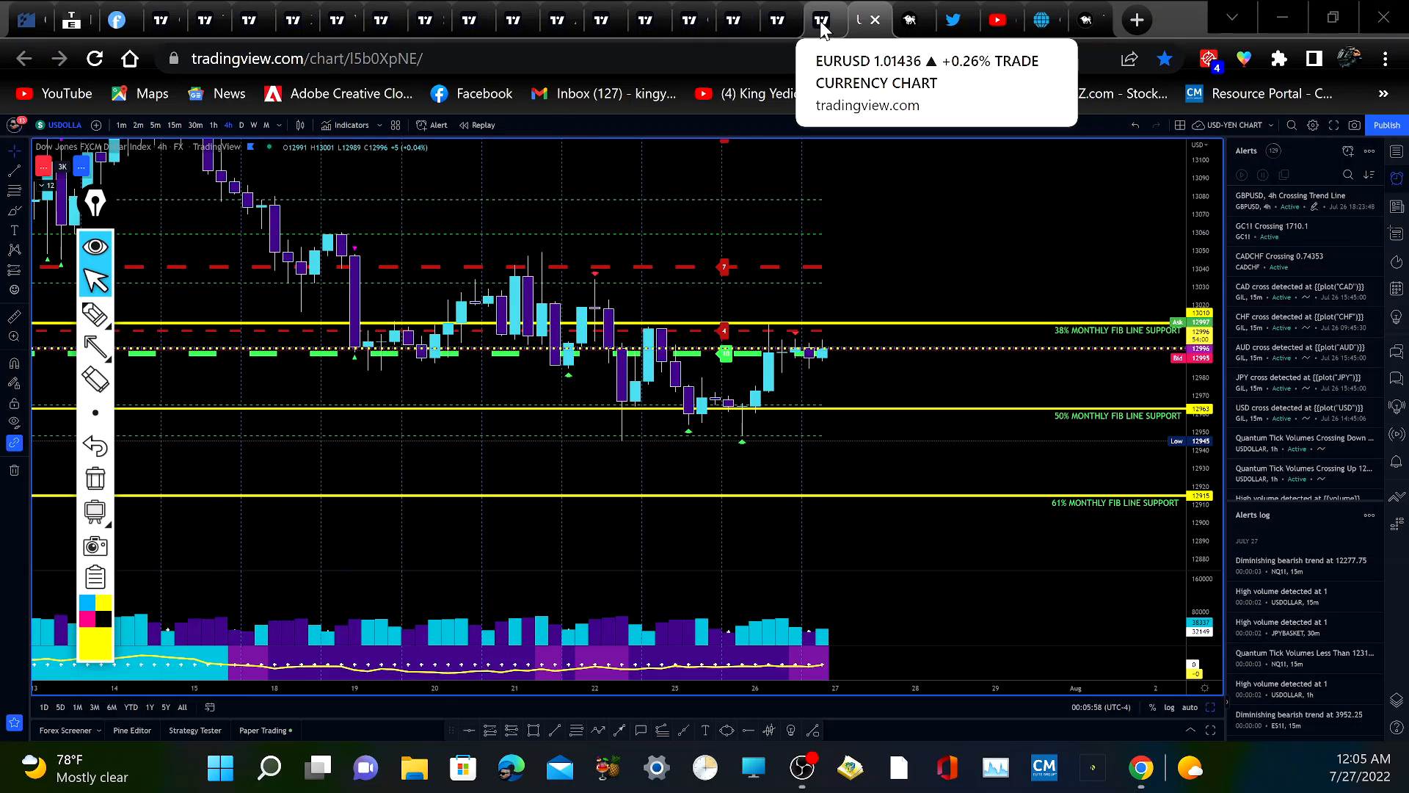
# Switch back to the EUR/USD OANDA 4-hour chart with its trade markers
pyautogui.click(818, 19)
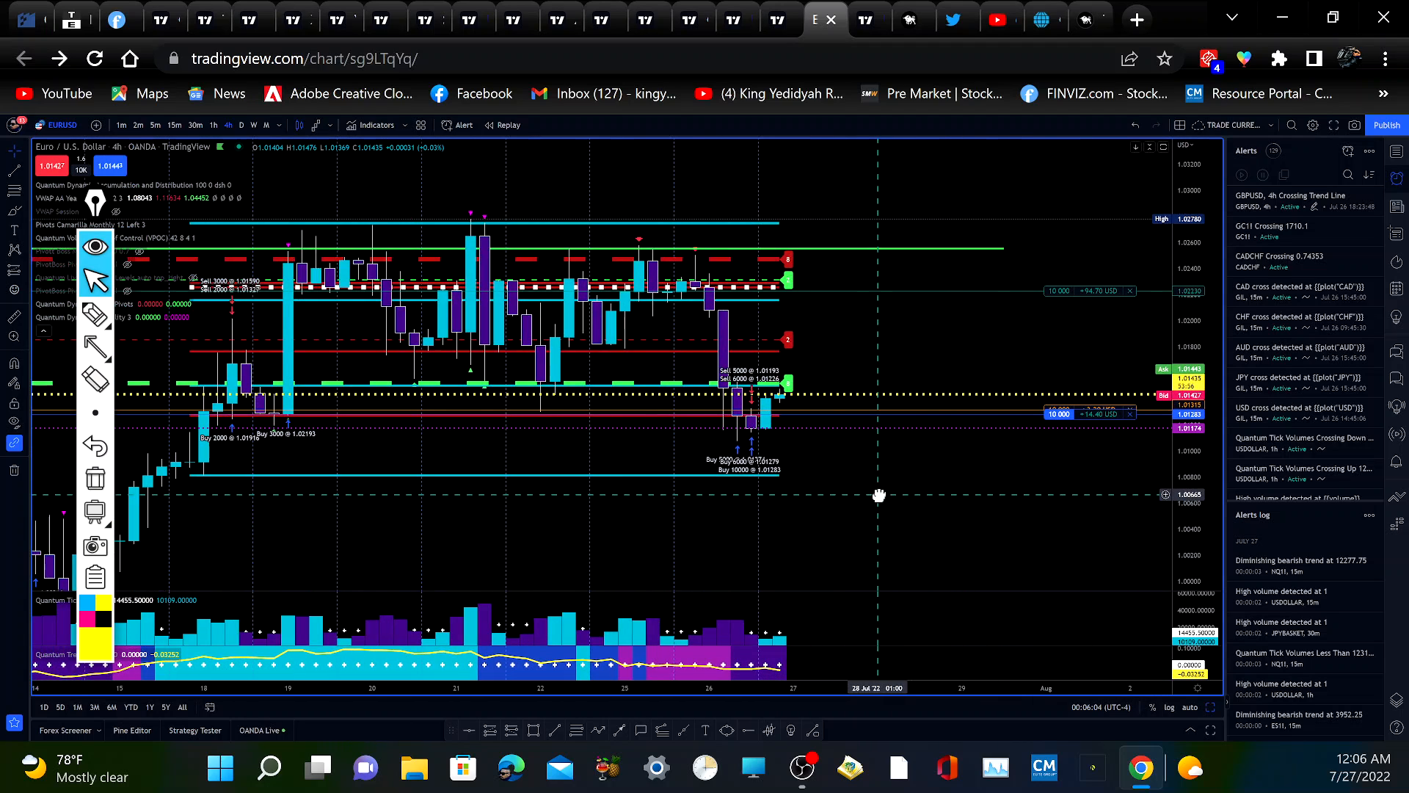
pyautogui.moveTo(870, 419)
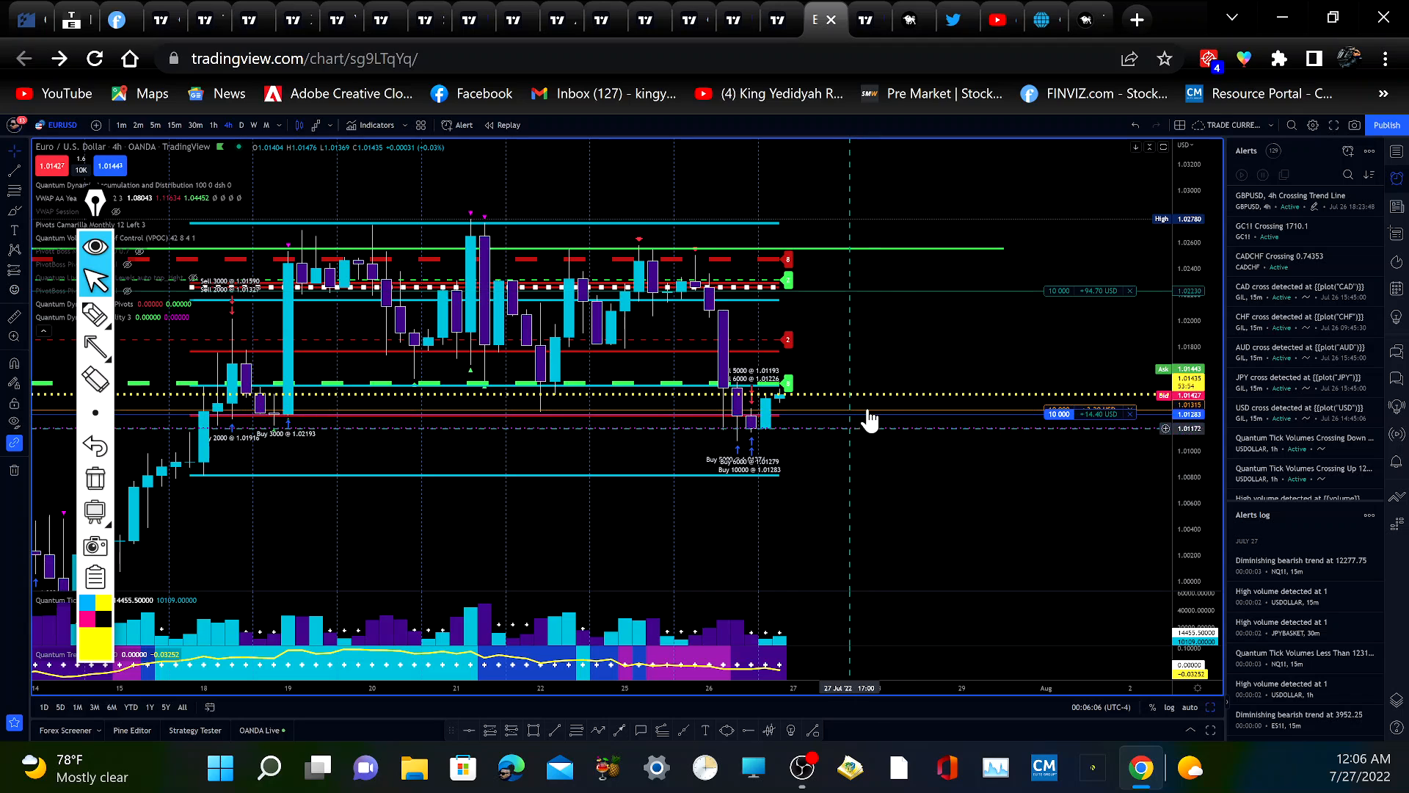